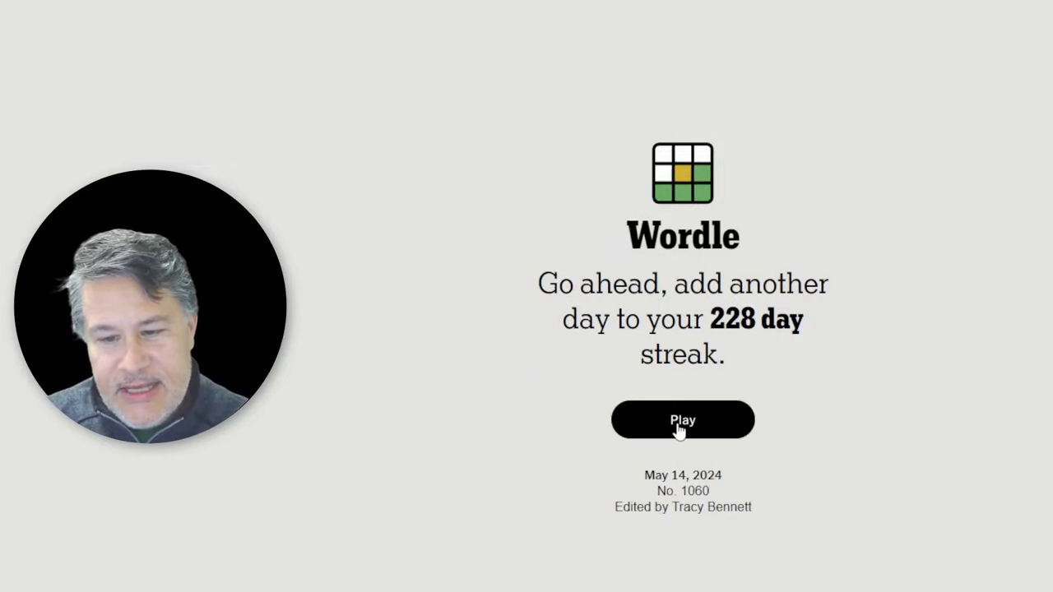
- Start the May 14 Wordle and submit guesses YAPPY and AXIAL
click(682, 420)
text(YAPPY)
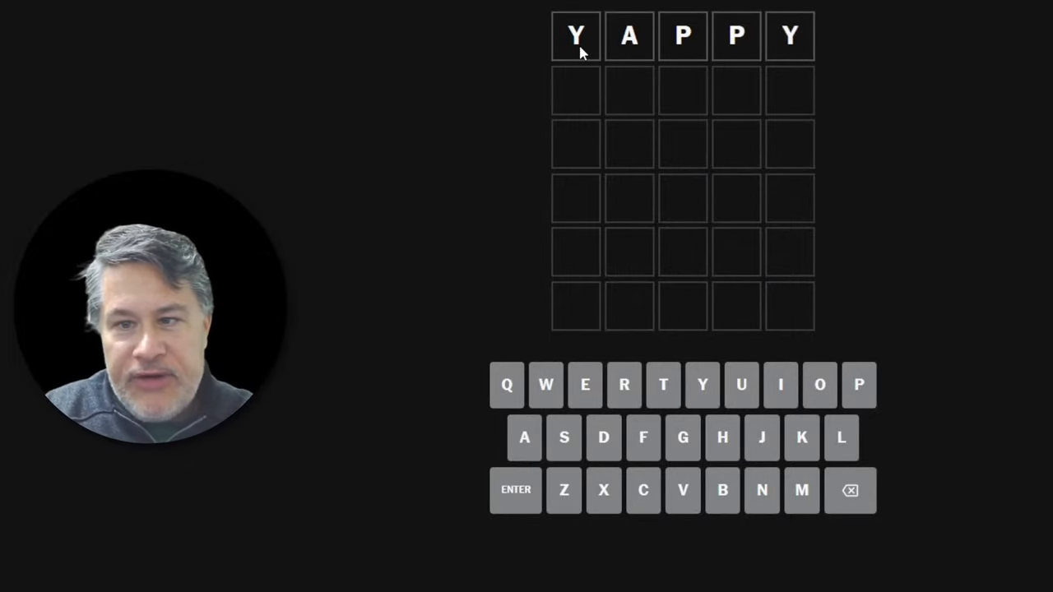
click(524, 437)
text(XIAL)
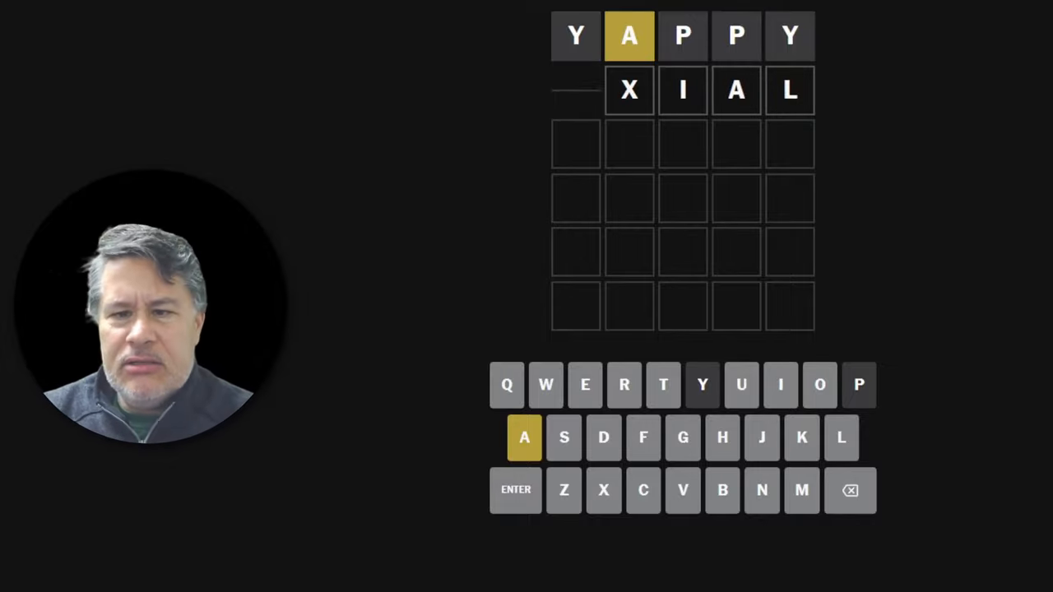
click(516, 490)
text(AXAXX)
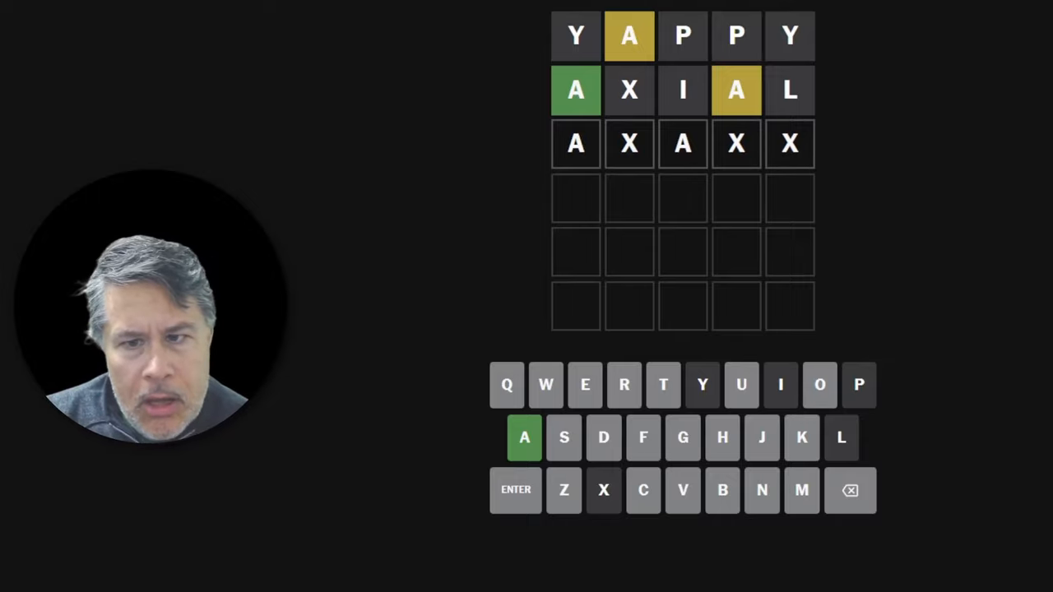
- Guess AWARE, solve with AMASS on the fourth row, and view the statistics
click(563, 437)
text(AWARE)
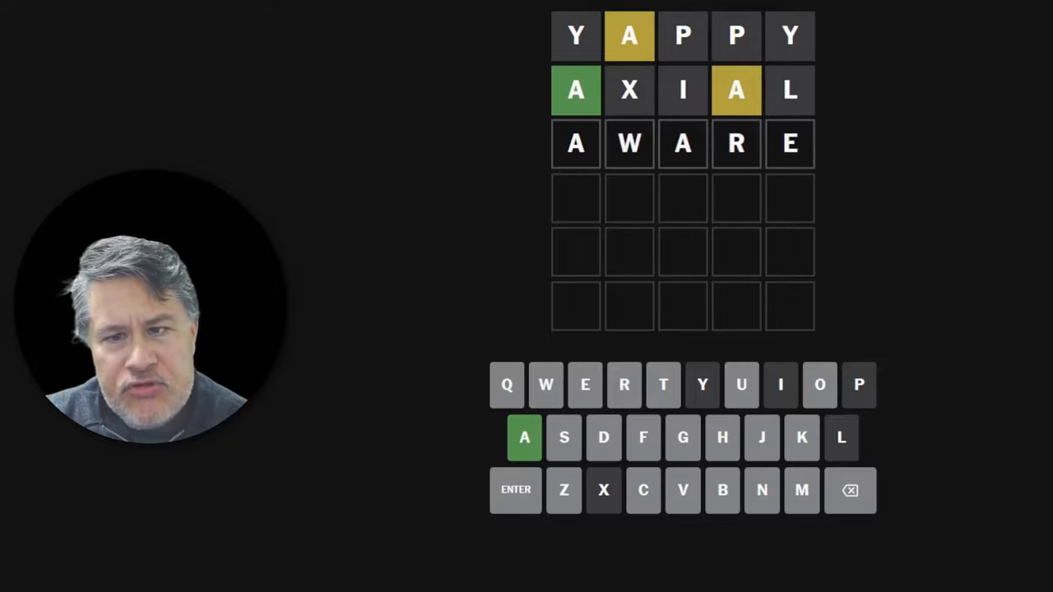
click(516, 490)
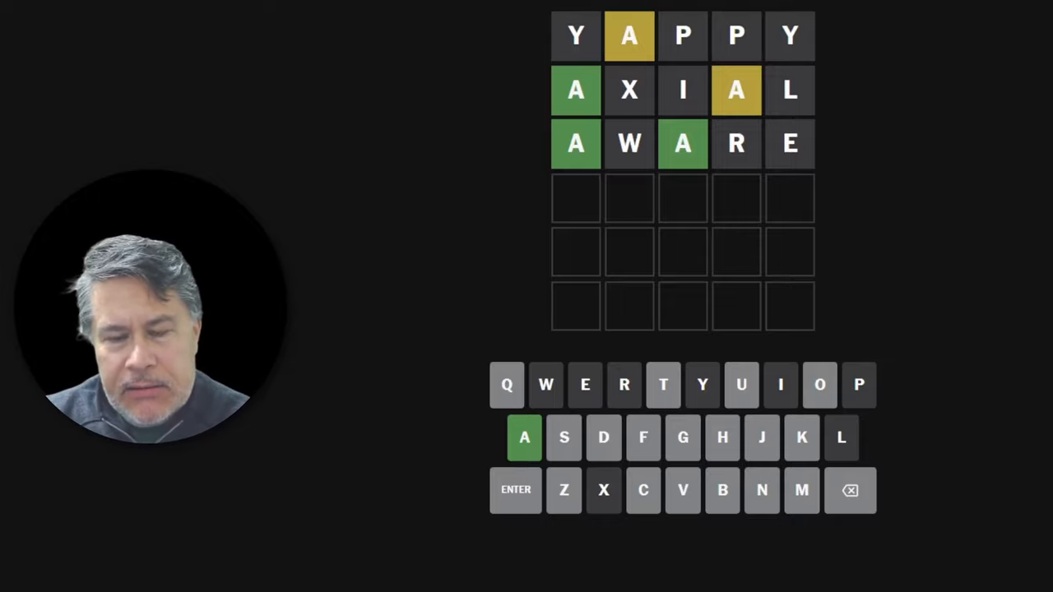
text(ABACK)
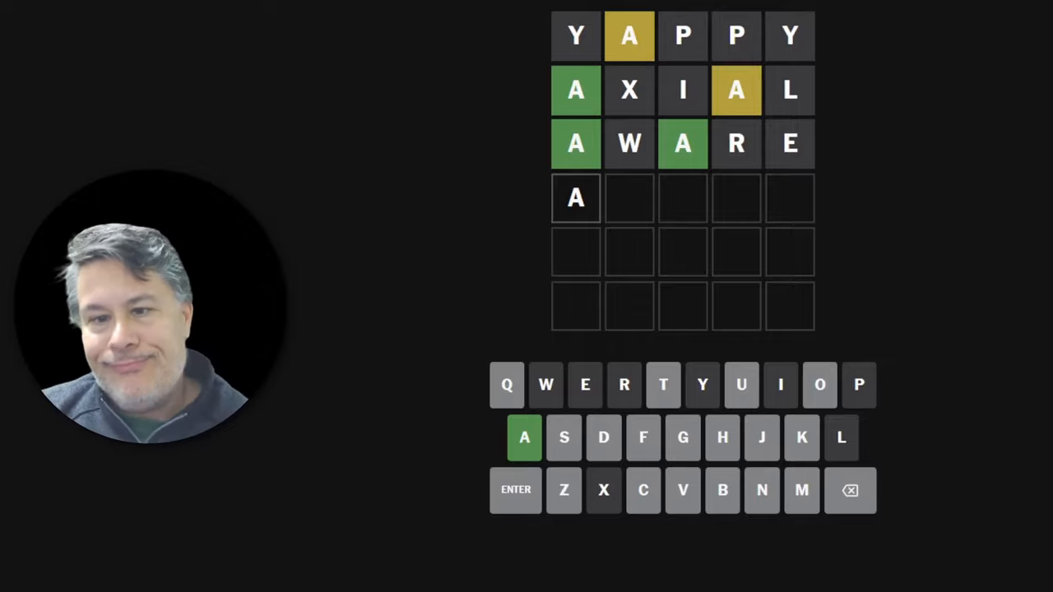
click(801, 489)
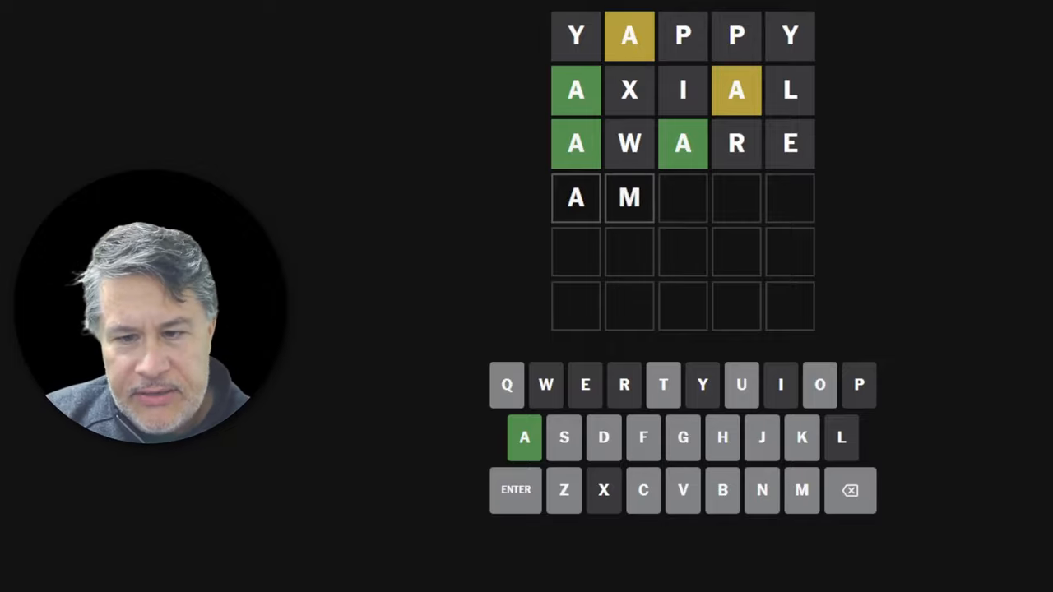
text(ass)
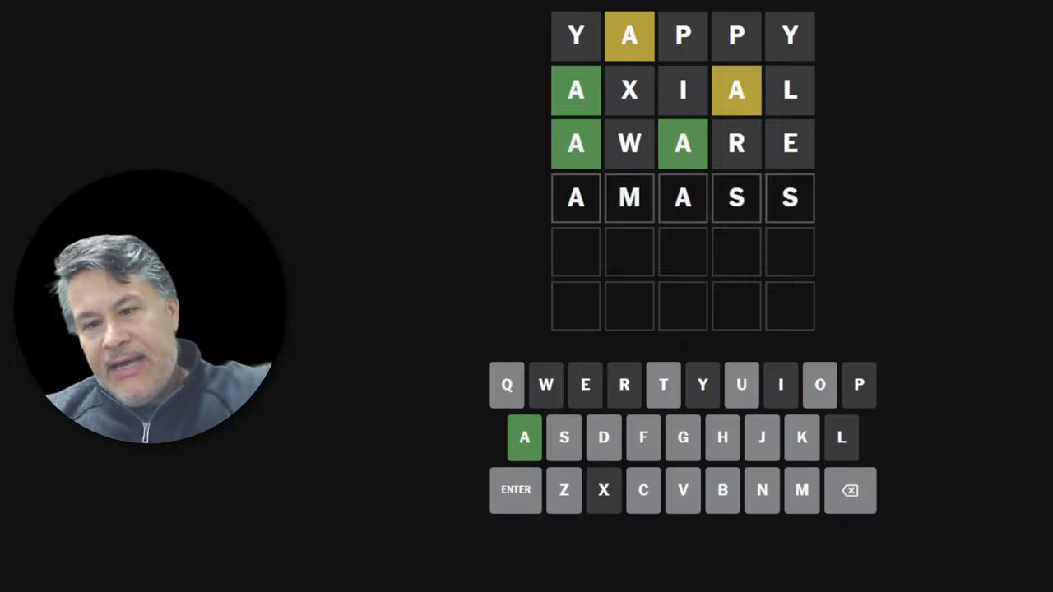
click(515, 490)
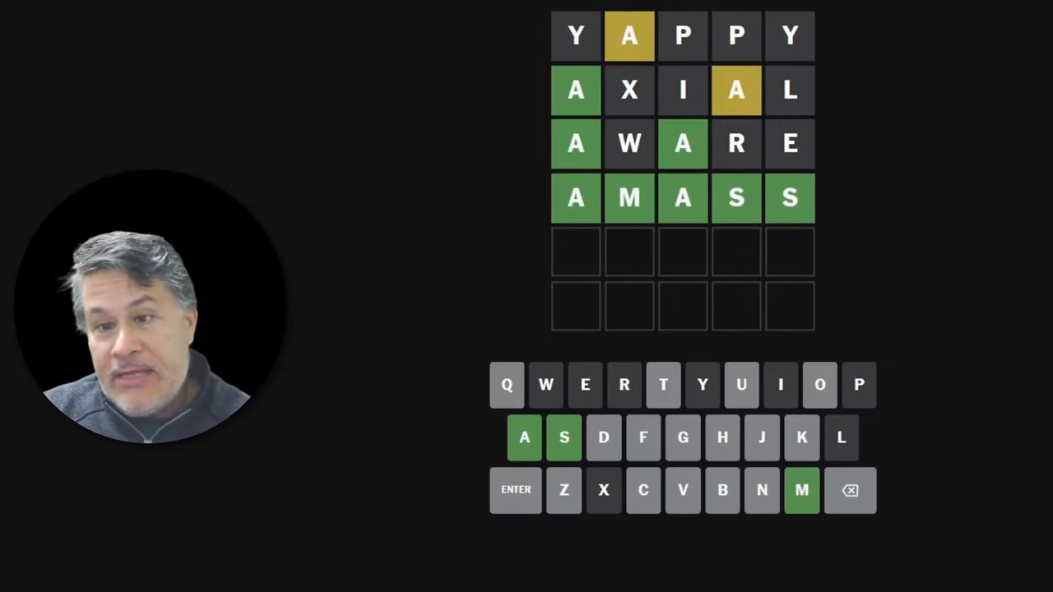
click(516, 490)
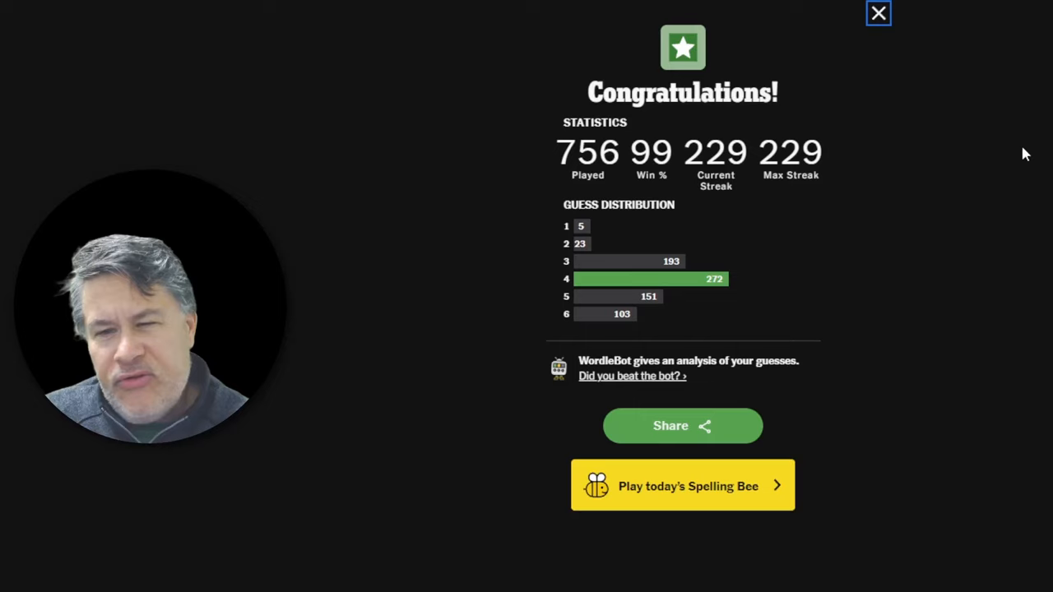
- Close the Wordle statistics popup
click(878, 13)
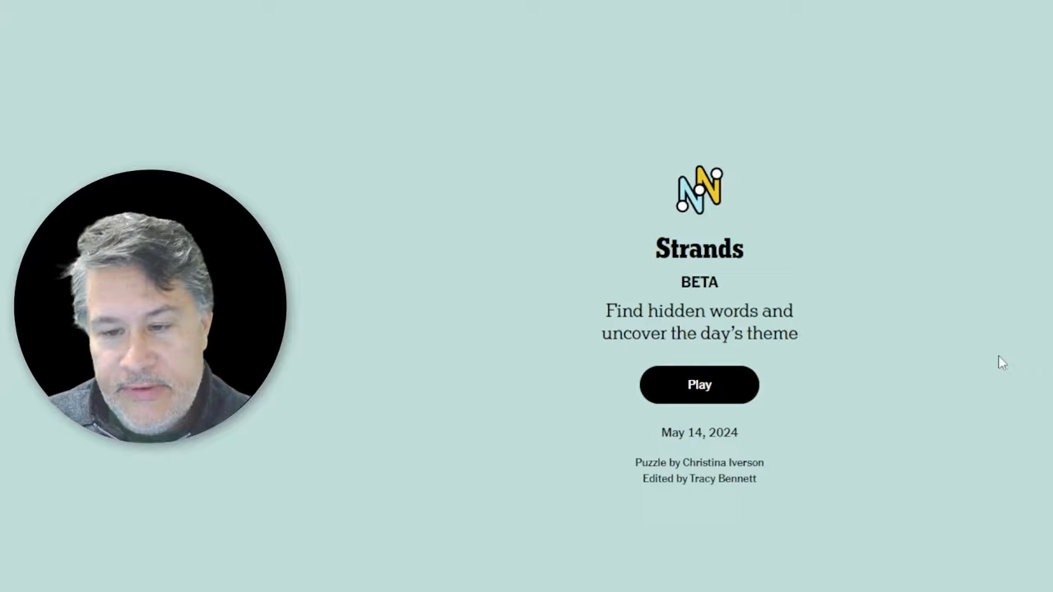
click(698, 385)
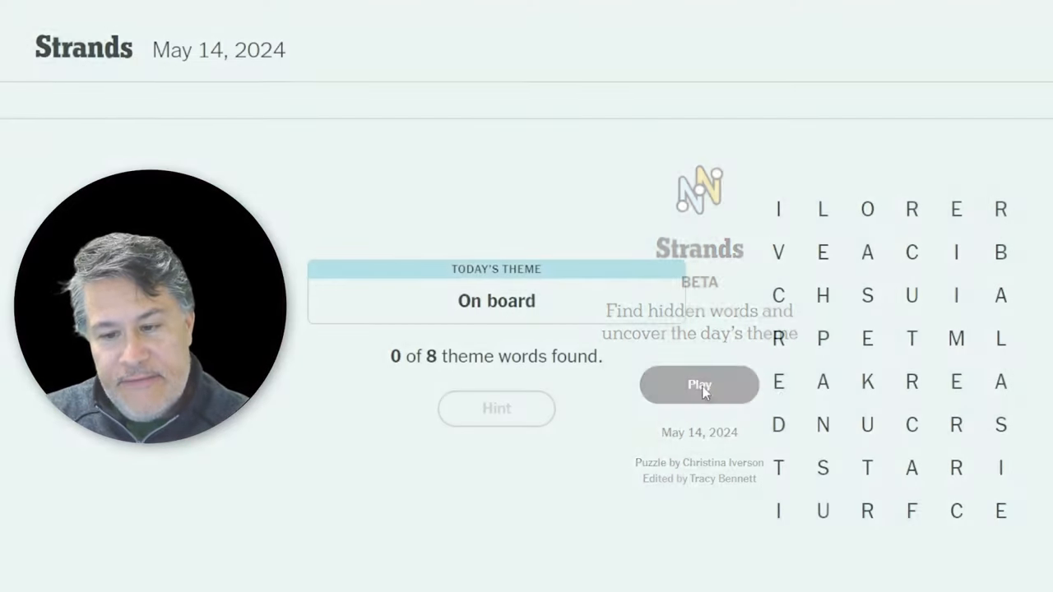
click(698, 384)
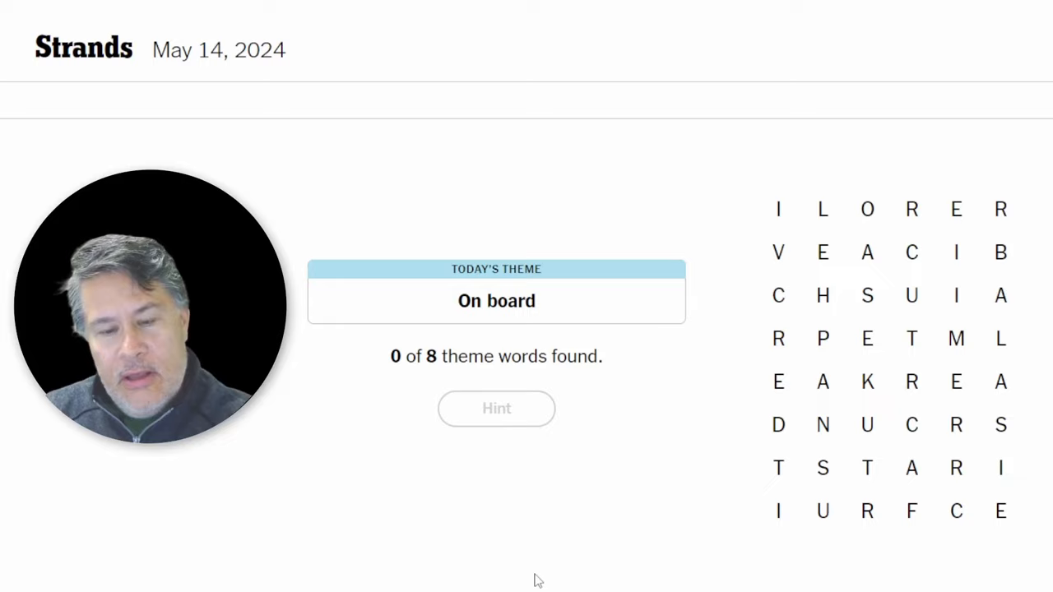
mouse_move(531, 322)
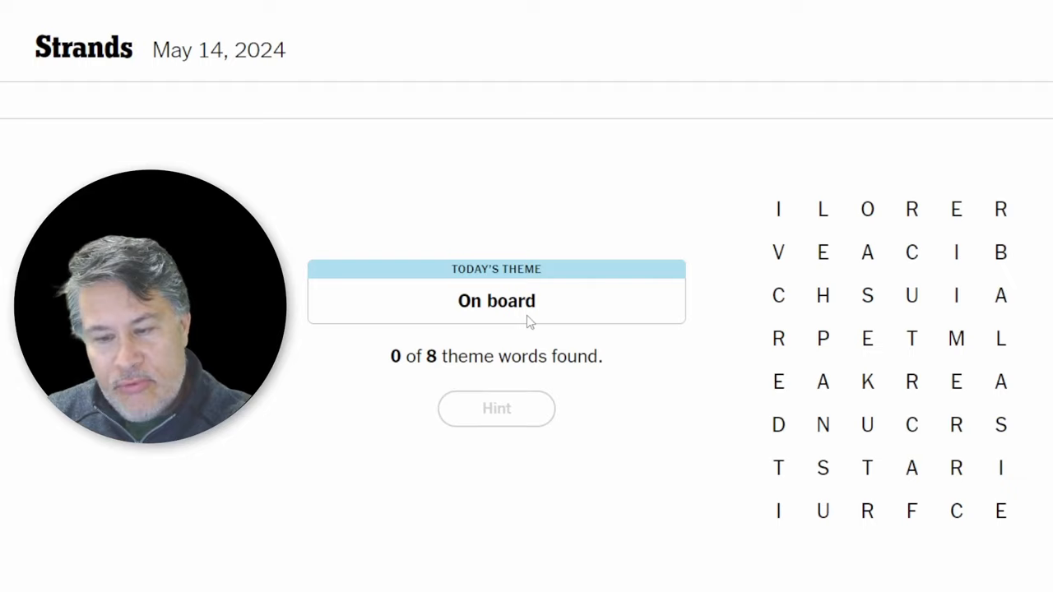
mouse_move(765, 482)
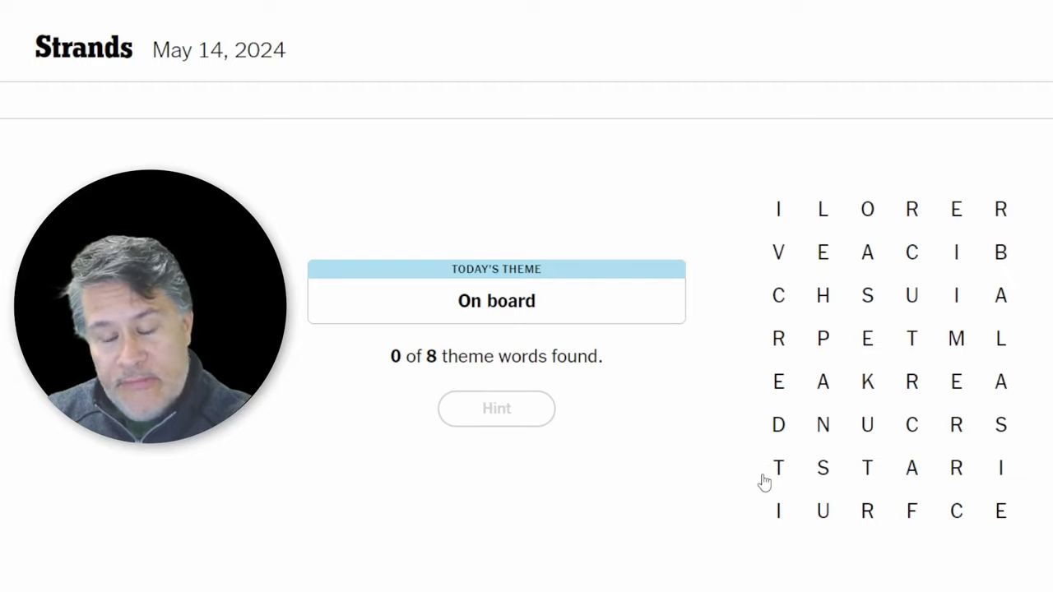
mouse_move(990, 422)
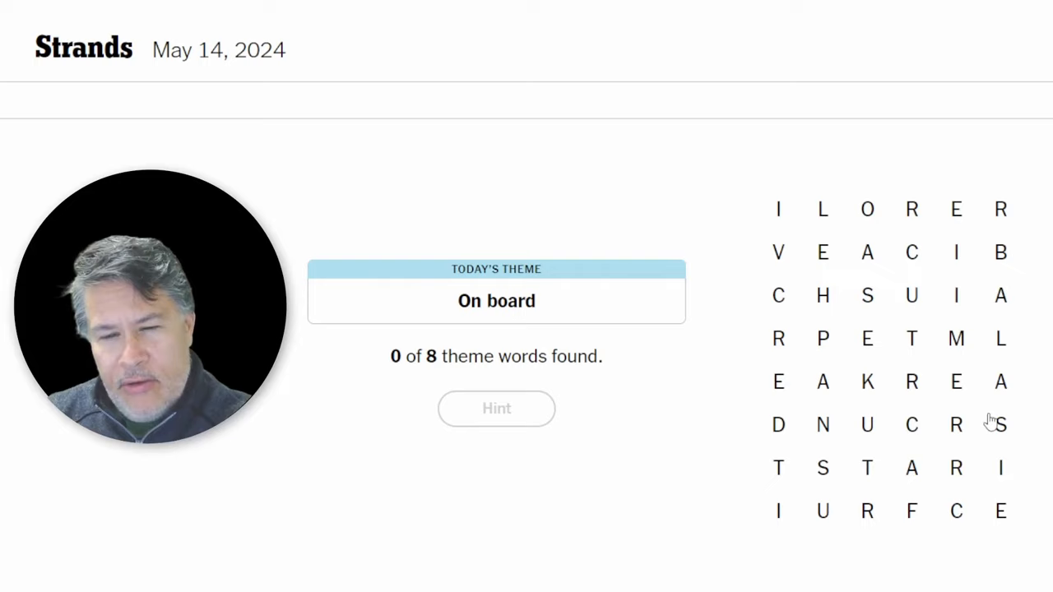
mouse_move(906, 549)
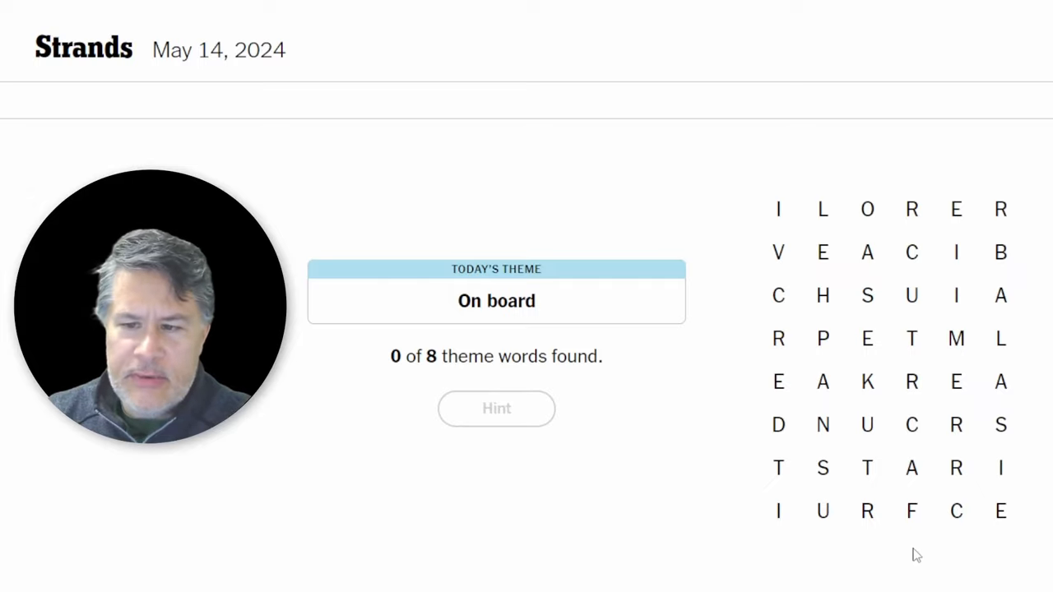
mouse_move(783, 314)
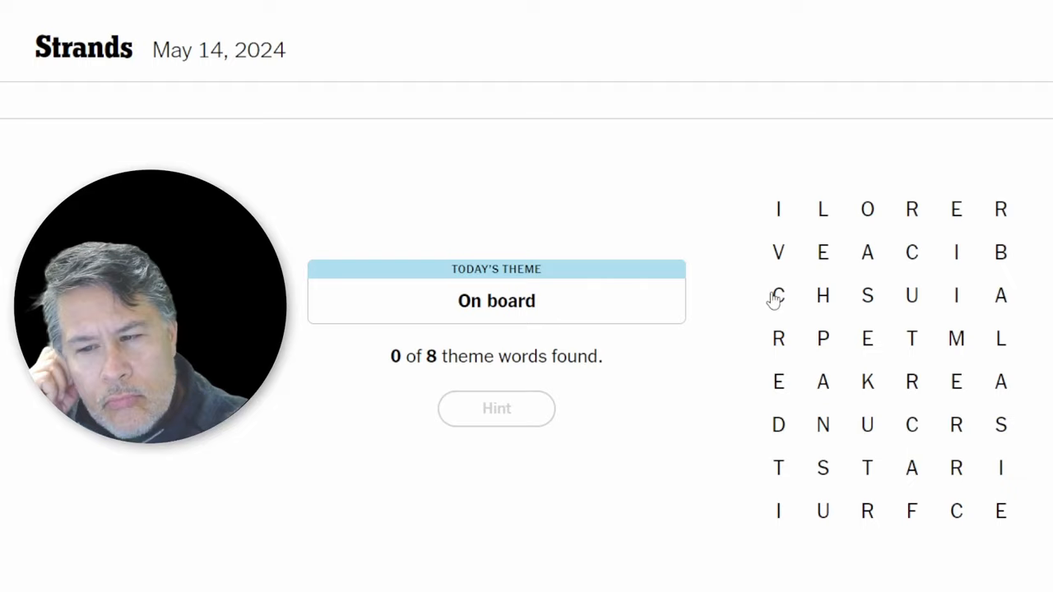
mouse_move(793, 265)
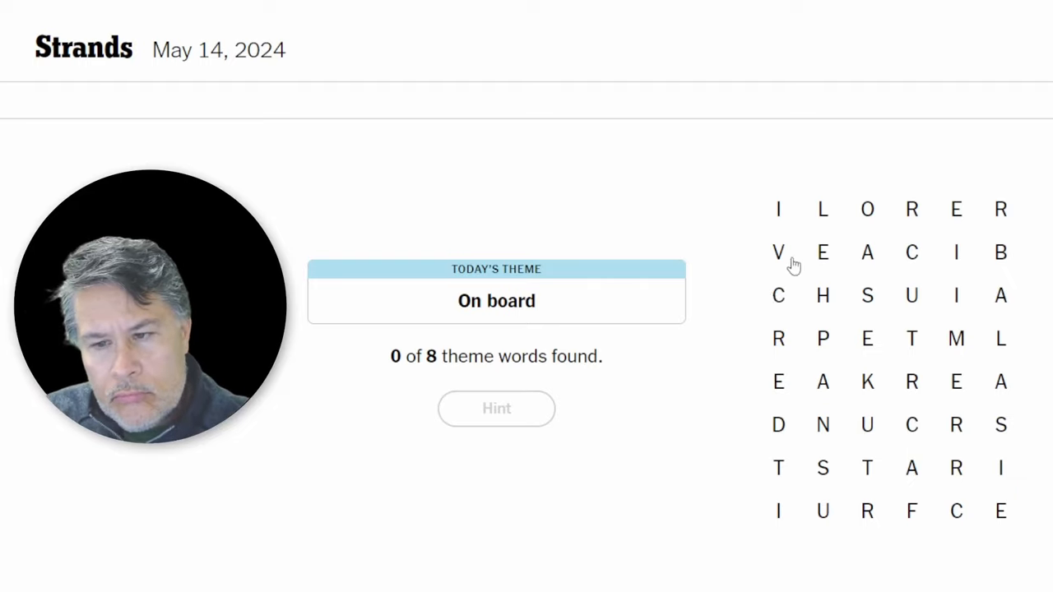
mouse_move(862, 325)
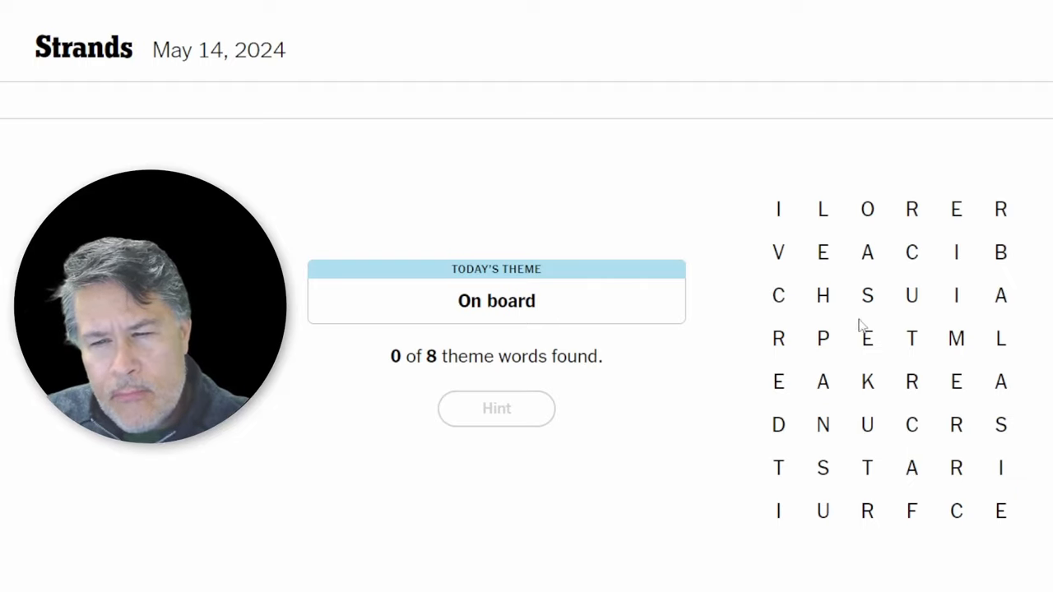
mouse_move(779, 209)
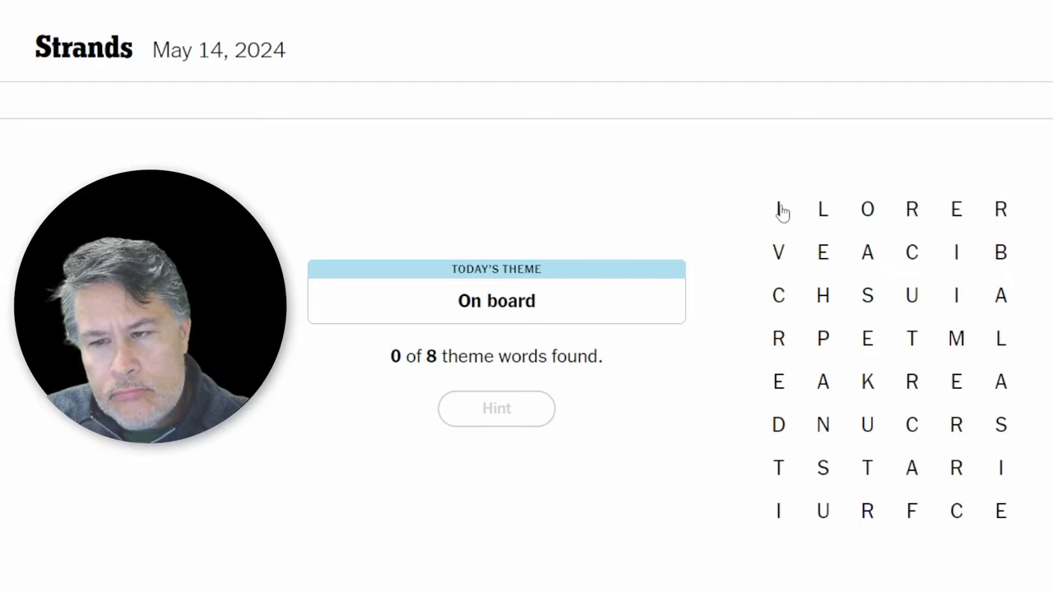
mouse_move(780, 191)
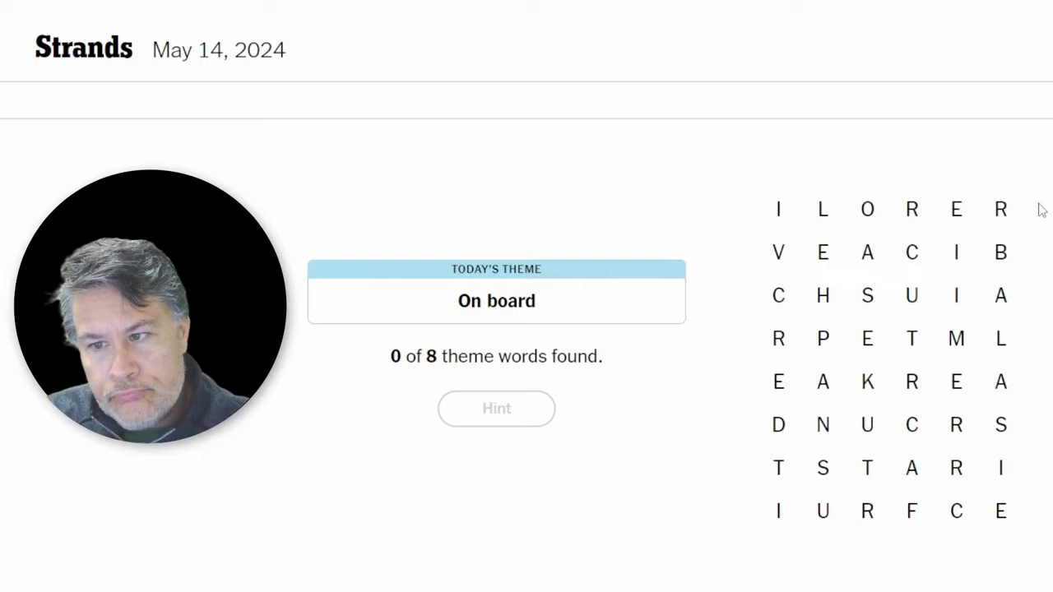
mouse_move(988, 279)
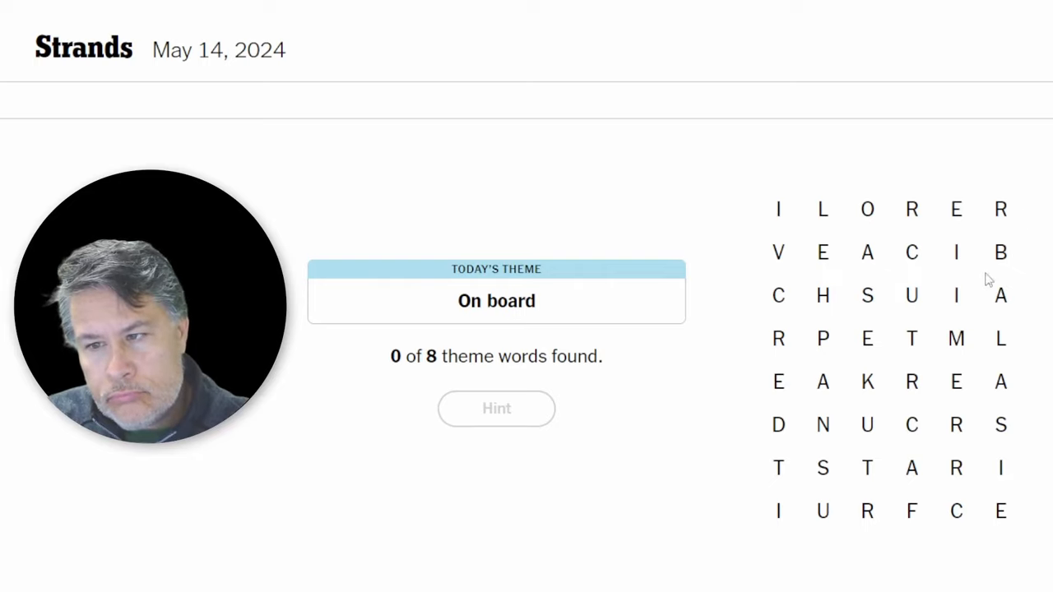
mouse_move(852, 351)
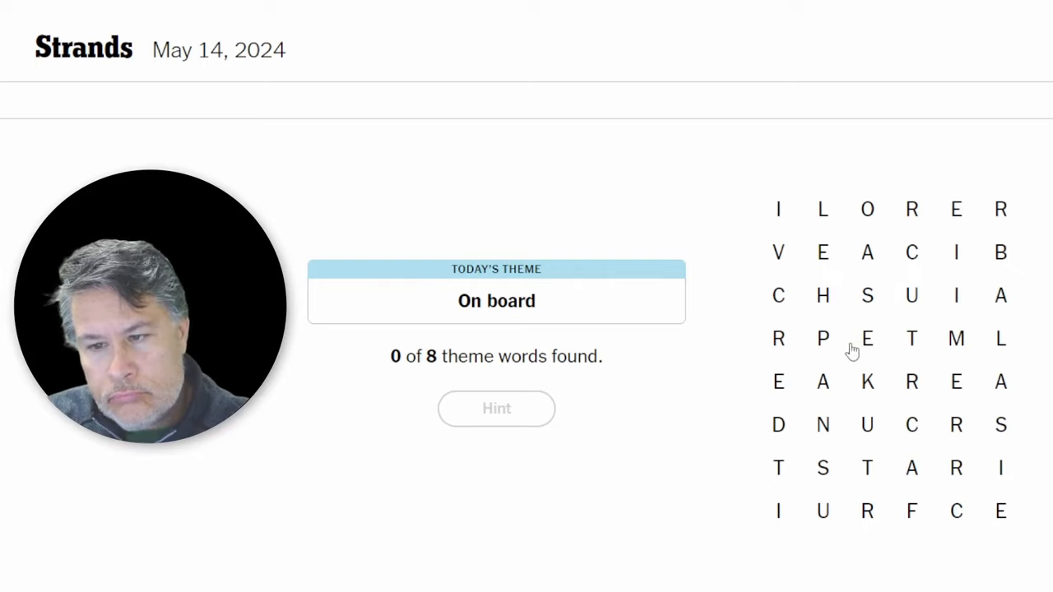
mouse_move(823, 345)
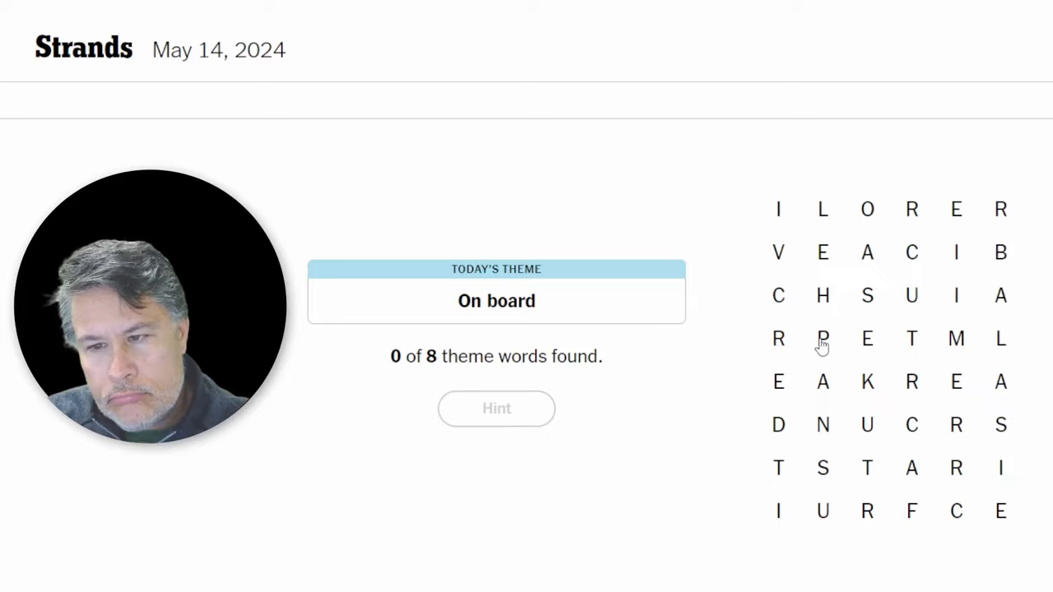
mouse_move(820, 394)
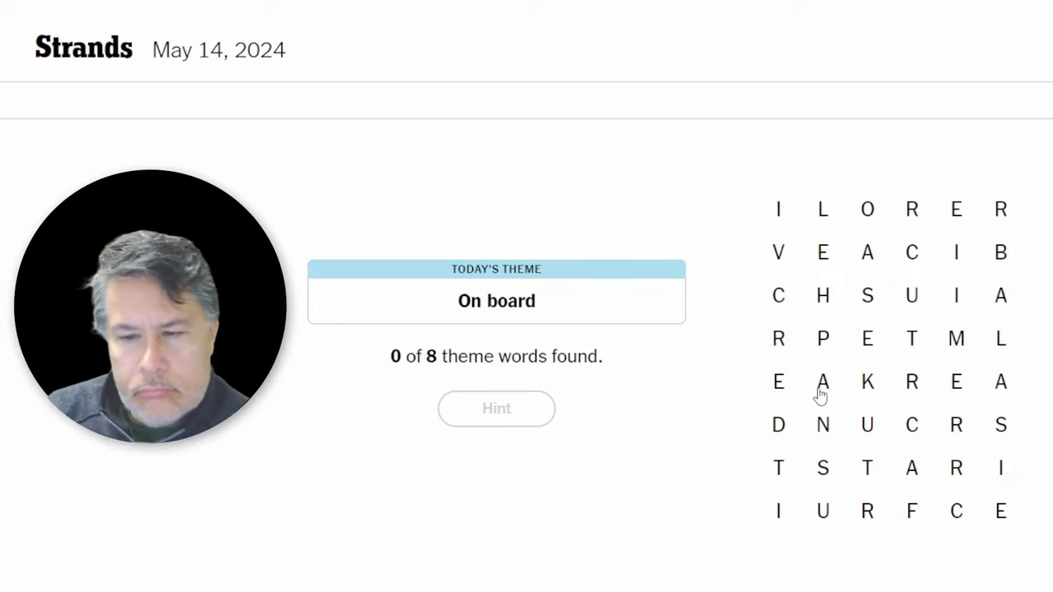
mouse_move(758, 440)
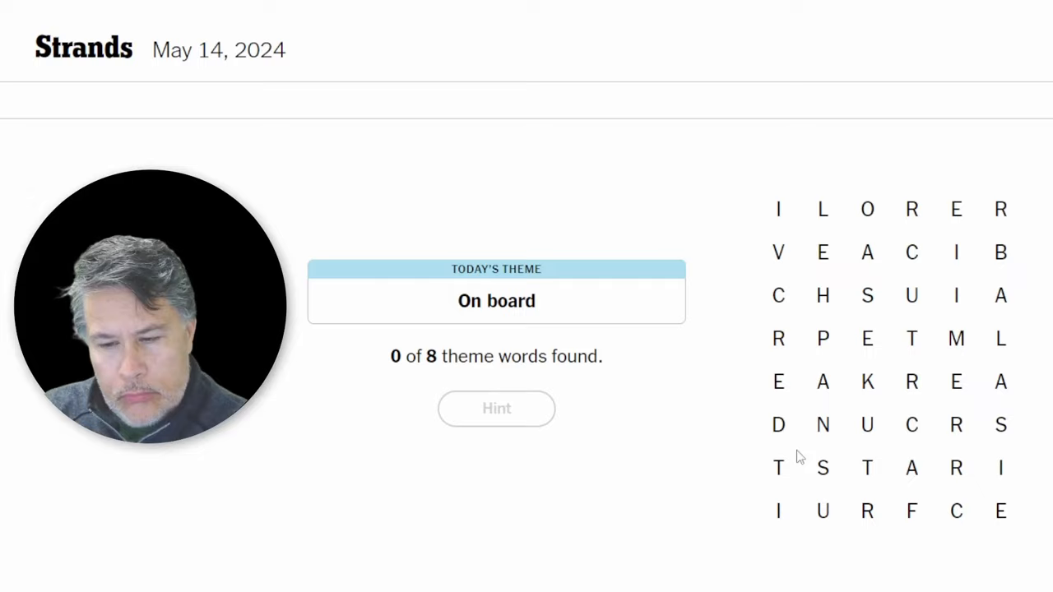
mouse_move(821, 467)
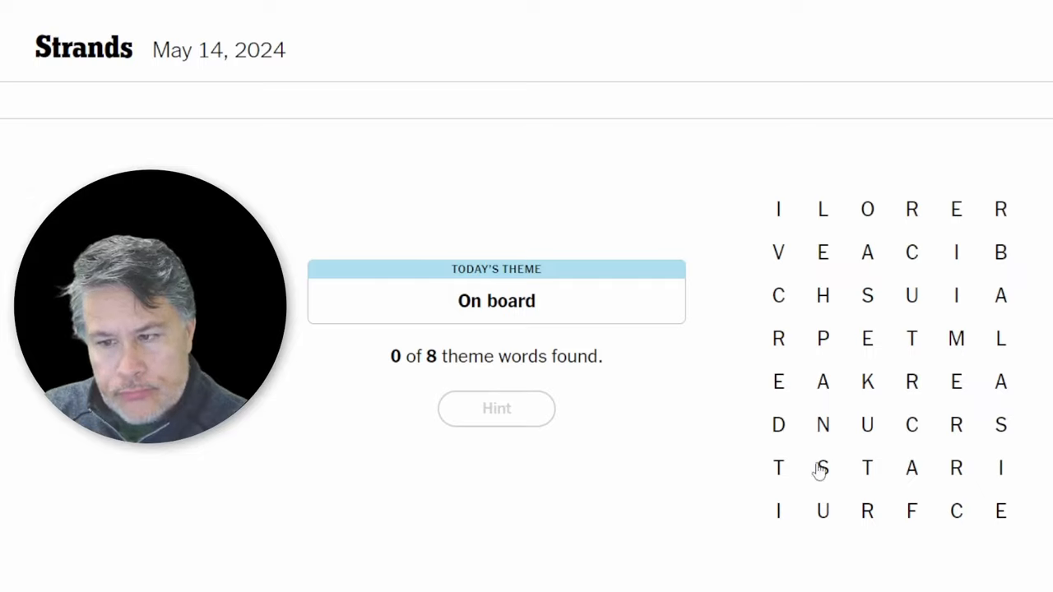
mouse_move(823, 445)
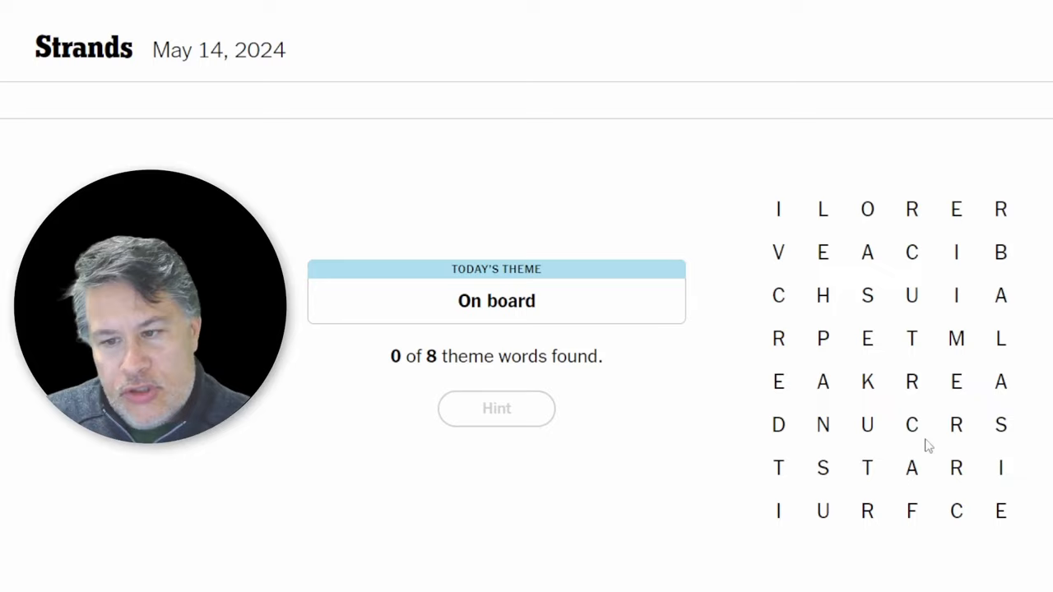
mouse_move(835, 279)
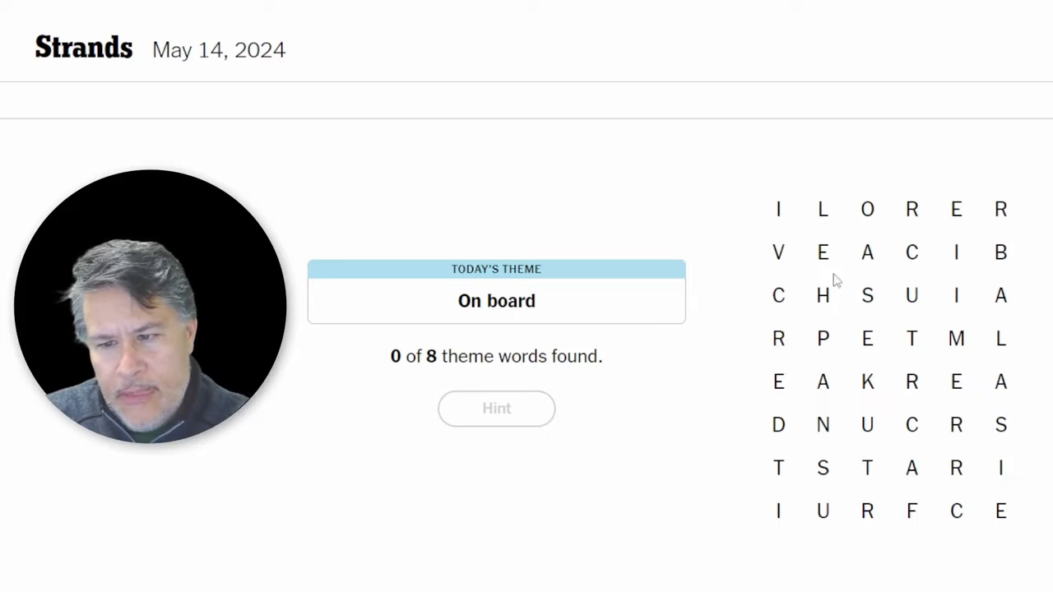
mouse_move(921, 382)
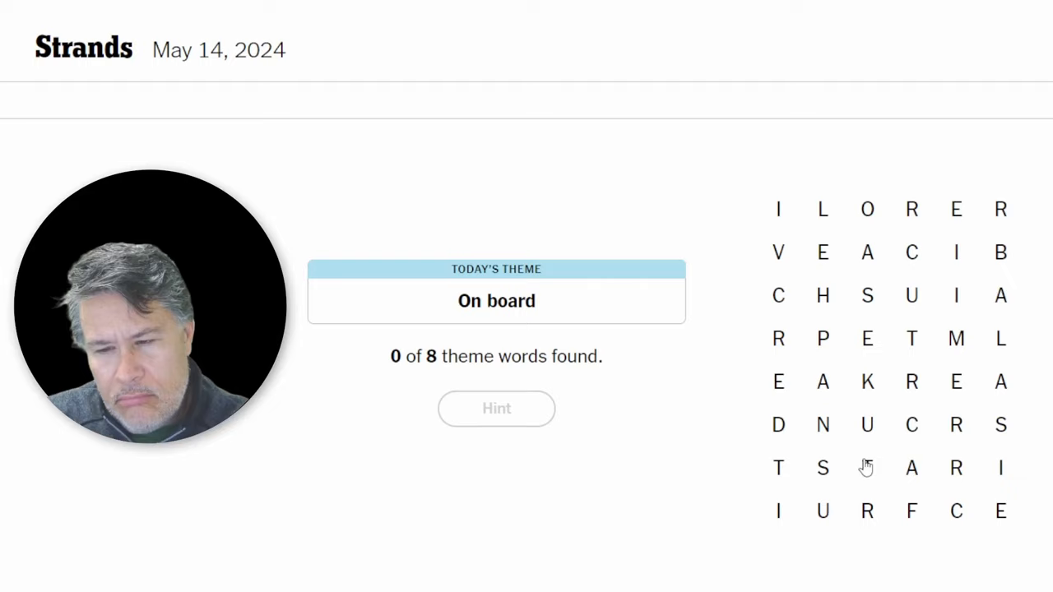
mouse_move(862, 495)
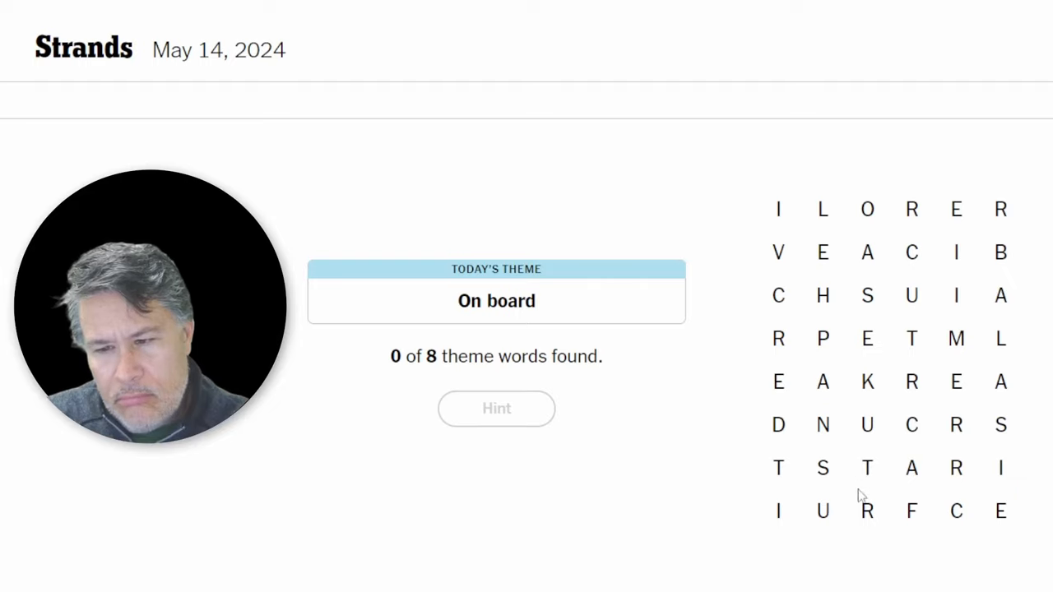
- Trace candidate words TRAC..., AL... and SURFACE to earn hint progress
drag(866, 467, 867, 511)
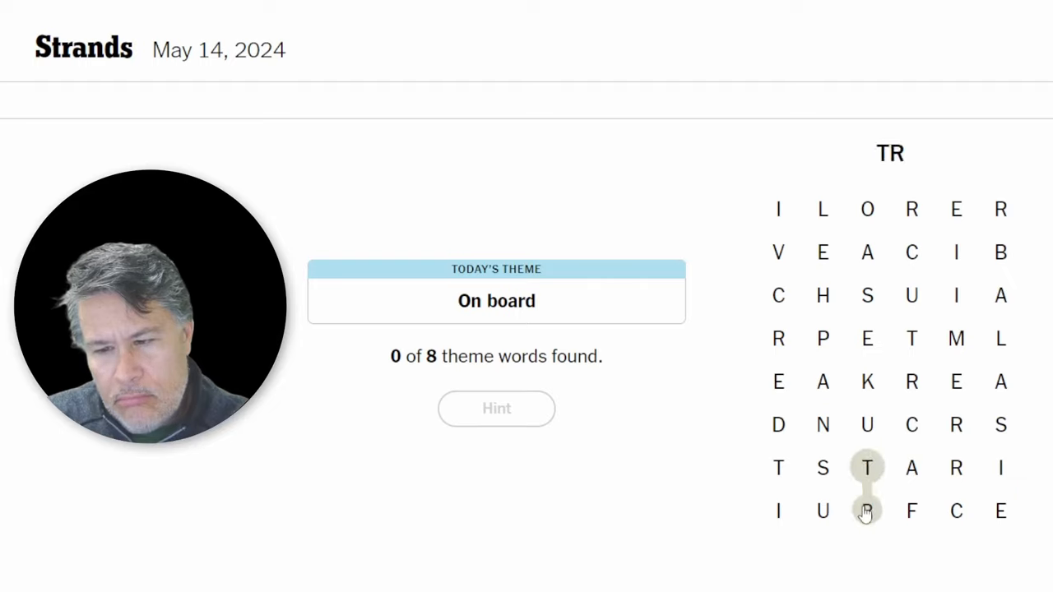
click(911, 426)
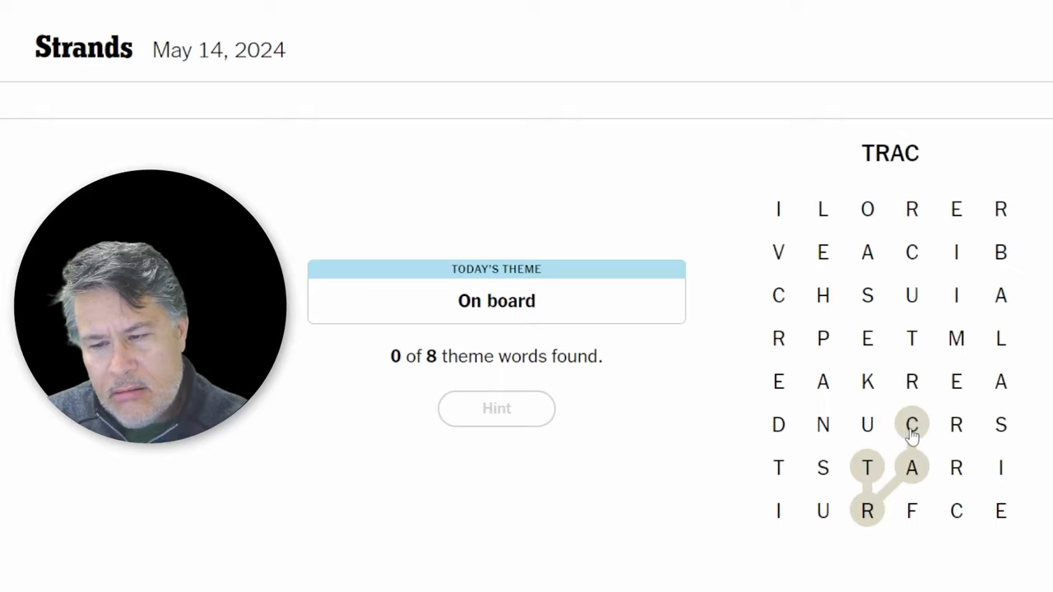
click(867, 381)
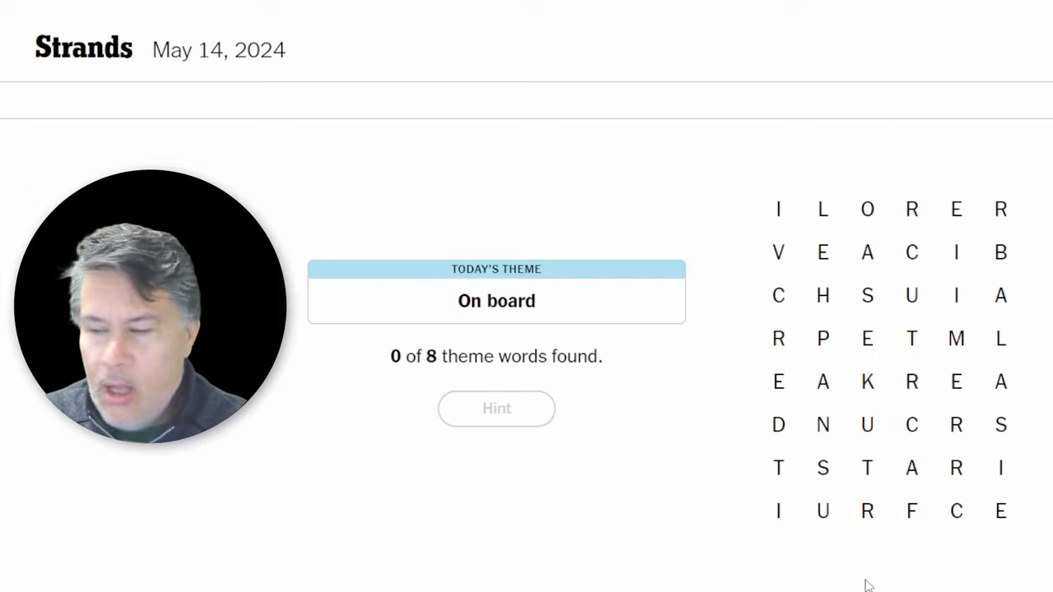
mouse_move(920, 561)
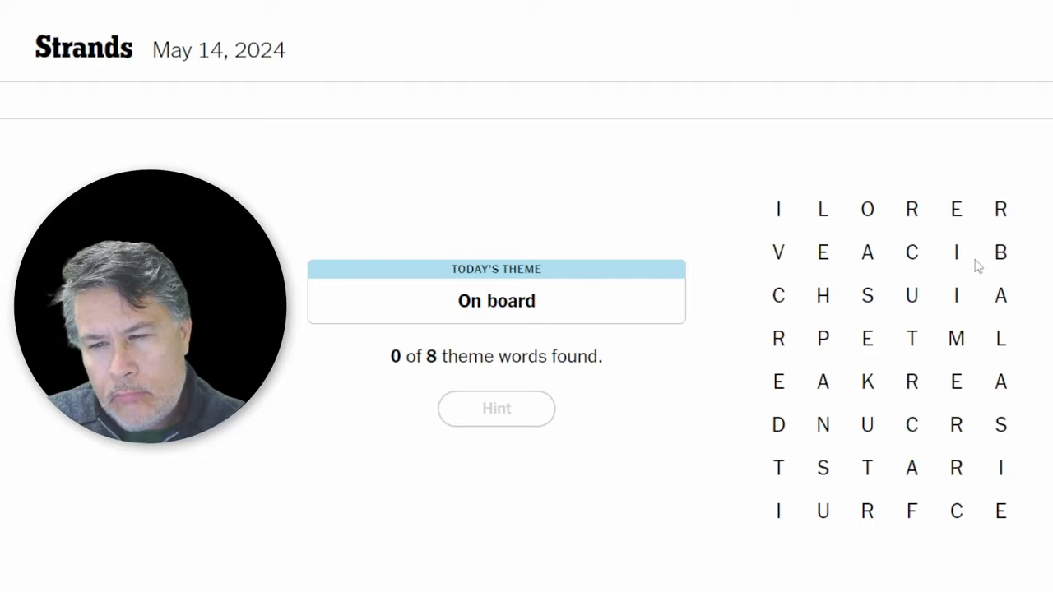
mouse_move(995, 224)
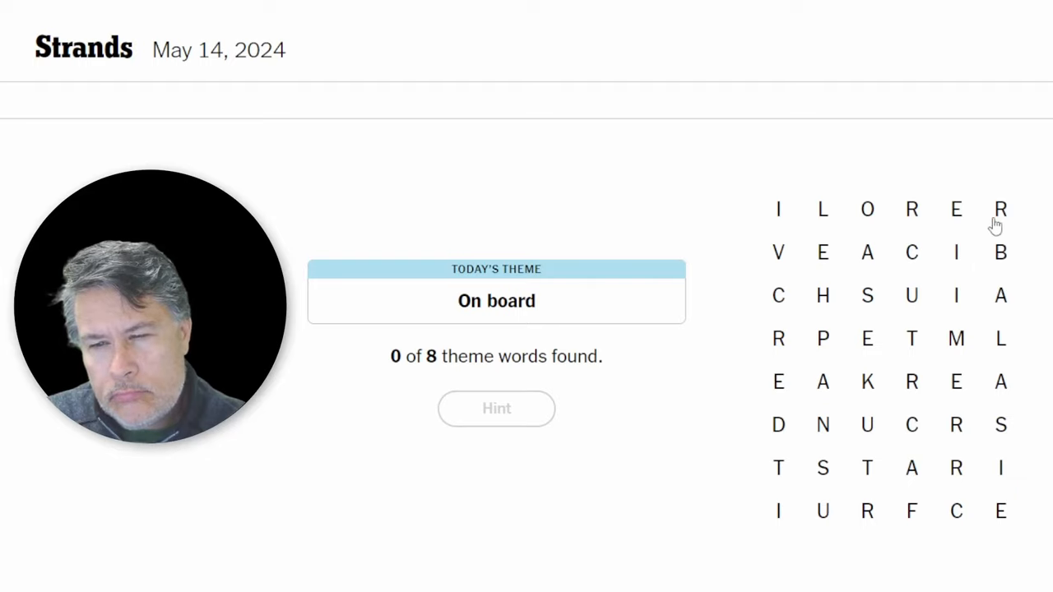
mouse_move(911, 275)
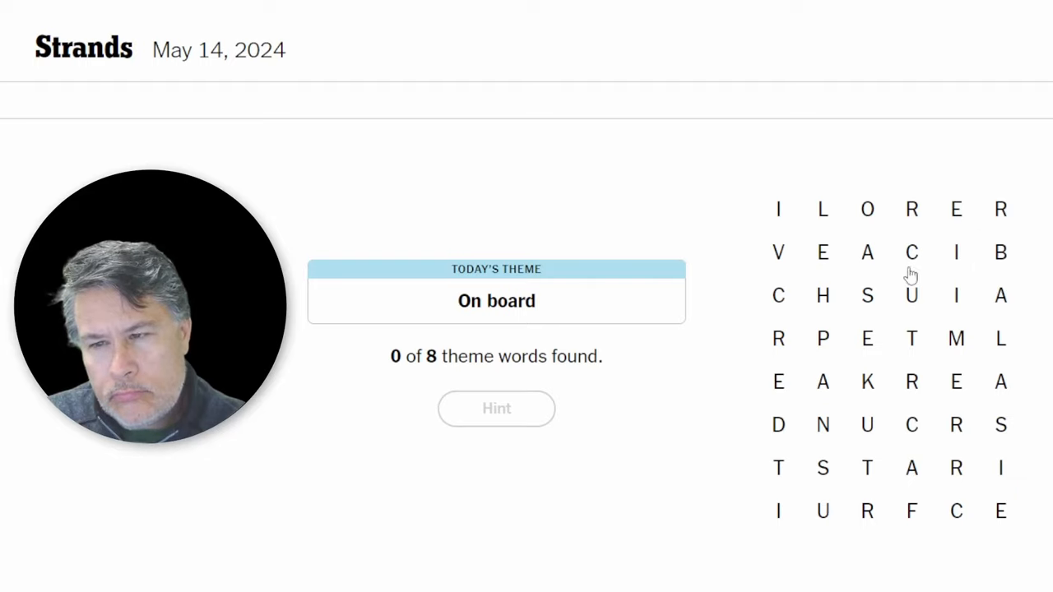
mouse_move(1003, 248)
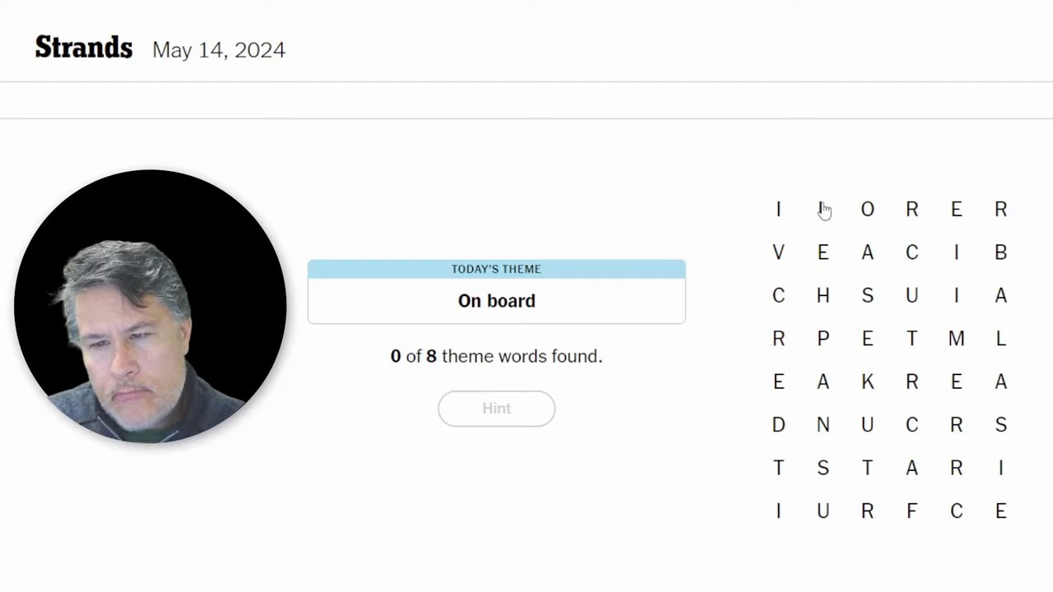
mouse_move(856, 286)
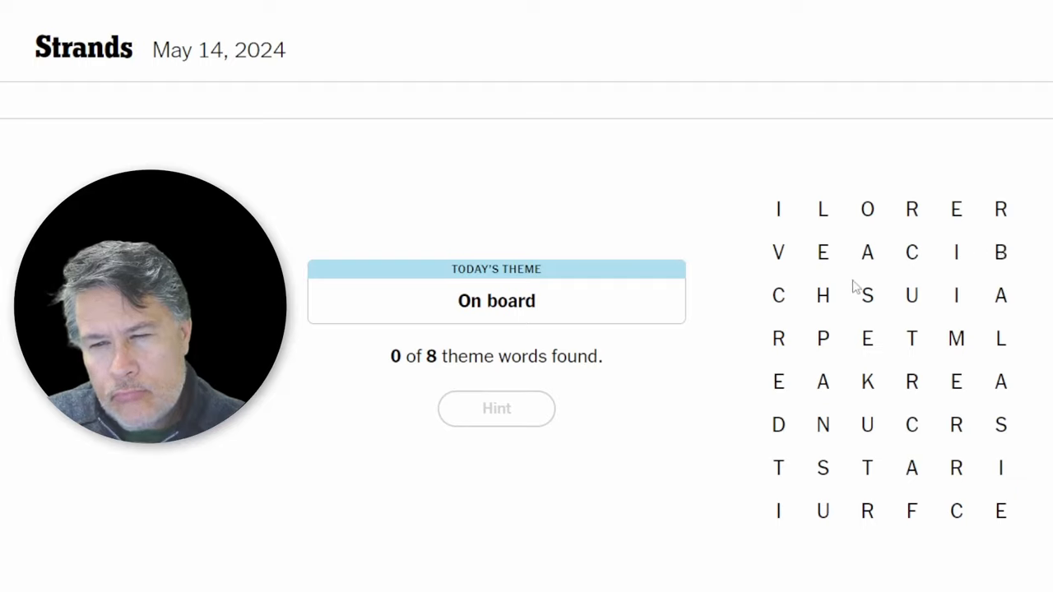
drag(821, 209, 866, 253)
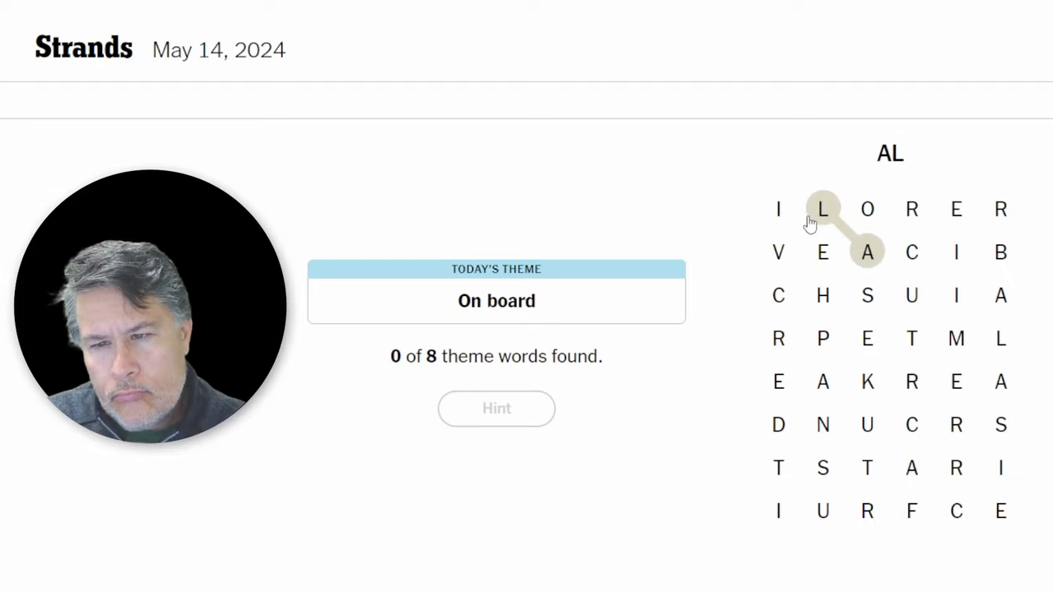
click(822, 252)
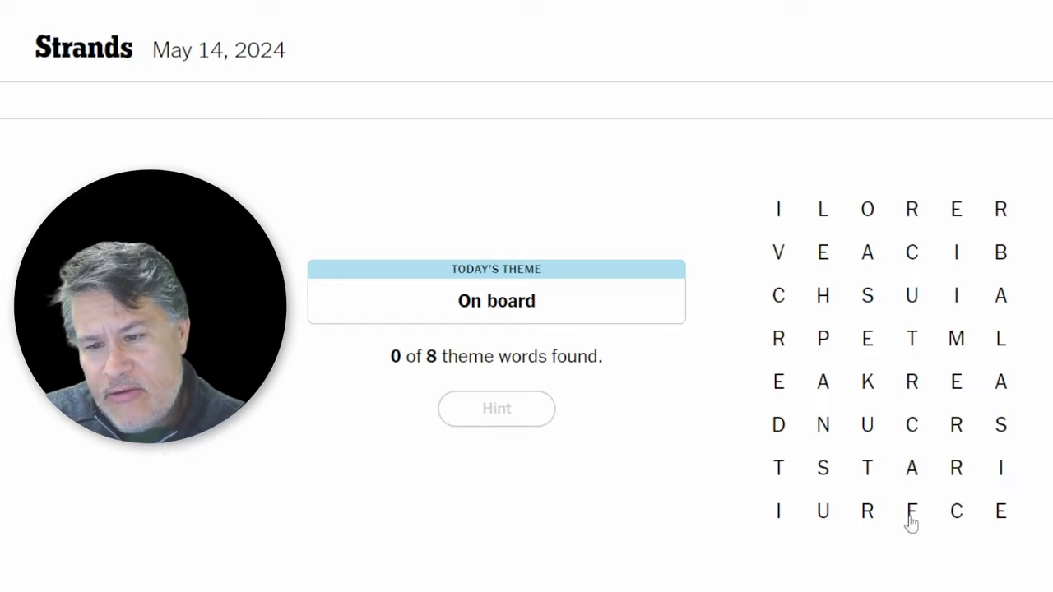
mouse_move(965, 348)
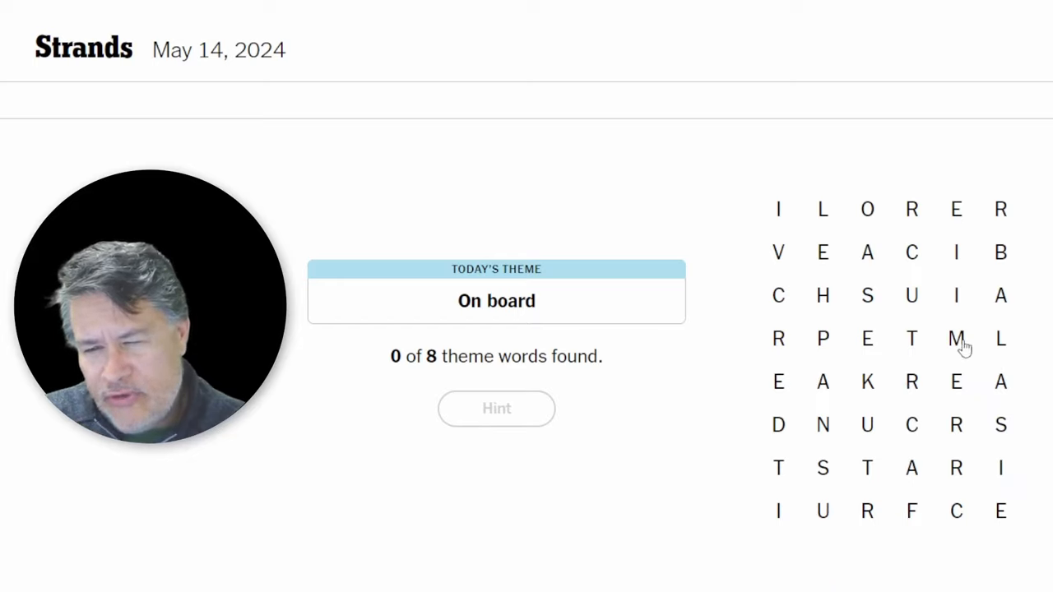
click(956, 338)
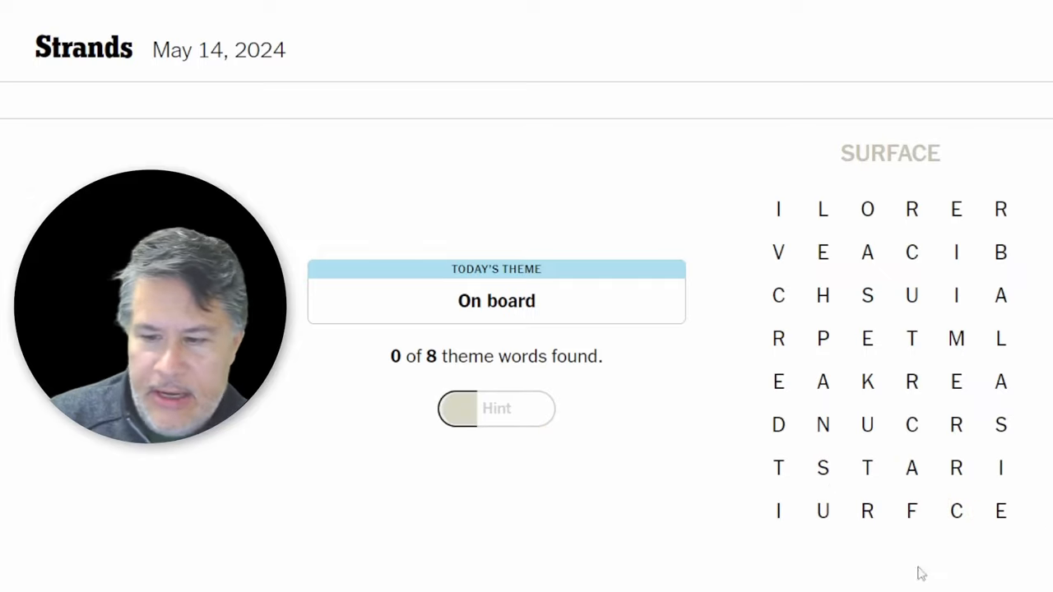
mouse_move(830, 520)
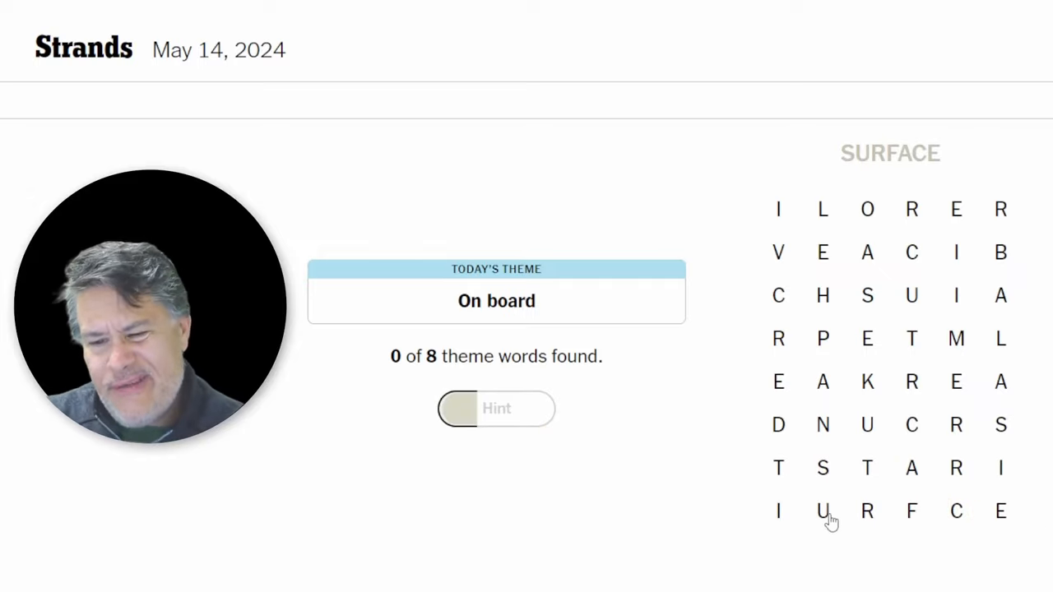
mouse_move(822, 473)
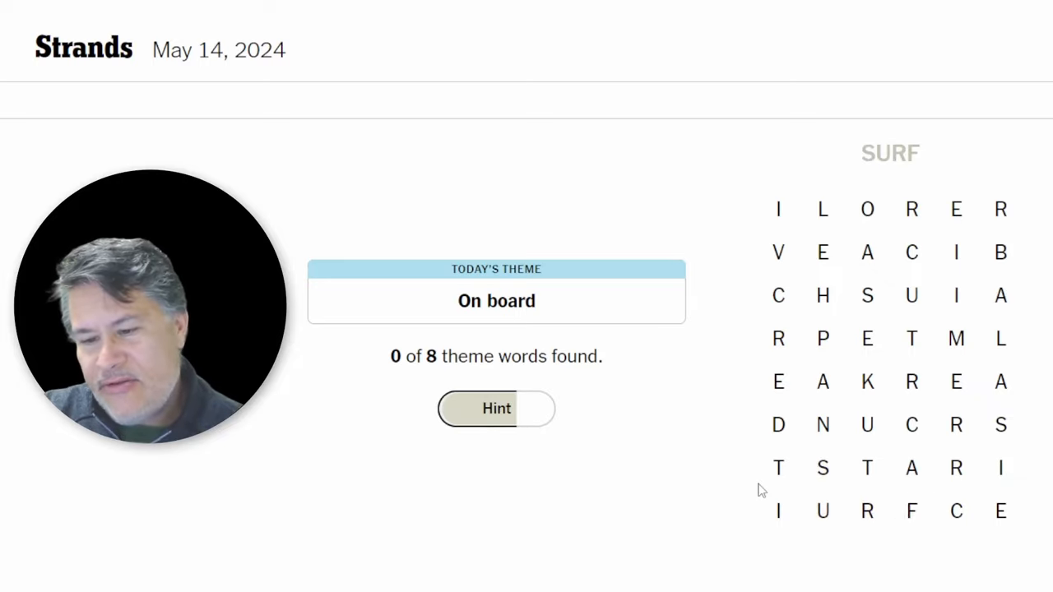
- Trace CRAFT to fill the hint meter and reveal a theme-word hint
click(777, 511)
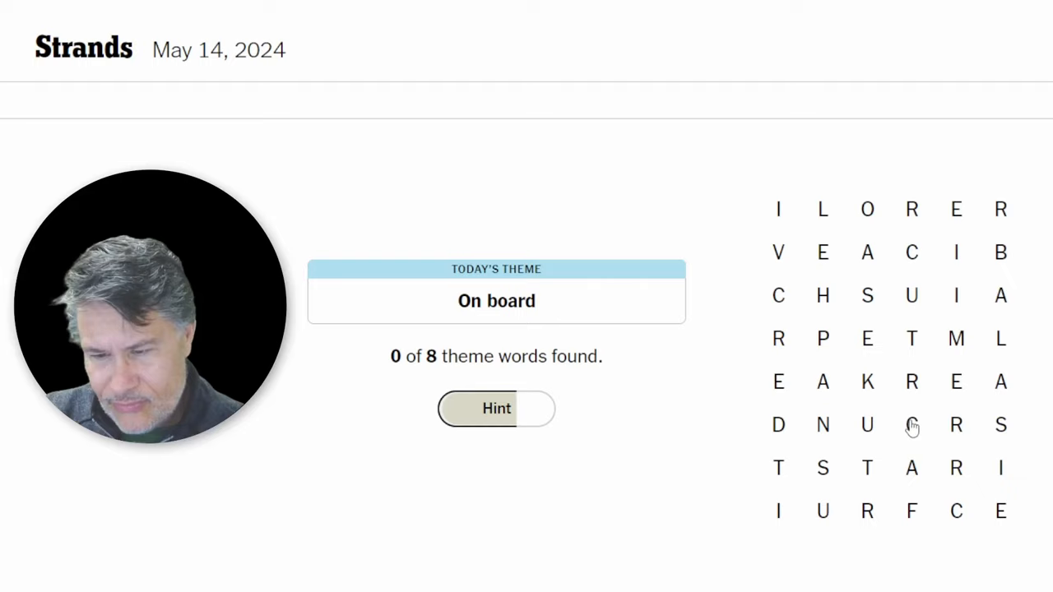
drag(912, 424, 911, 511)
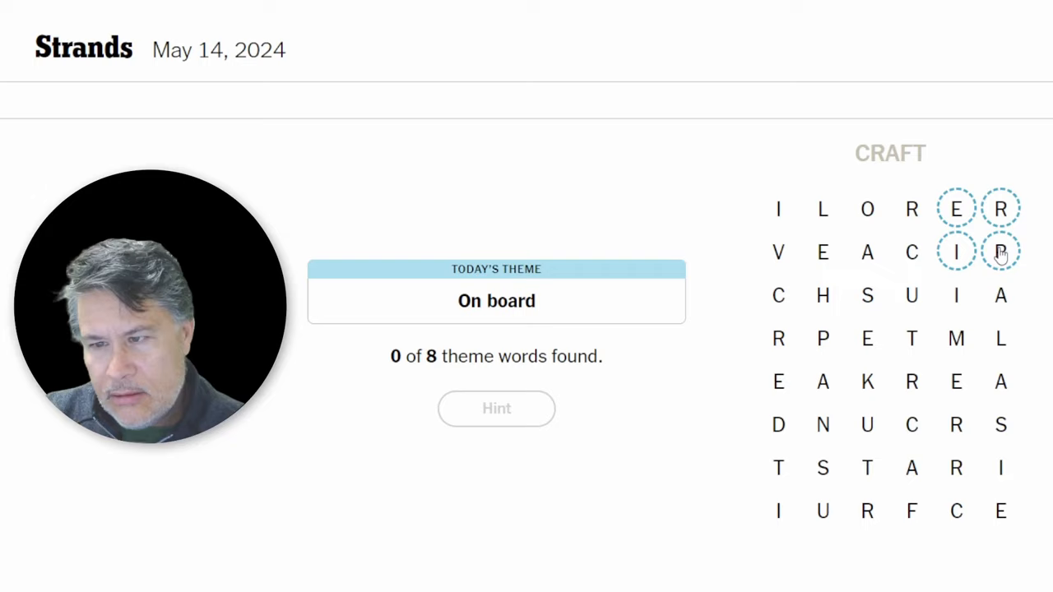
- Spell BRIE from the hinted top-right letters, then begin a new word at C-H
click(1001, 252)
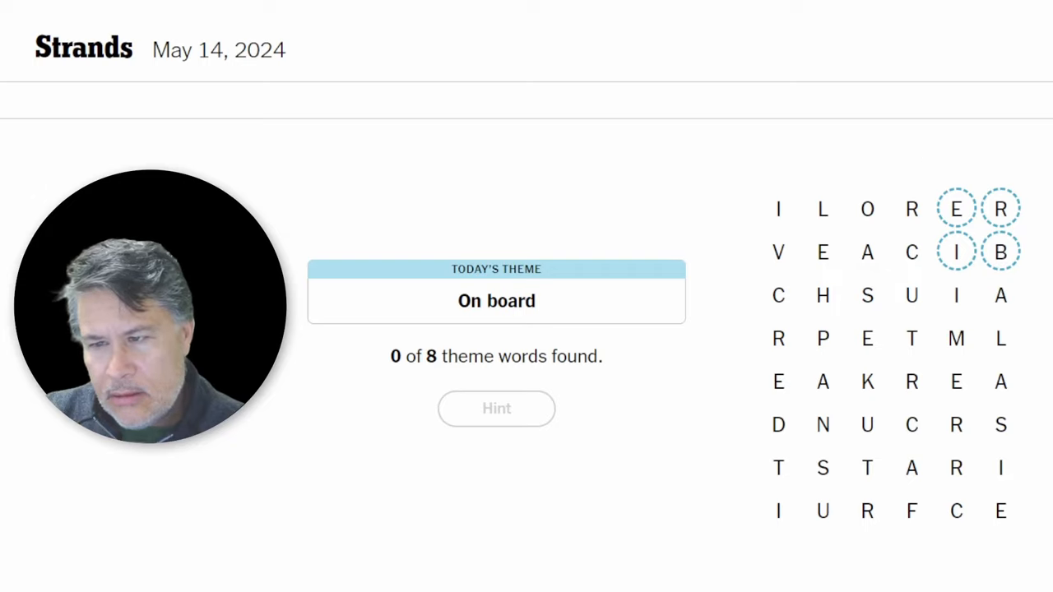
mouse_move(1004, 255)
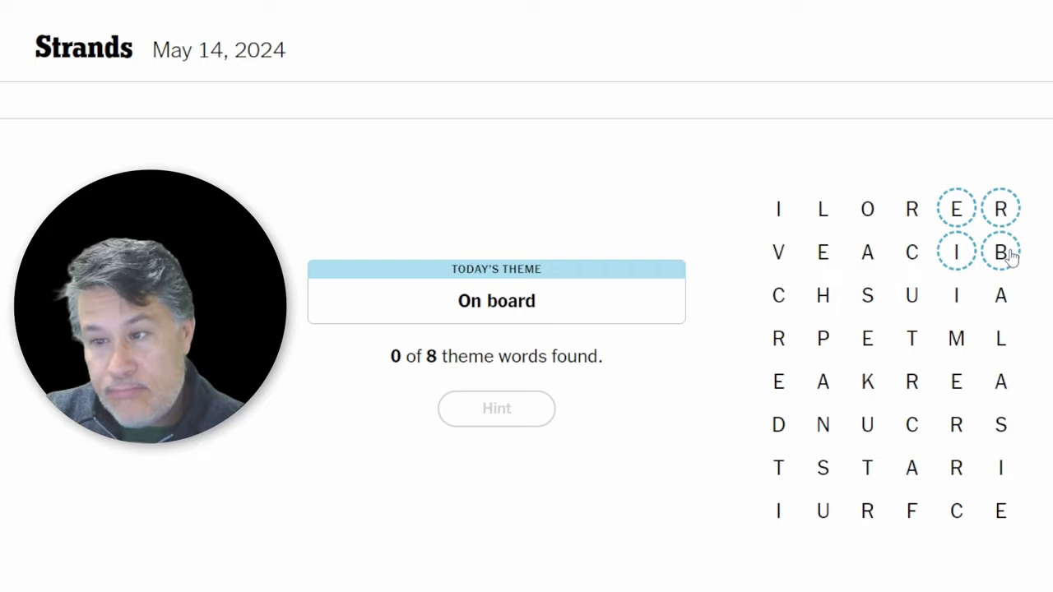
click(1001, 252)
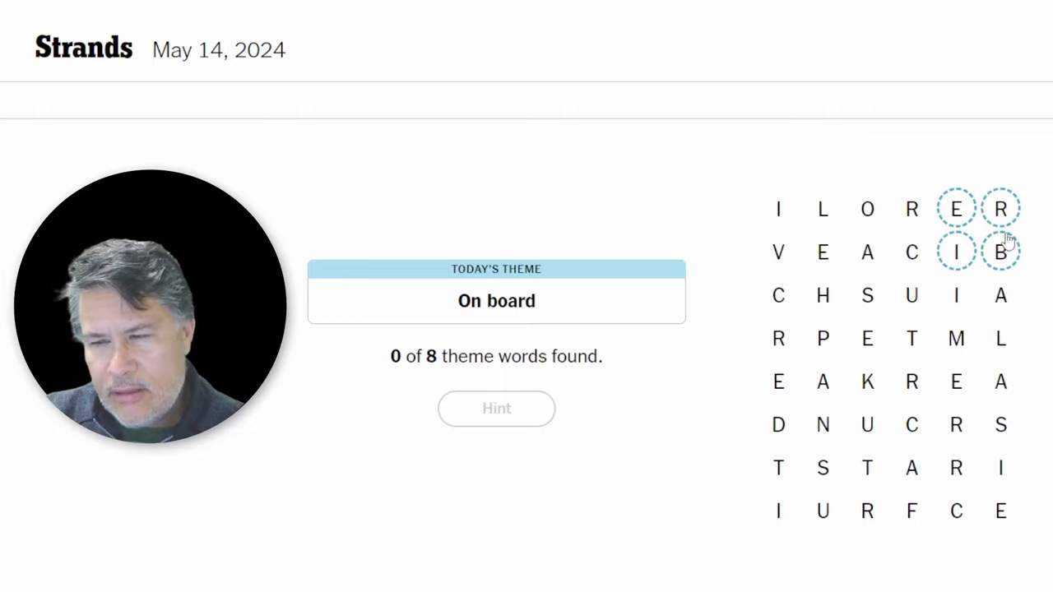
mouse_move(1001, 214)
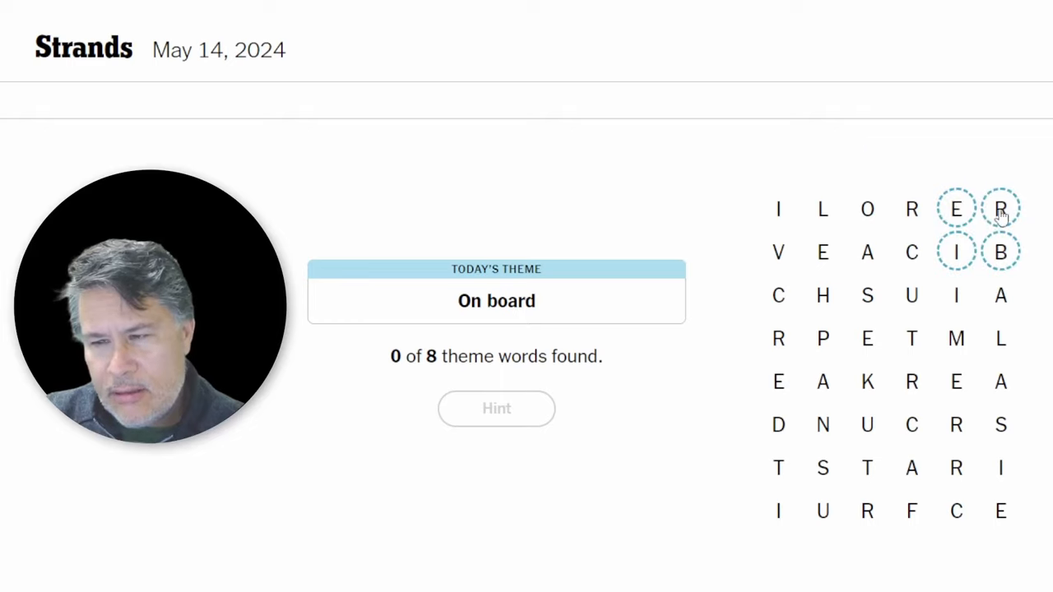
click(1001, 252)
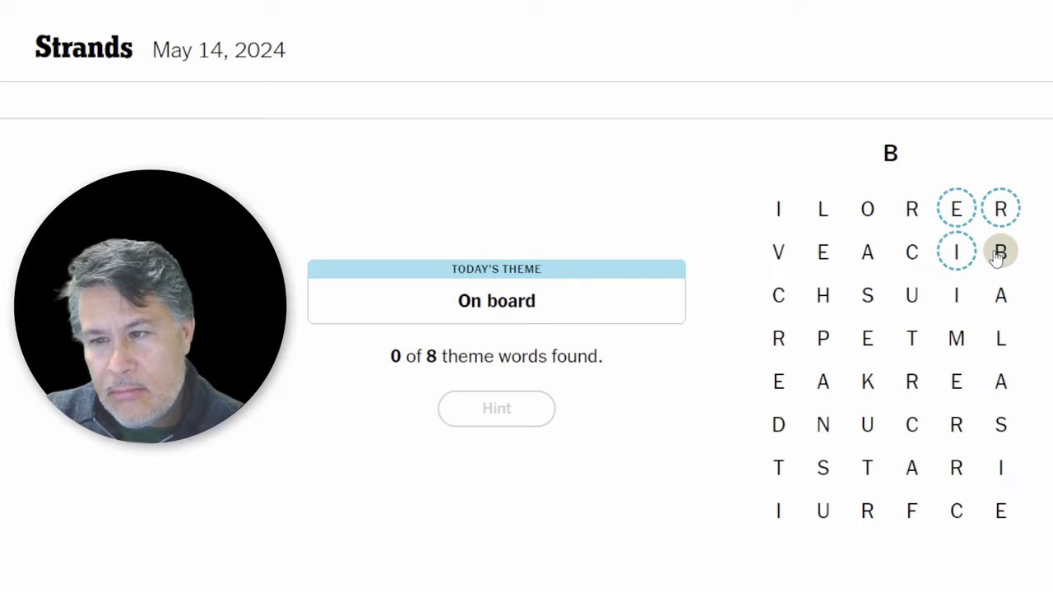
click(1001, 252)
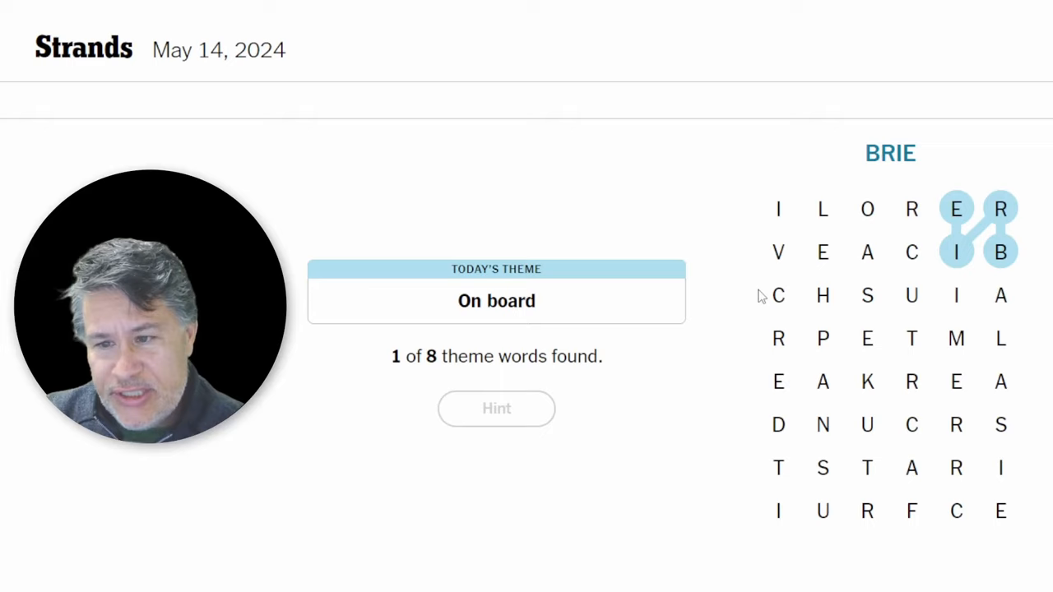
click(822, 295)
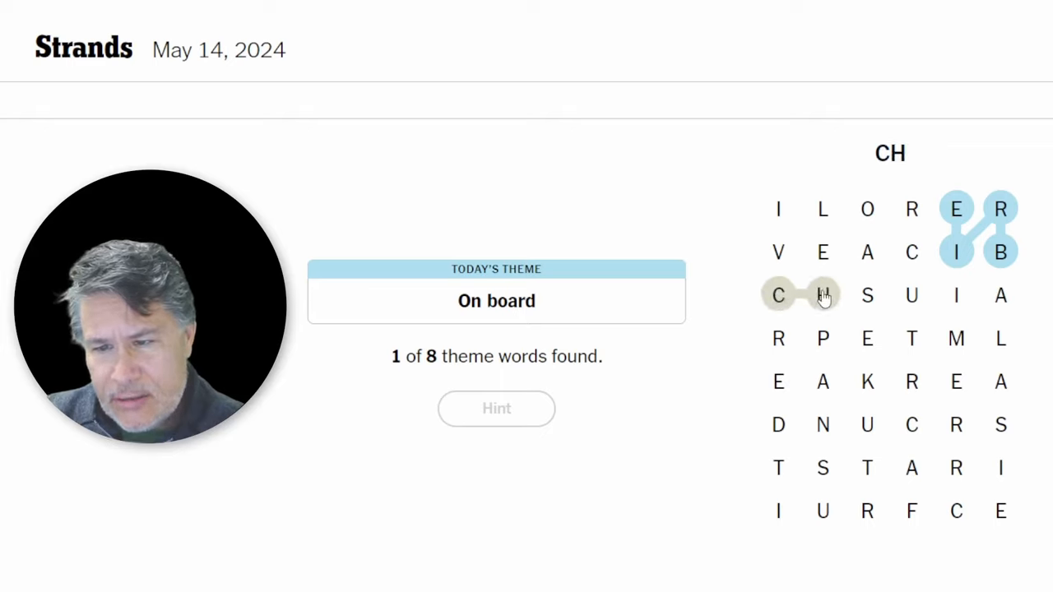
click(866, 338)
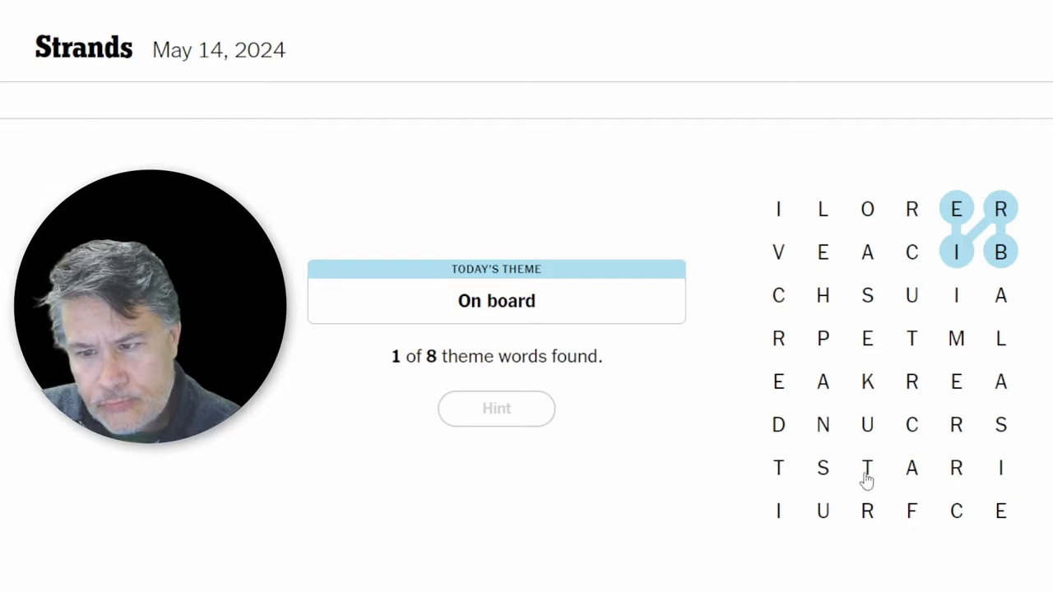
mouse_move(905, 274)
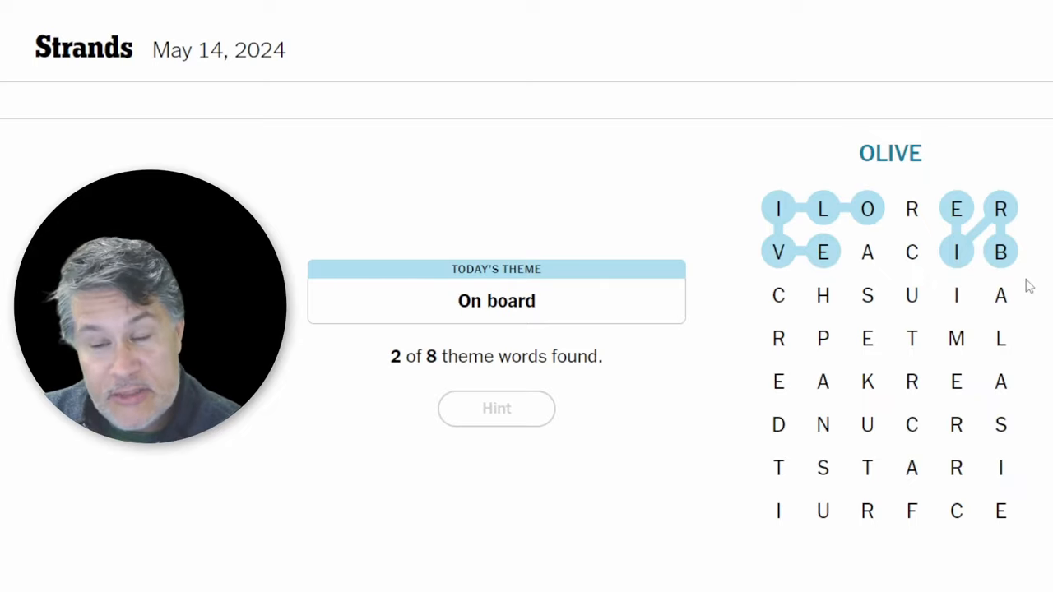
mouse_move(760, 369)
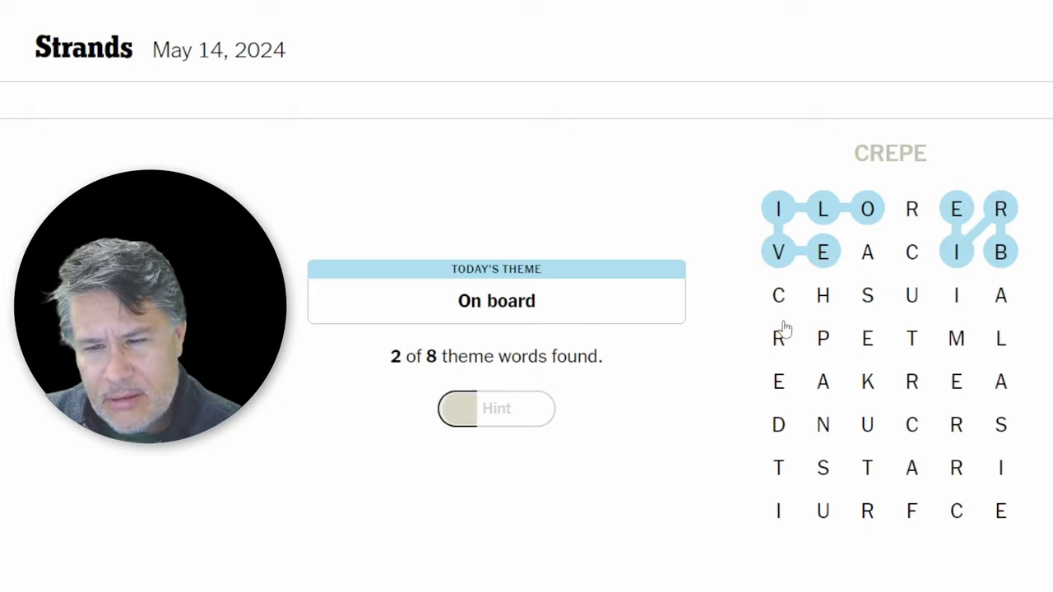
mouse_move(777, 305)
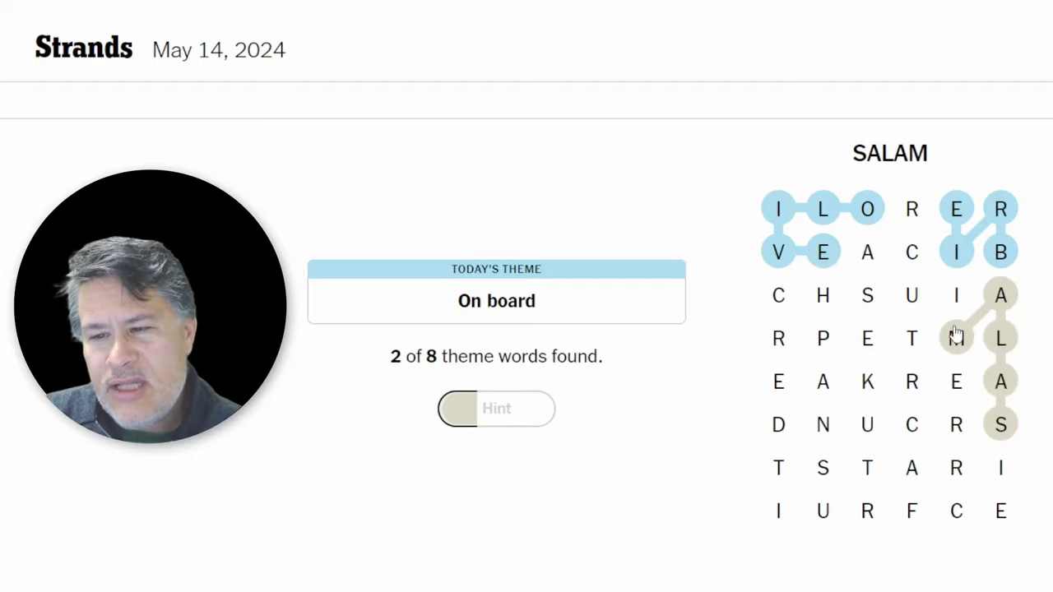
- Finish tracing SALAMI, reaching 3 of 8 theme words
click(956, 295)
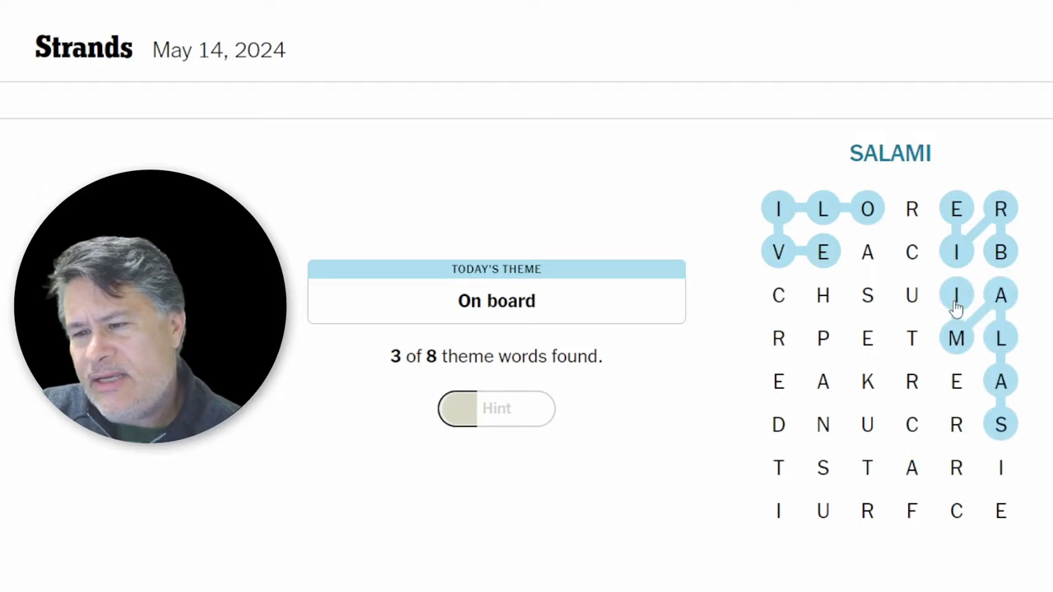
mouse_move(918, 323)
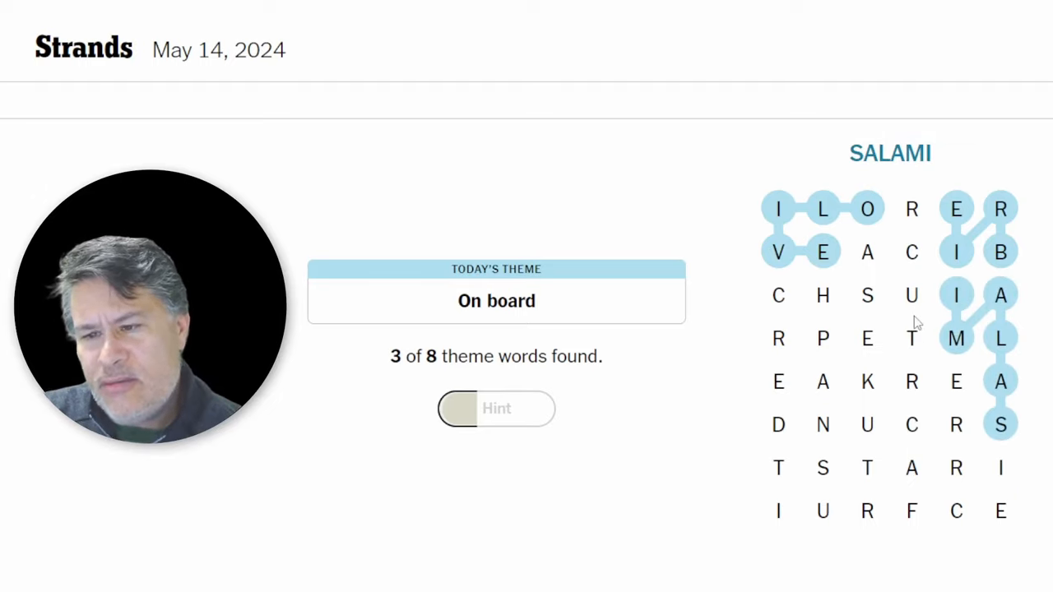
mouse_move(899, 495)
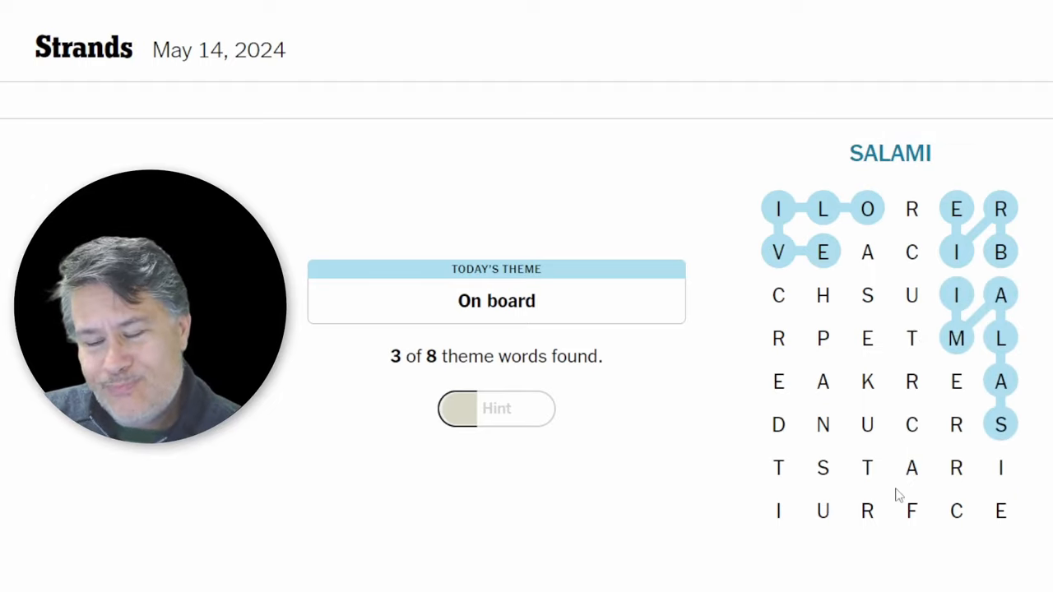
mouse_move(687, 464)
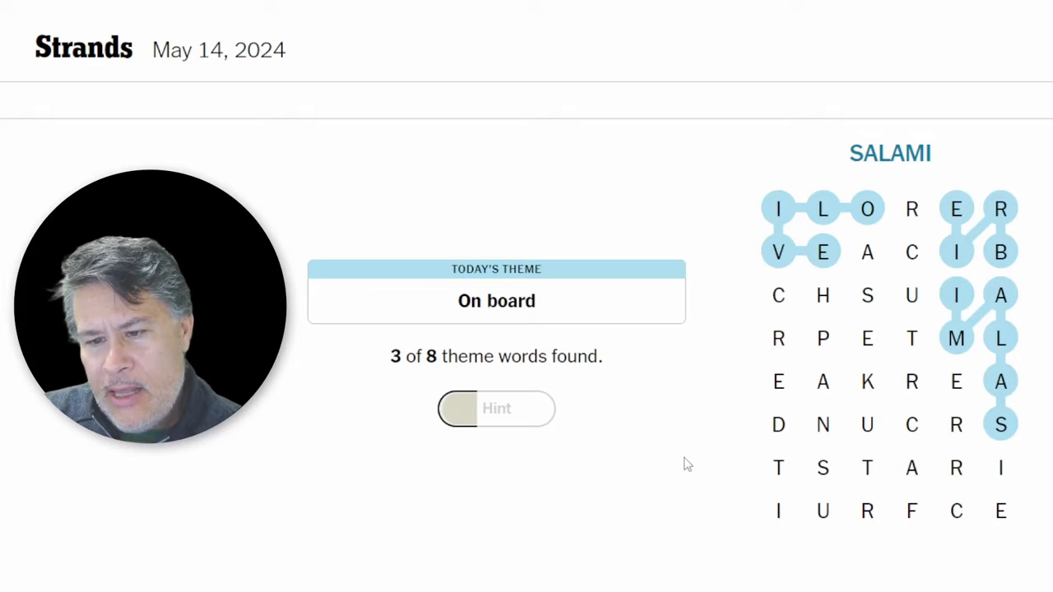
mouse_move(831, 445)
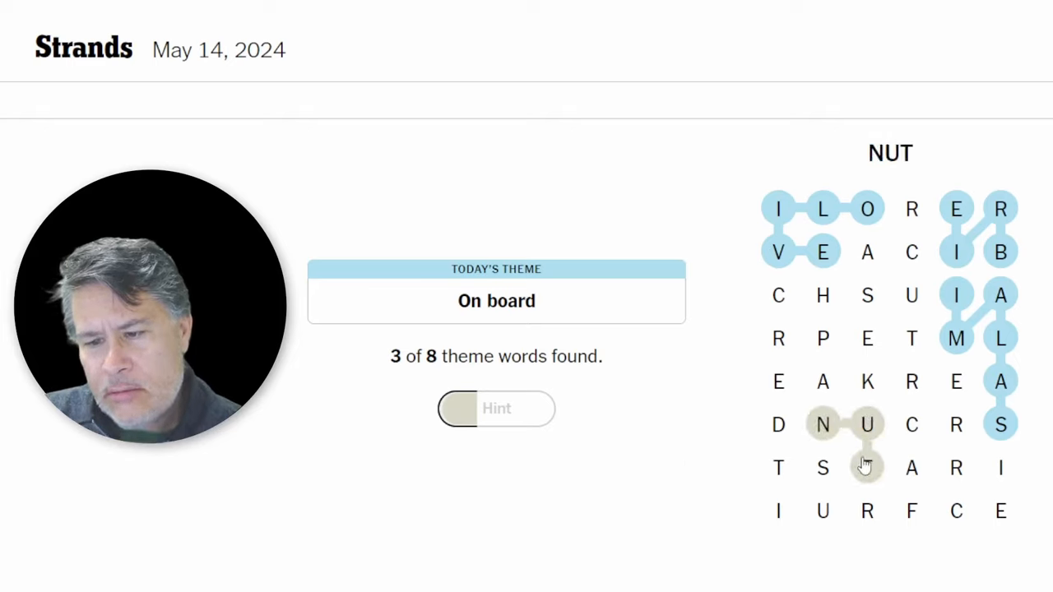
- Submit NUTS, then try a word that isn't accepted
click(868, 468)
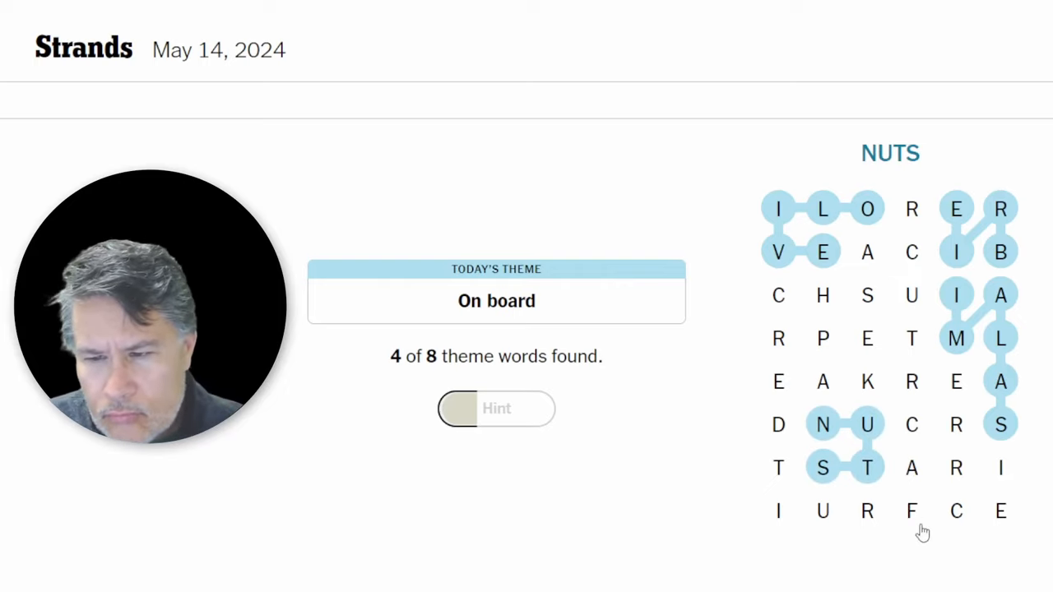
mouse_move(912, 321)
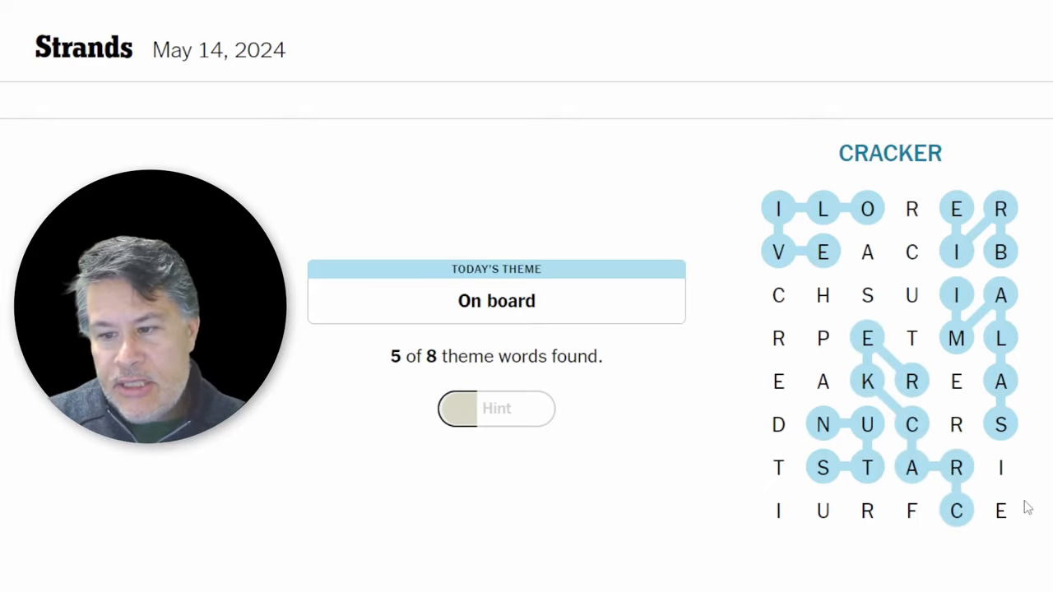
mouse_move(1014, 576)
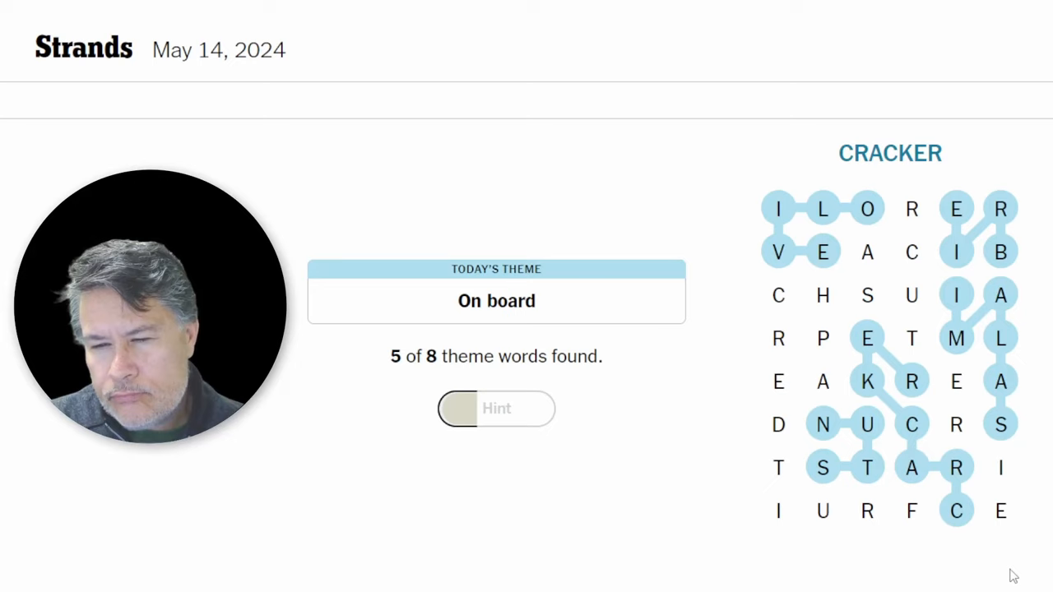
click(912, 253)
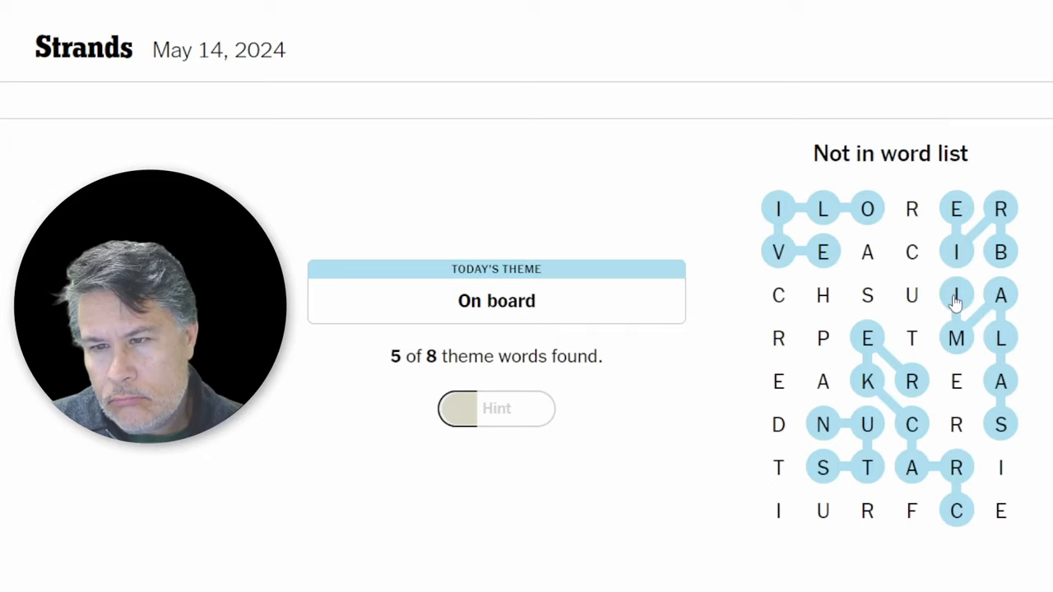
mouse_move(794, 304)
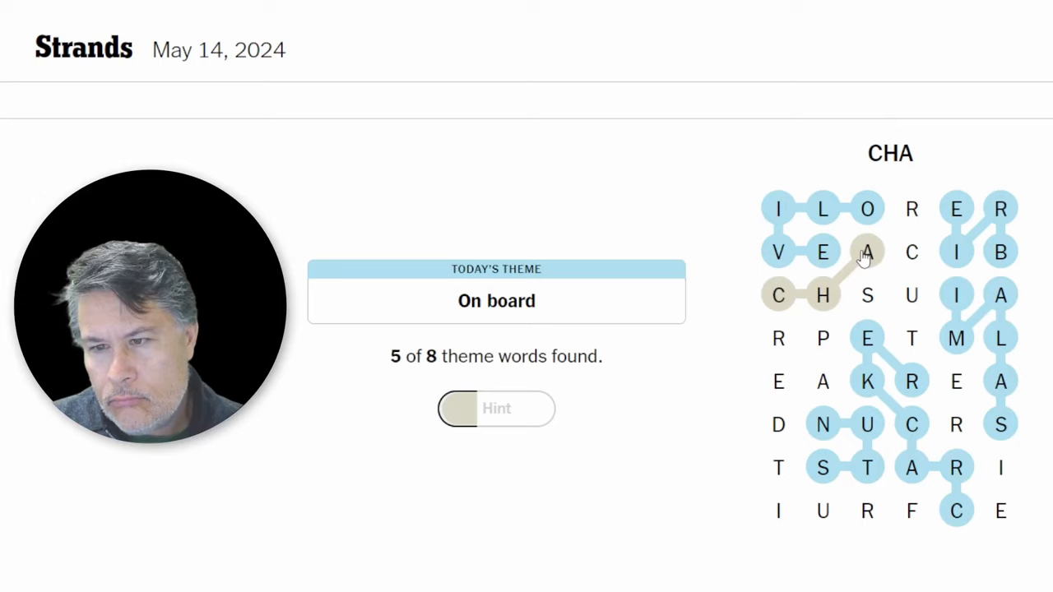
- Try the rejected guess CHAUTERIE, then find FRUIT along the bottom rows
click(911, 339)
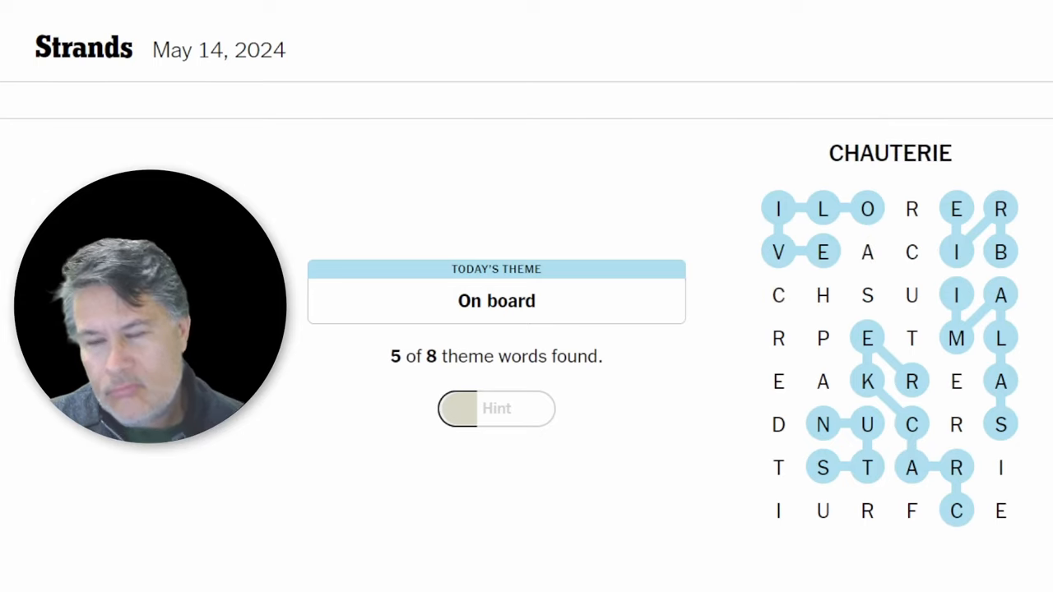
click(911, 252)
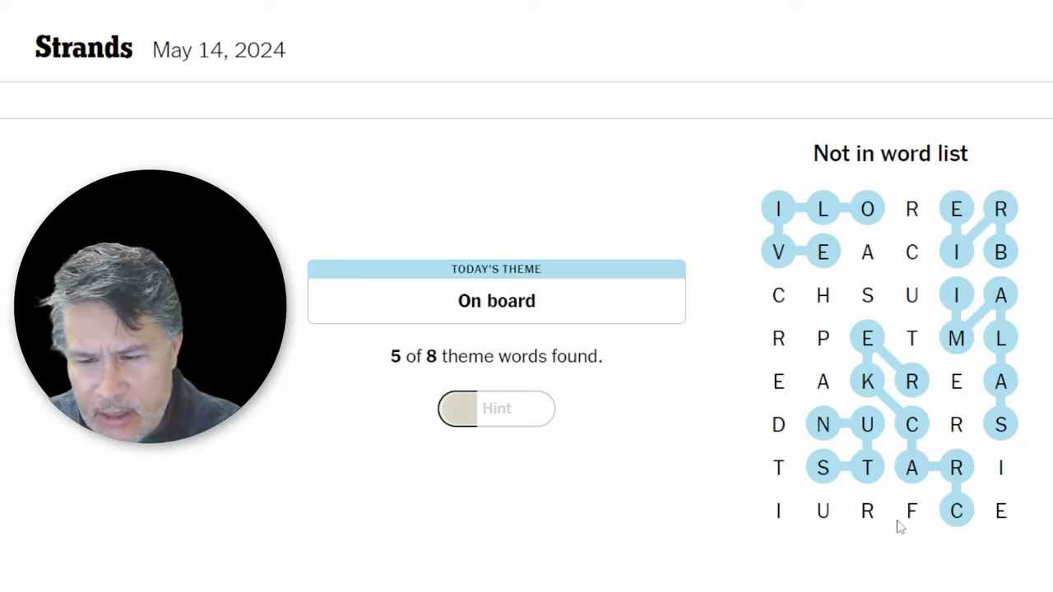
click(778, 467)
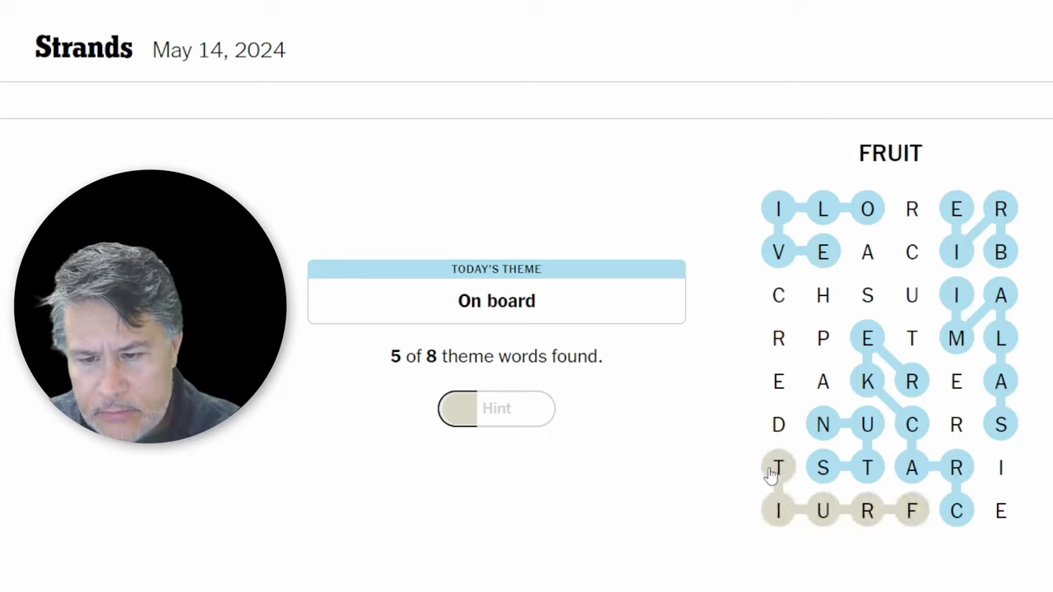
click(778, 467)
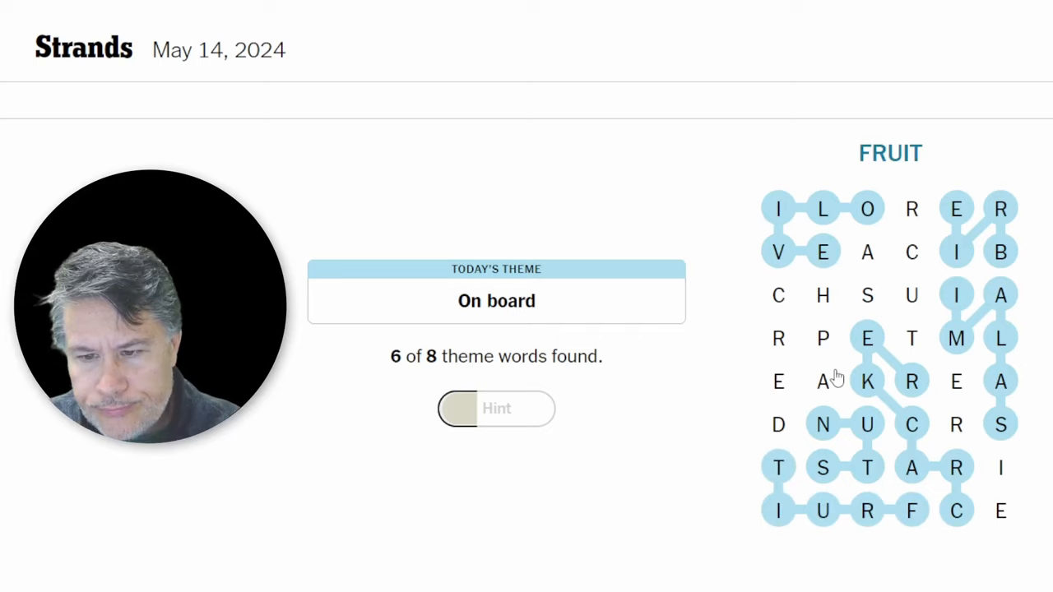
mouse_move(775, 422)
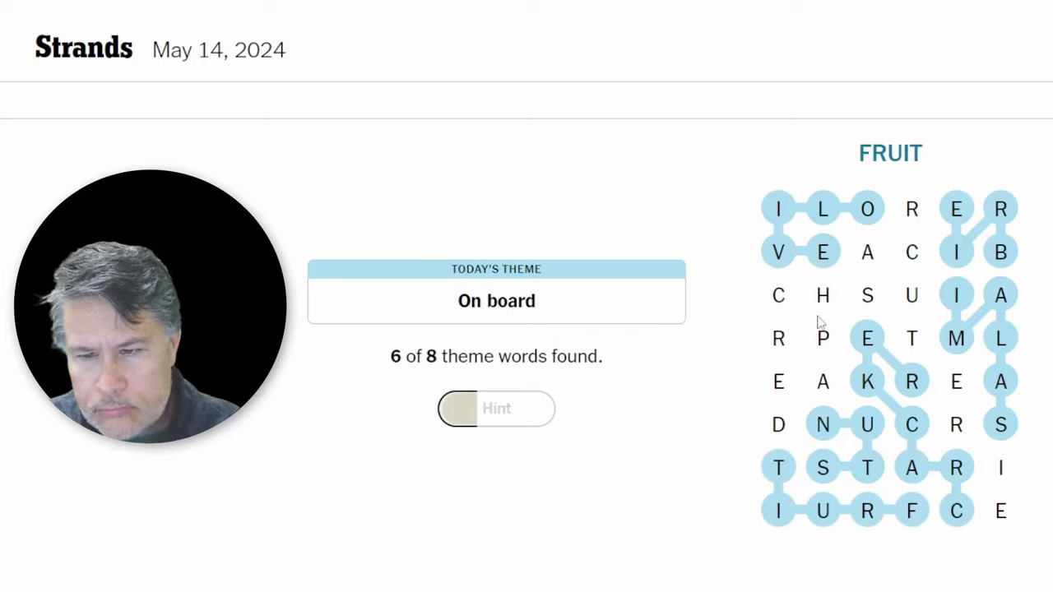
mouse_move(779, 434)
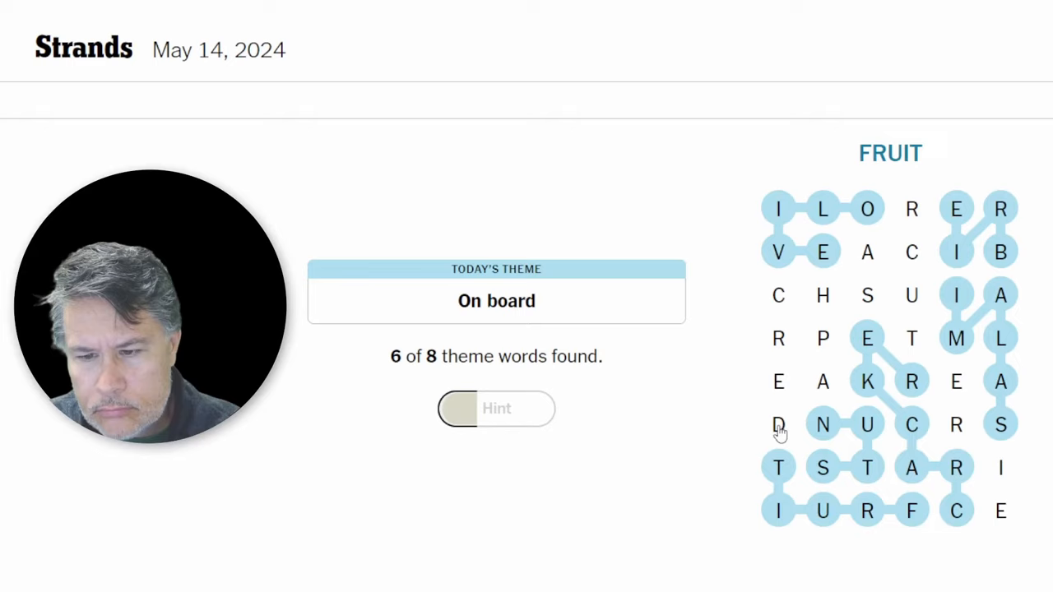
mouse_move(792, 309)
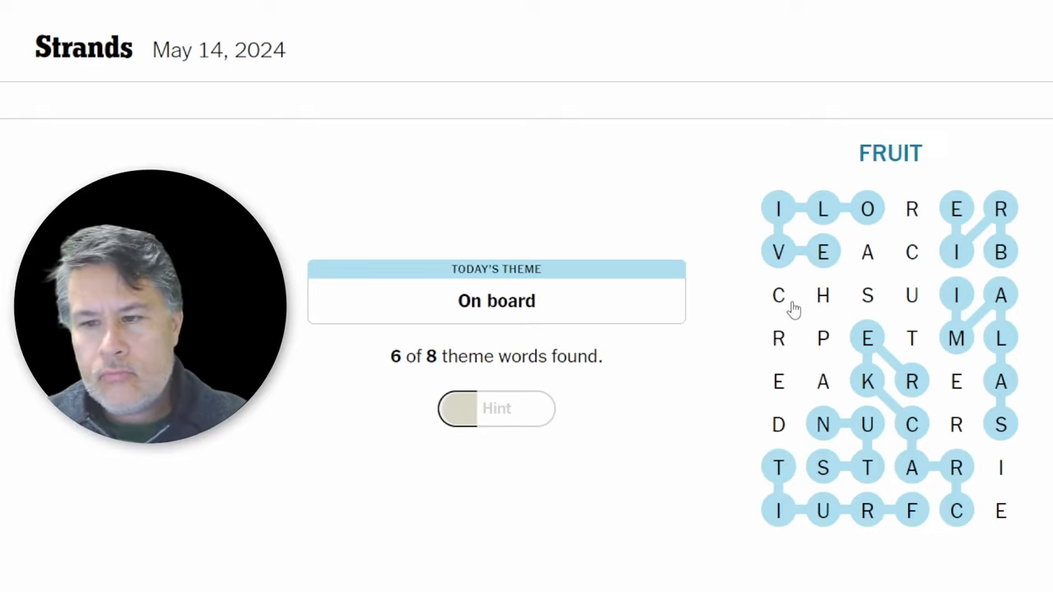
mouse_move(924, 226)
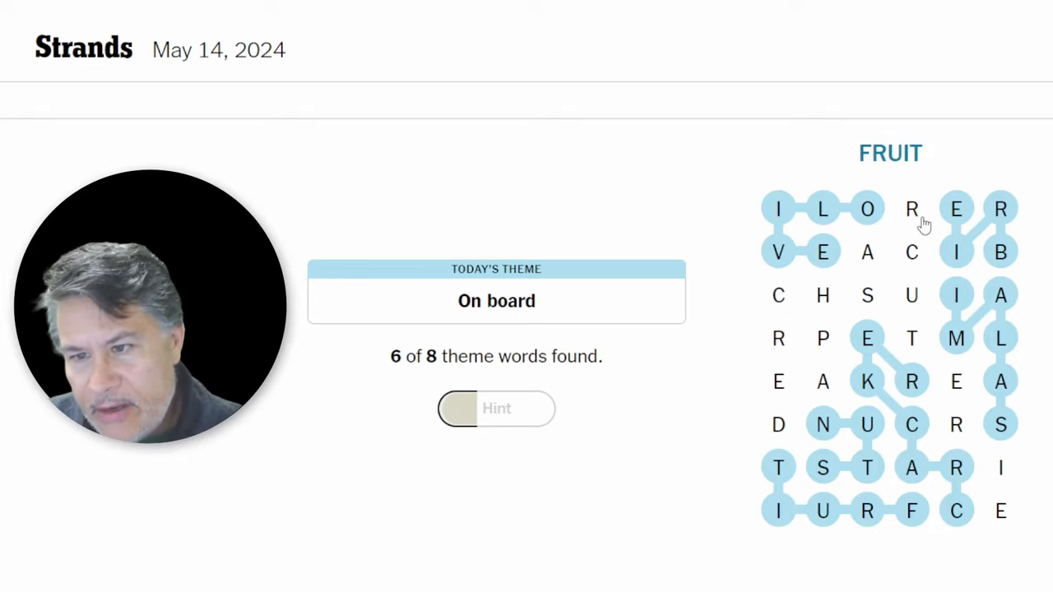
mouse_move(913, 210)
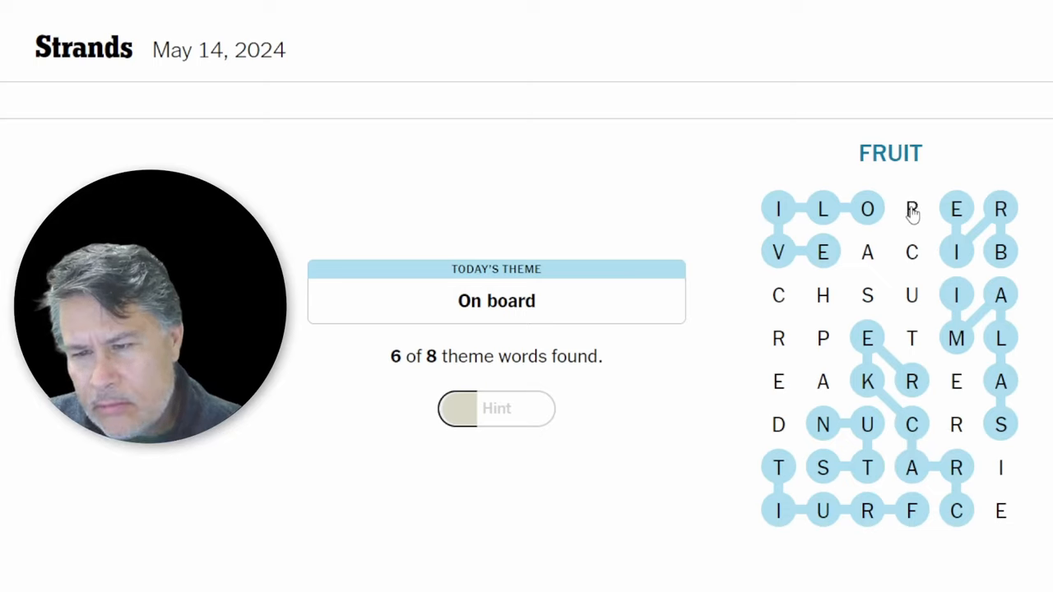
- Find the spangram CHARCUTERIE and SPREAD, then view the results summary
click(911, 209)
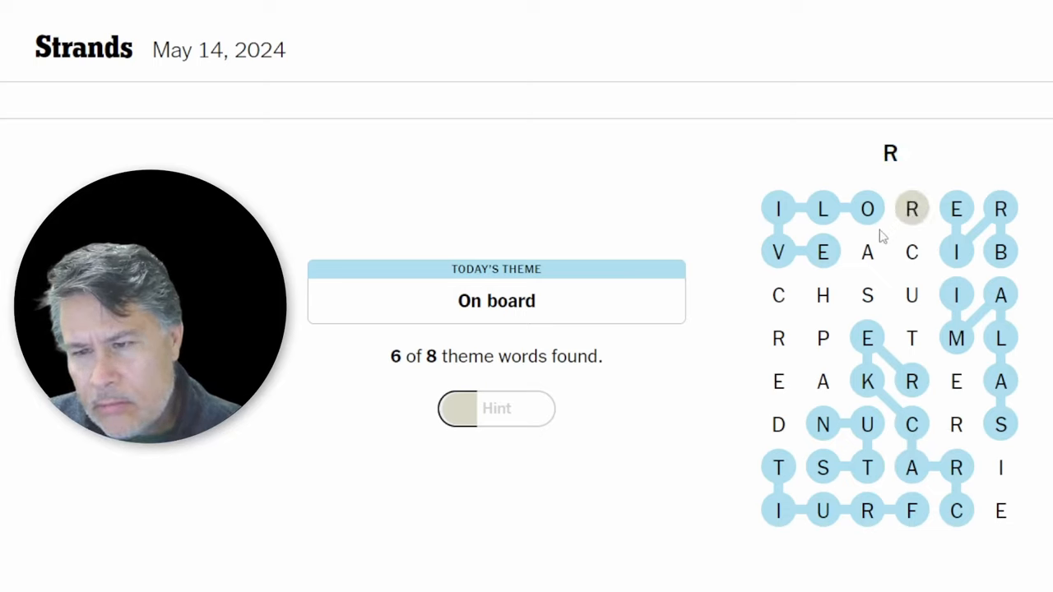
click(866, 253)
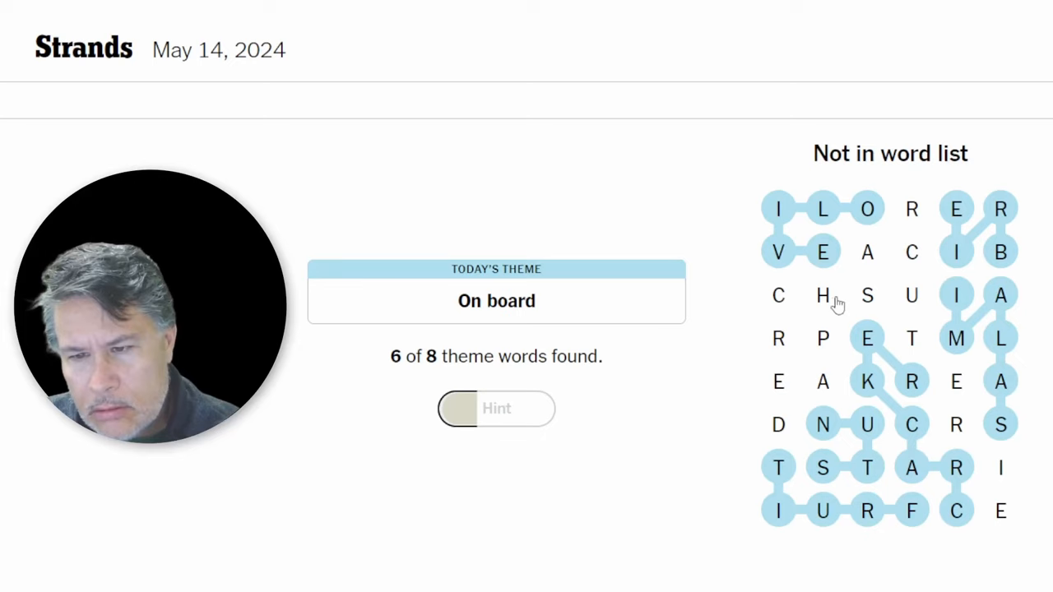
click(866, 252)
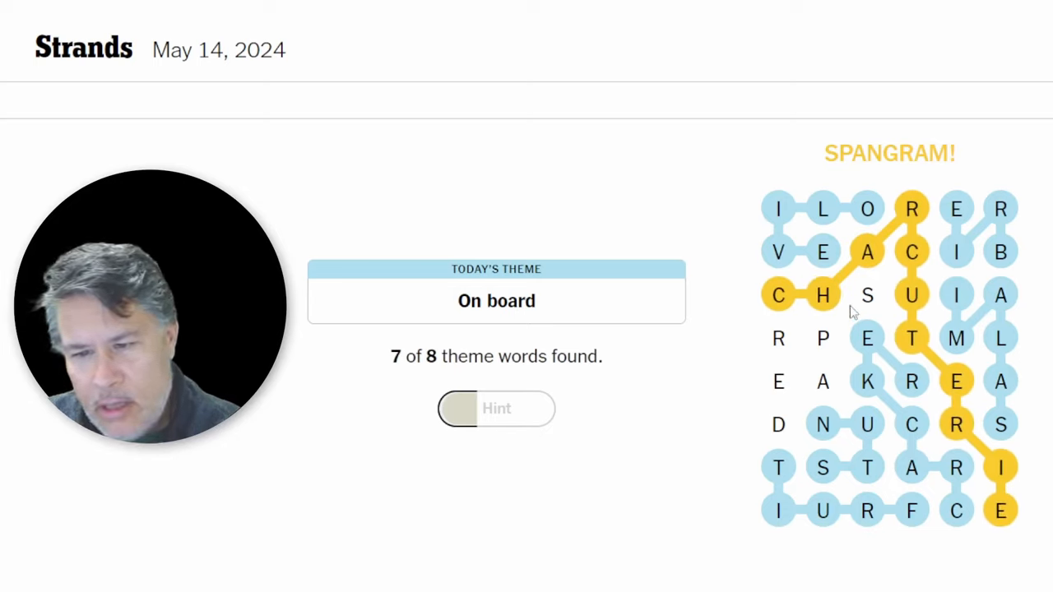
click(866, 295)
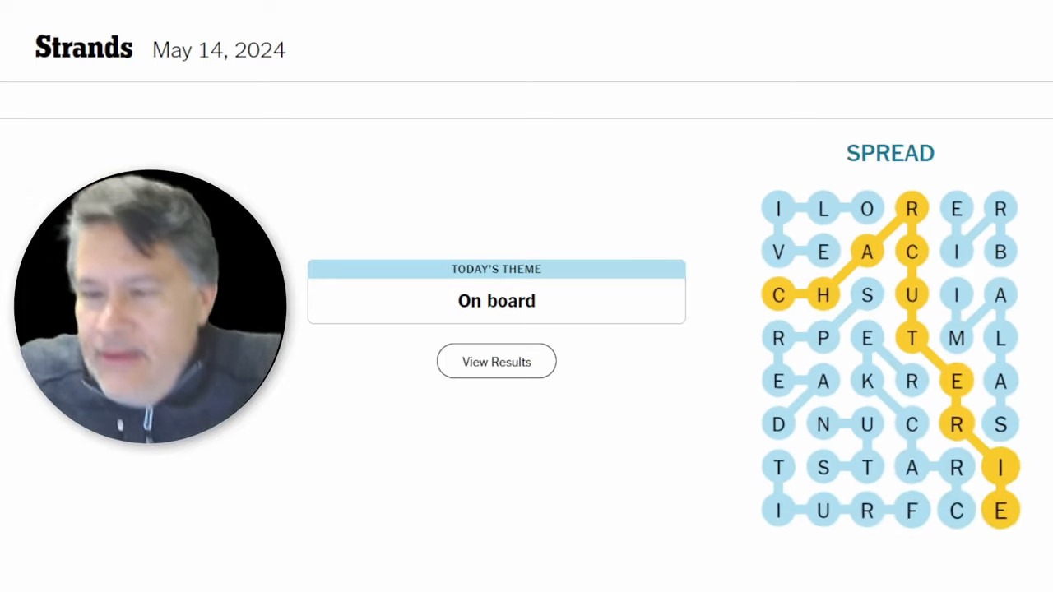
click(496, 361)
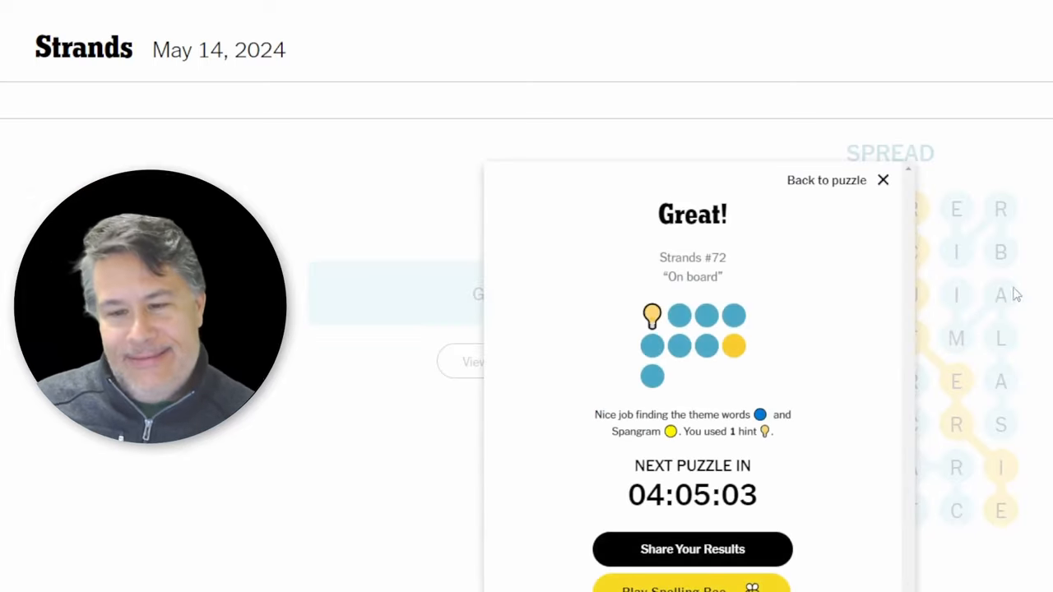
- Close the Strands results panel
click(883, 179)
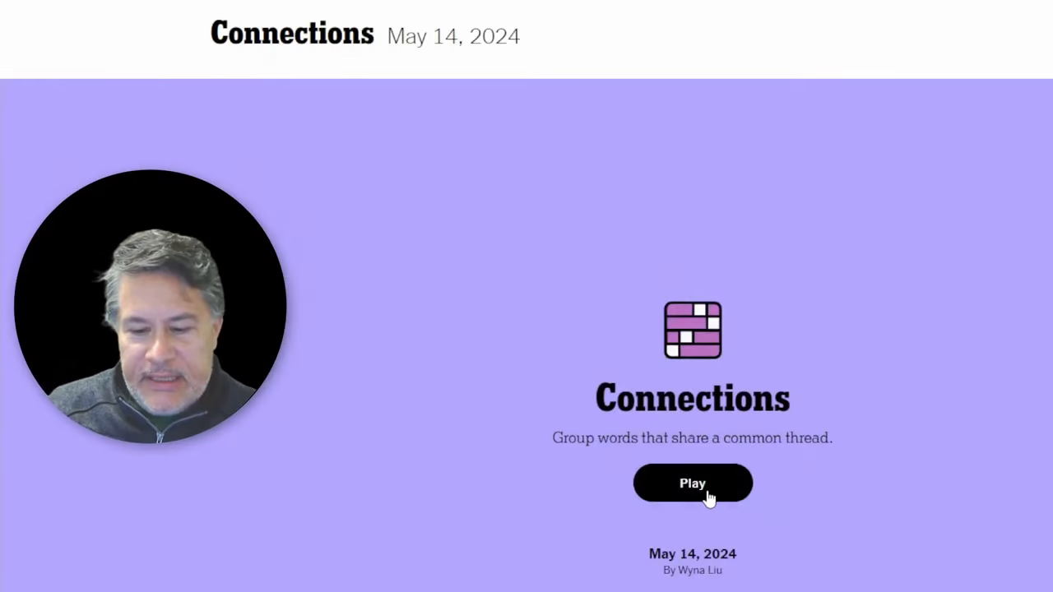
- Start the May 14 Connections puzzle and pick SUP as the first word
click(692, 483)
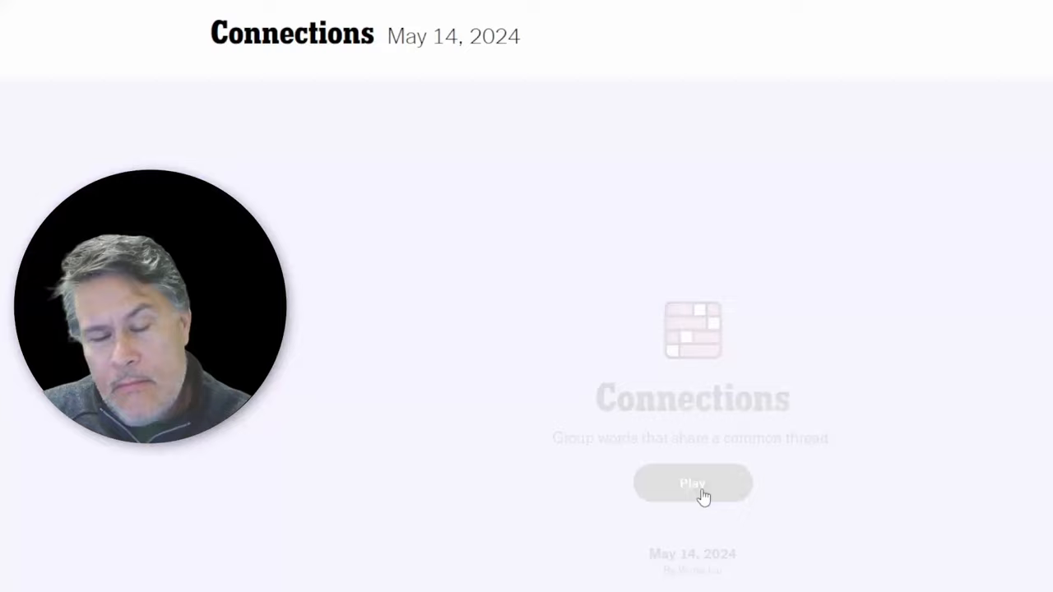
click(692, 483)
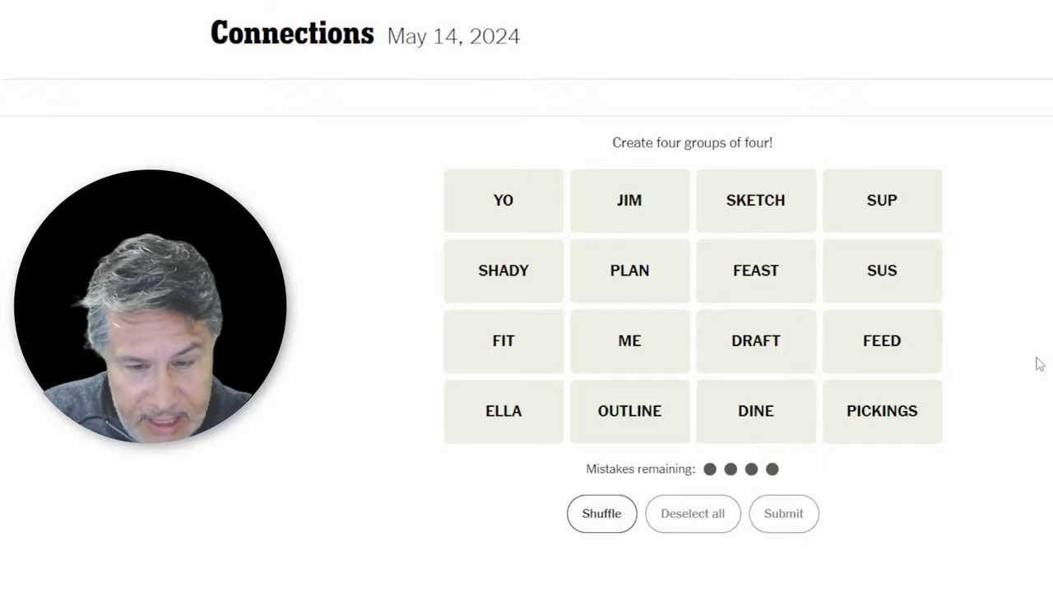
mouse_move(667, 270)
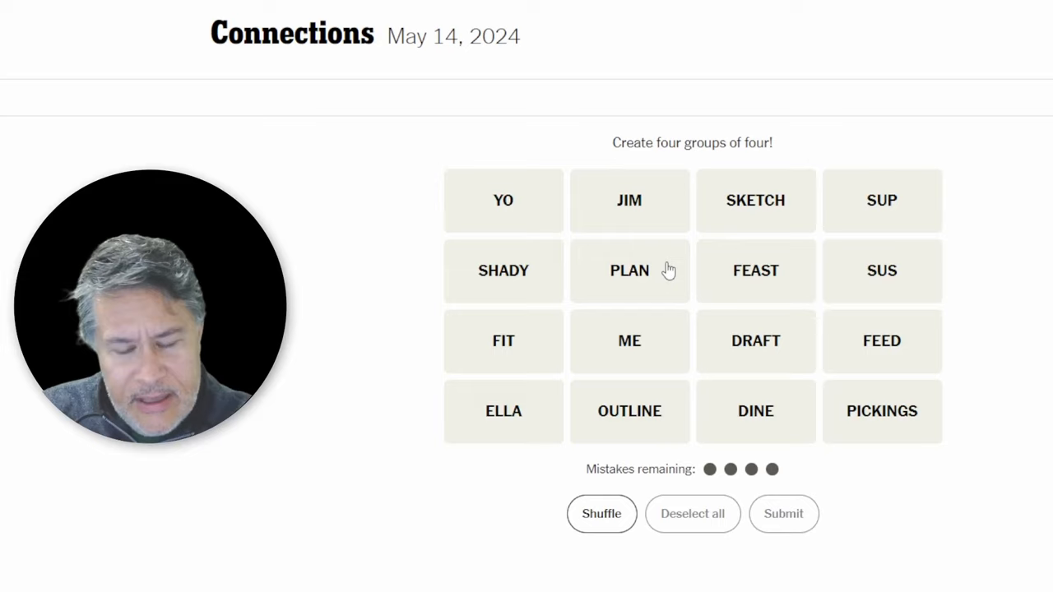
mouse_move(695, 185)
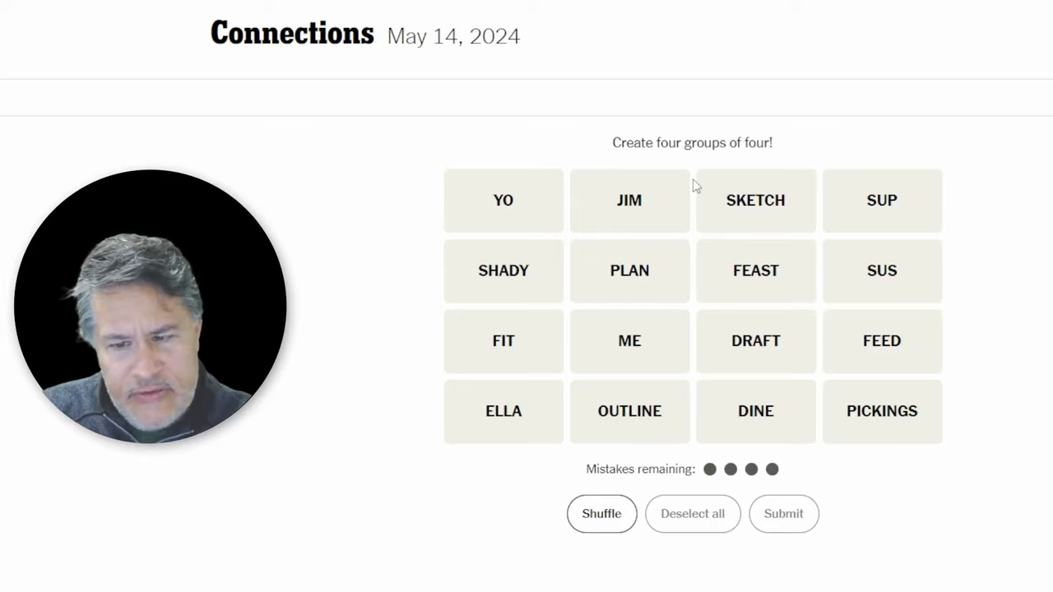
mouse_move(871, 241)
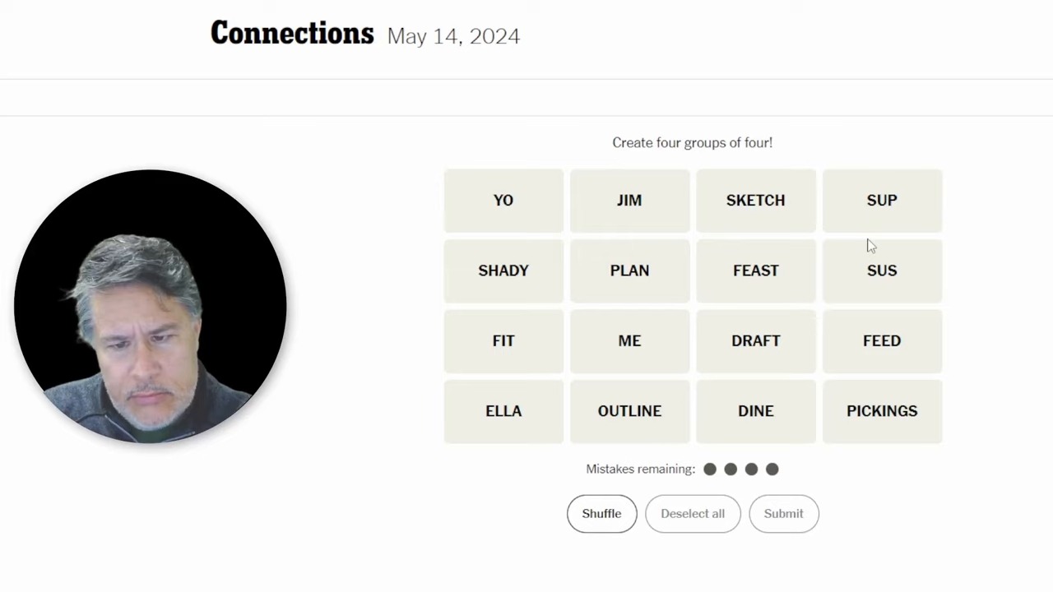
mouse_move(915, 340)
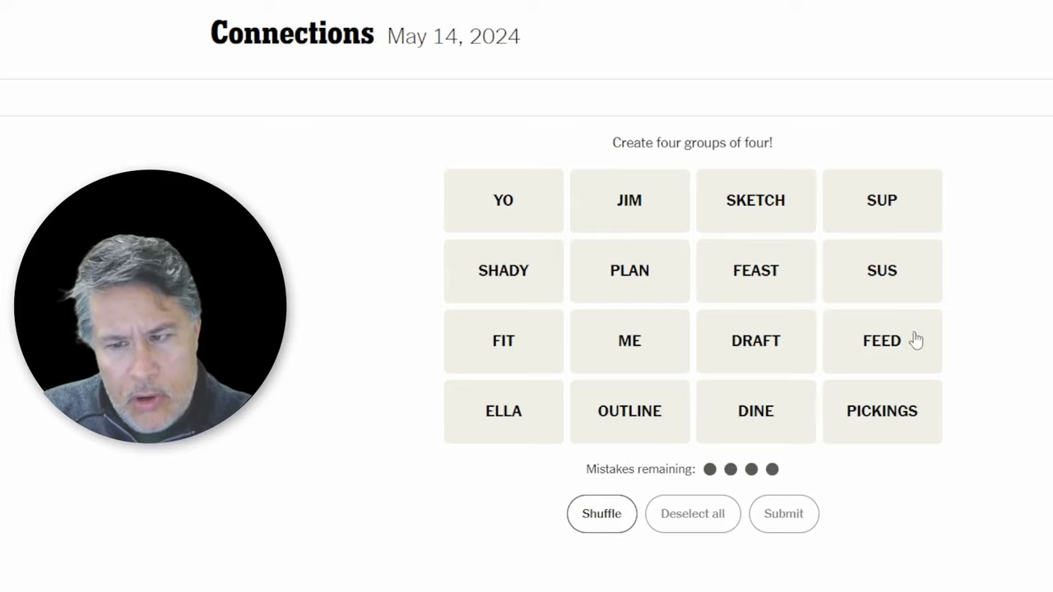
click(882, 200)
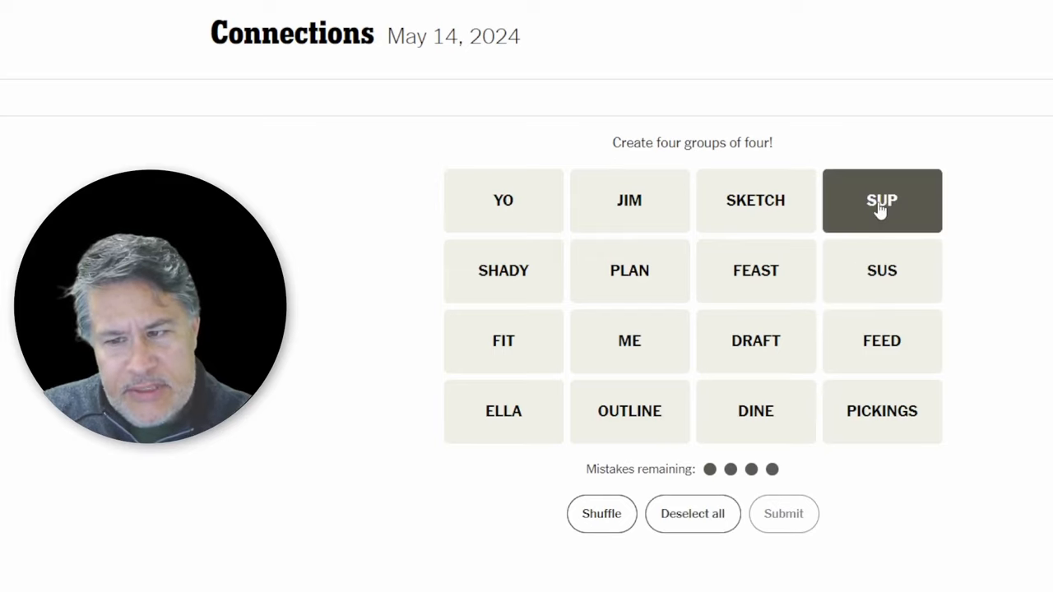
click(503, 200)
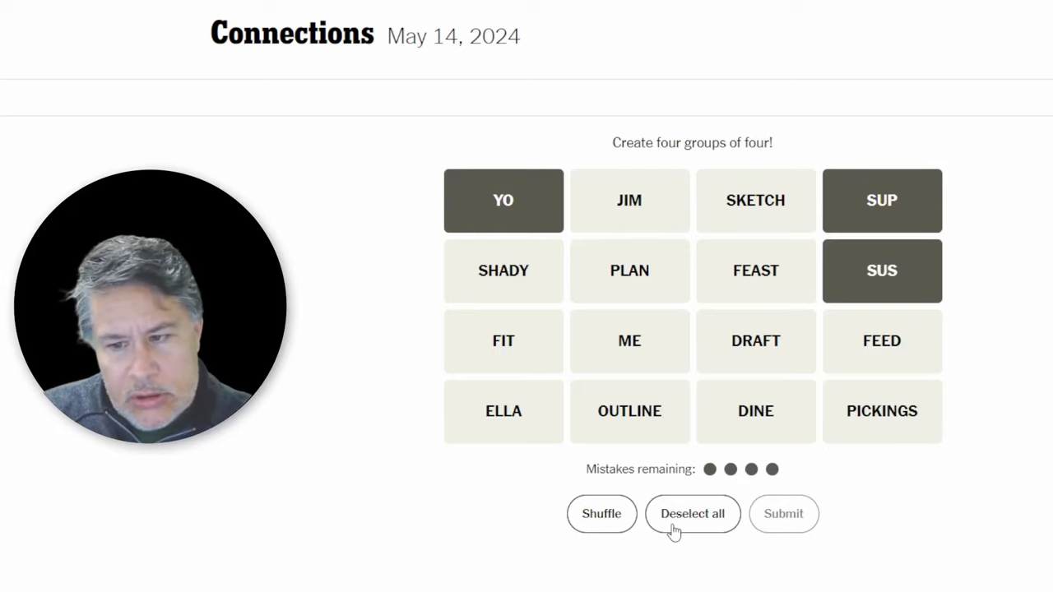
click(691, 513)
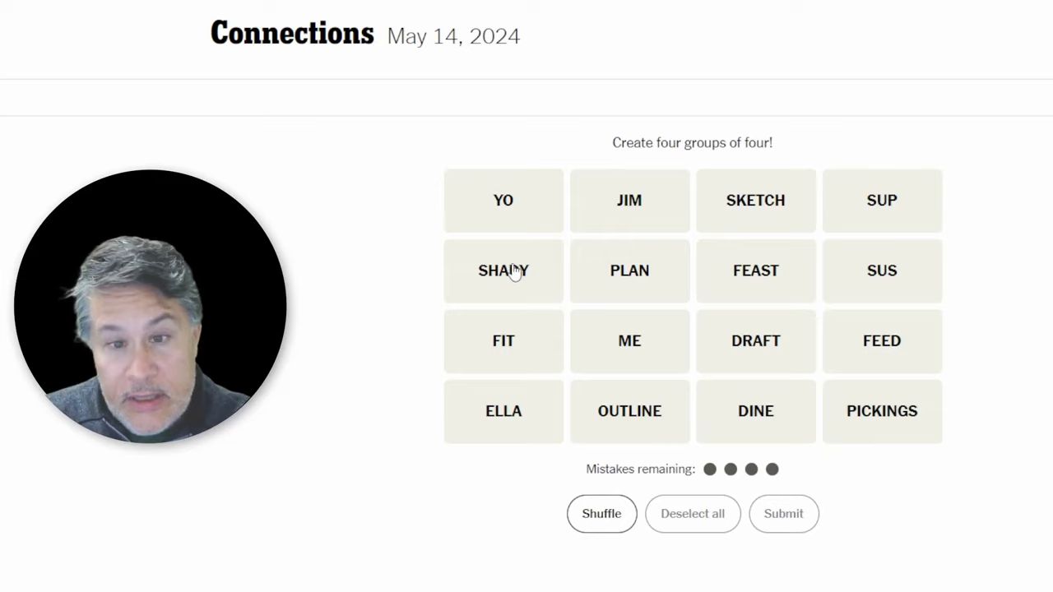
click(881, 270)
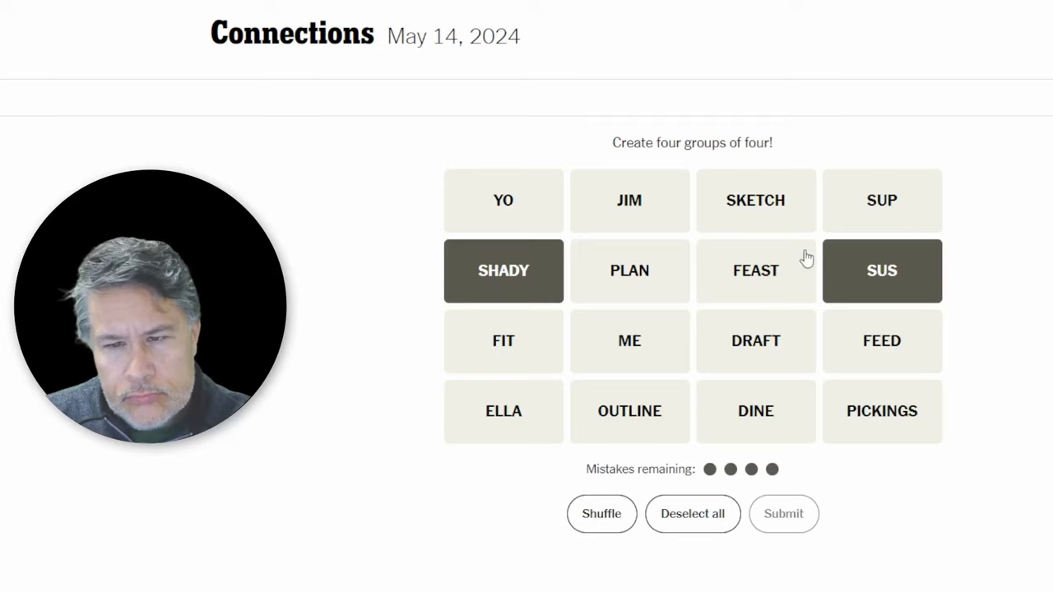
click(756, 199)
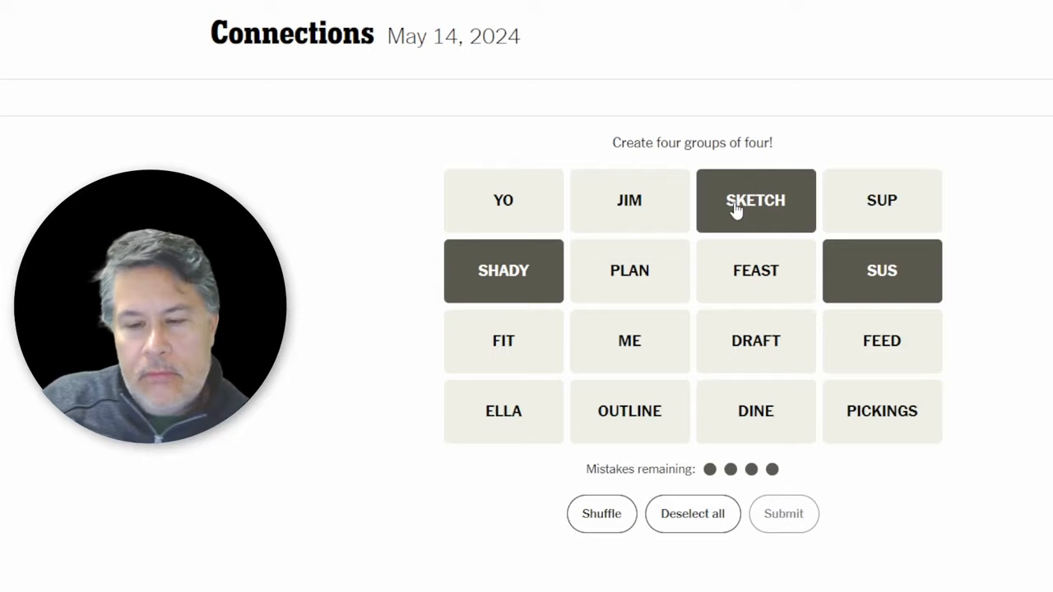
mouse_move(833, 341)
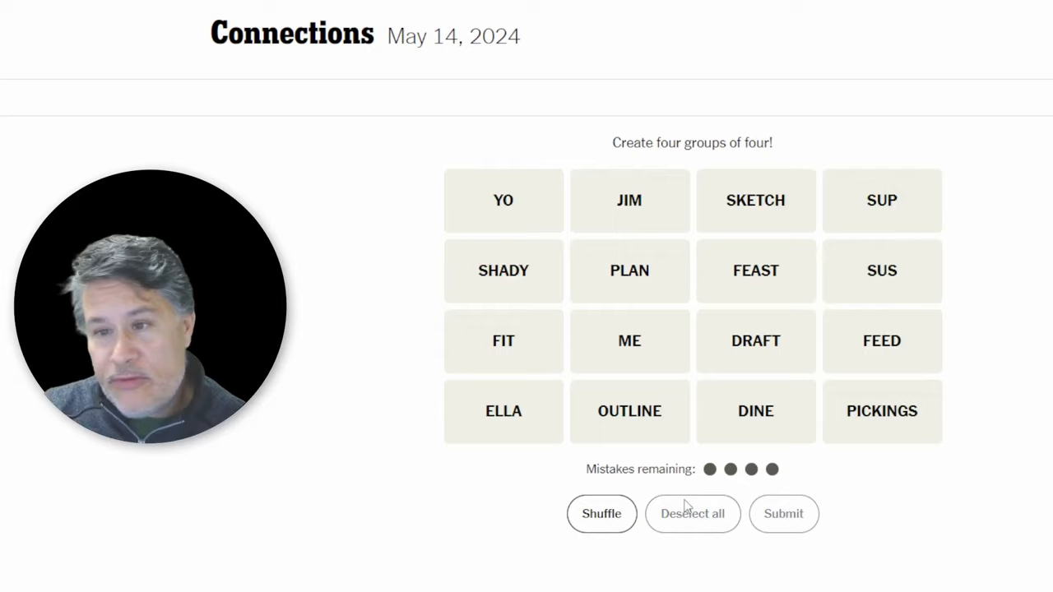
mouse_move(740, 206)
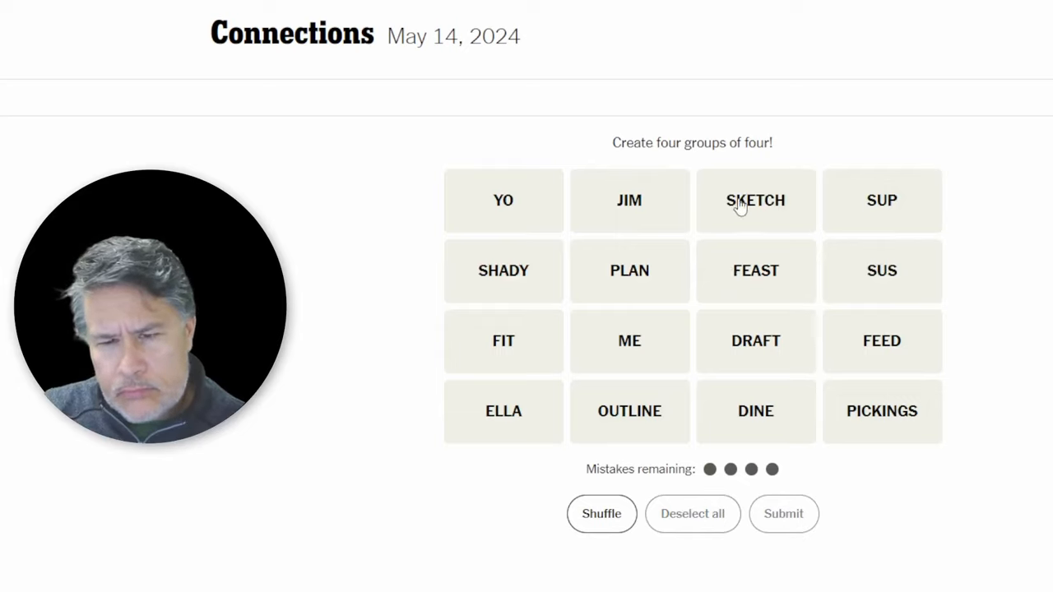
- Submit SKETCH, PLAN, DRAFT and OUTLINE as the Early Iteration group
click(630, 271)
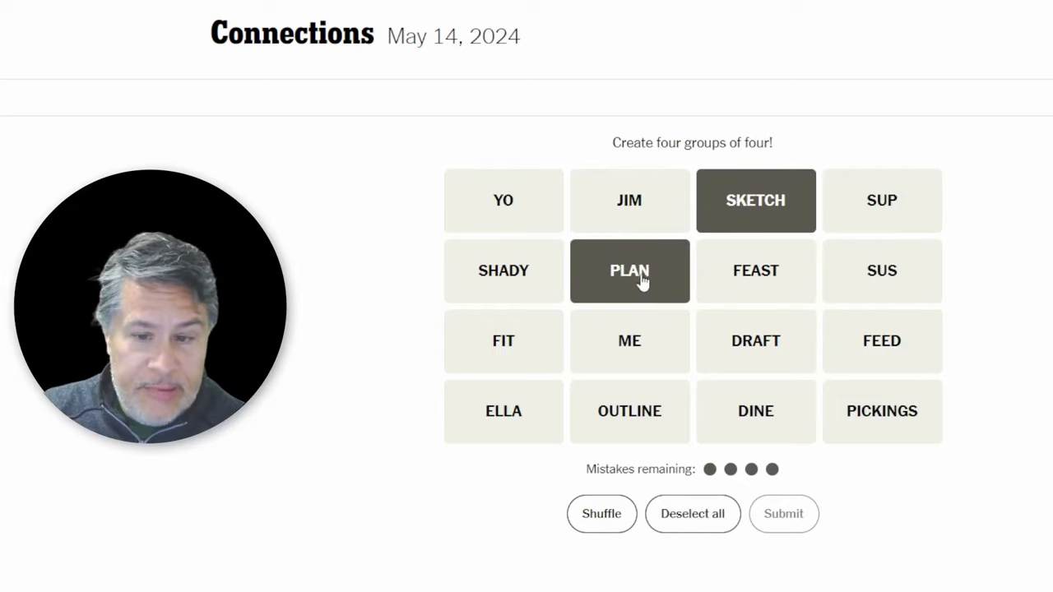
click(755, 340)
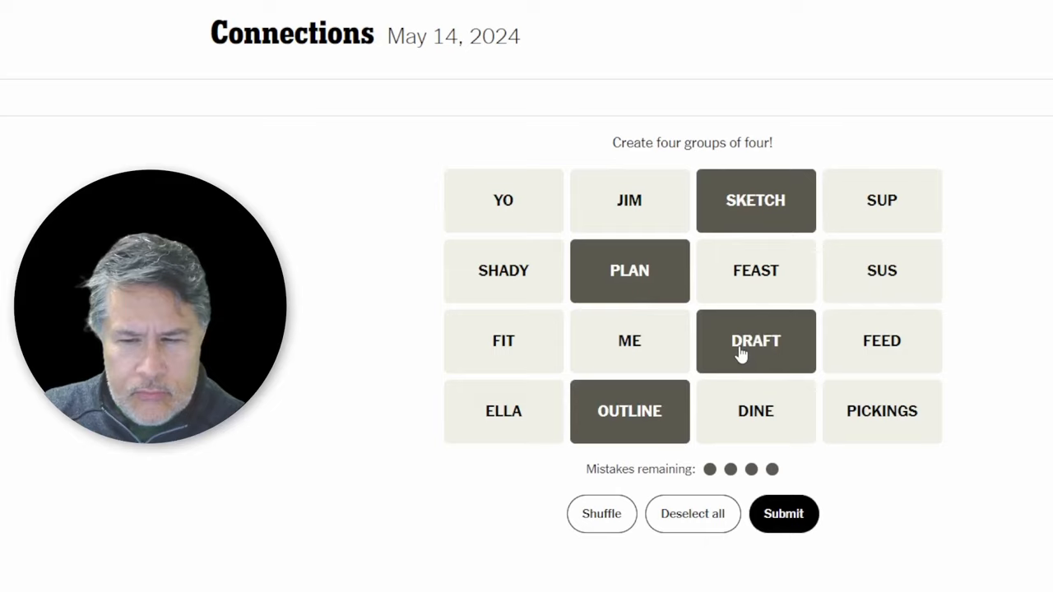
mouse_move(649, 205)
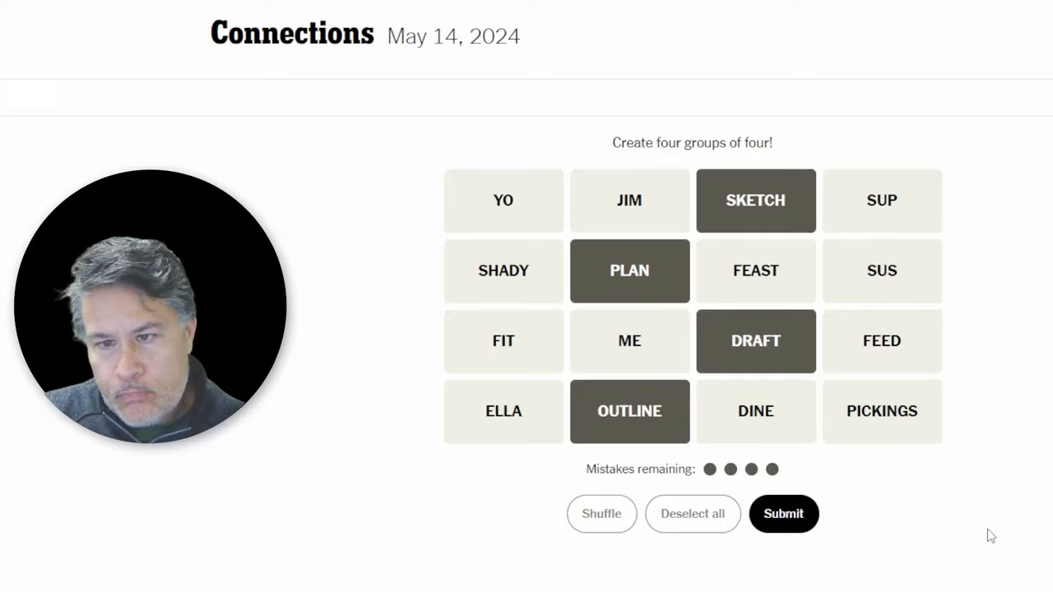
click(783, 514)
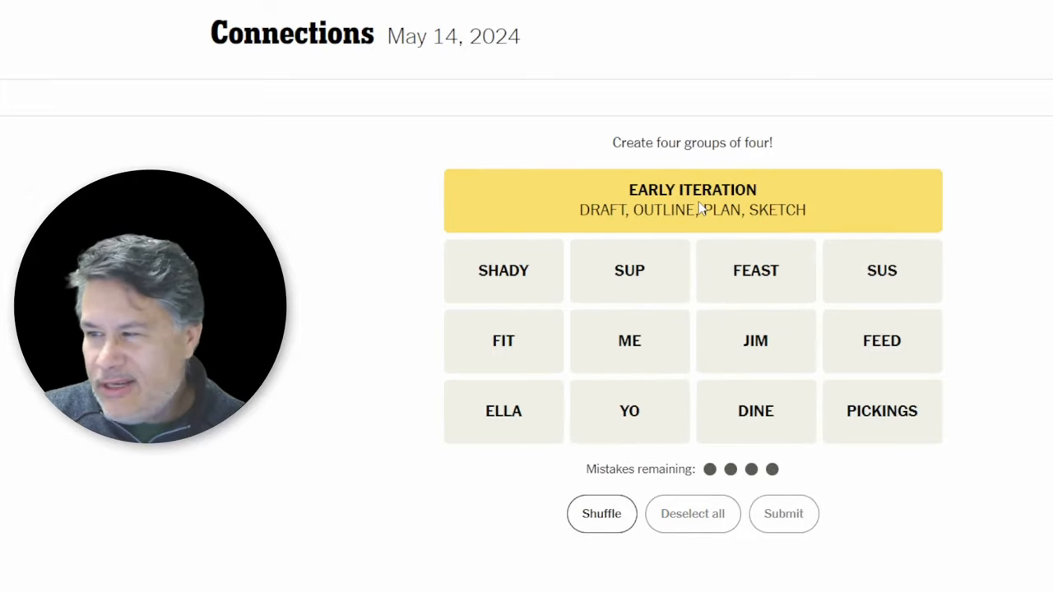
mouse_move(854, 256)
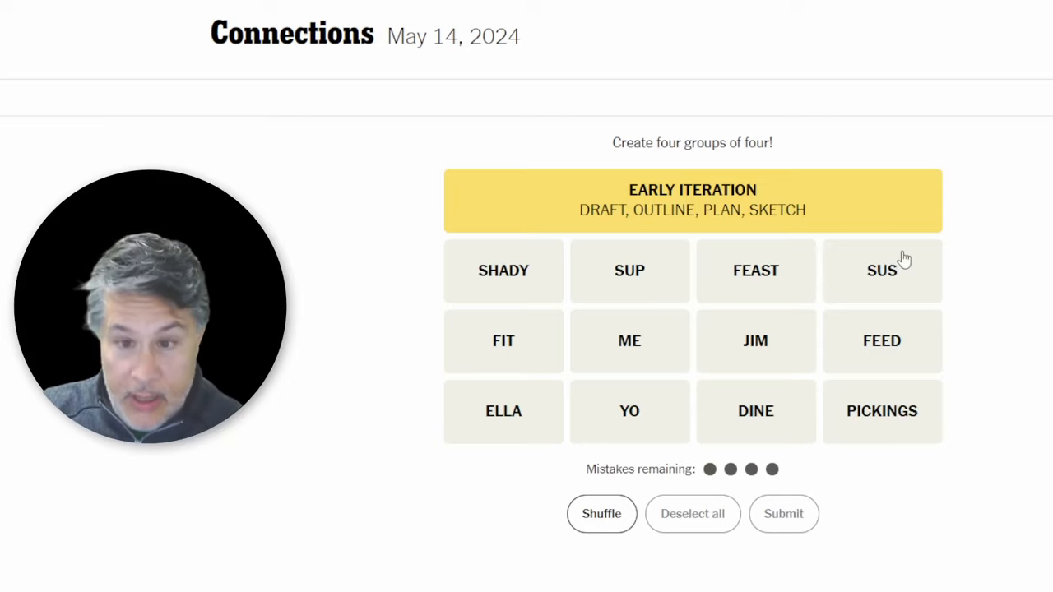
mouse_move(593, 274)
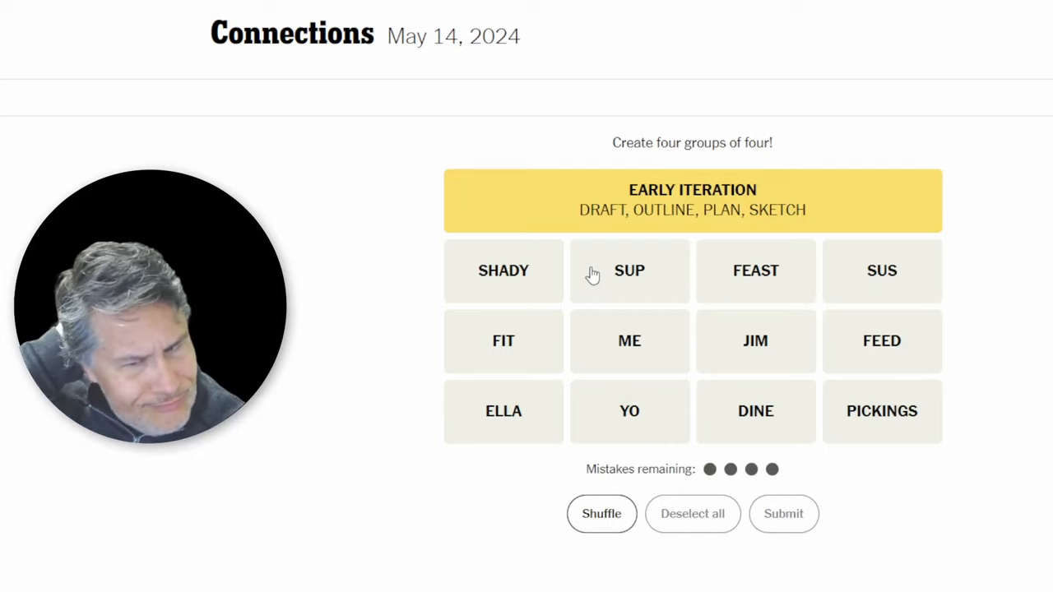
mouse_move(755, 410)
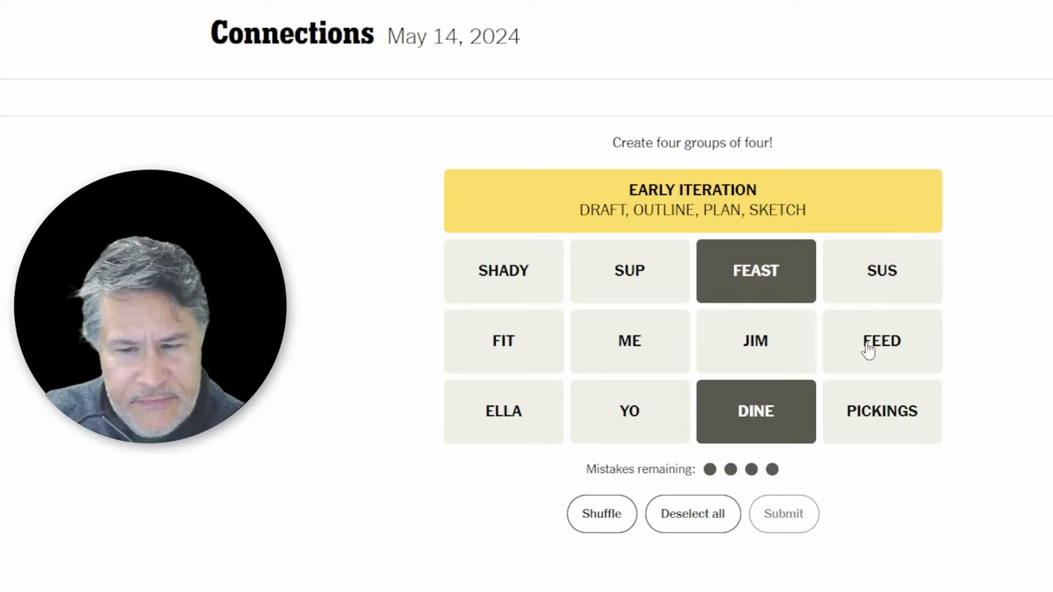
click(882, 341)
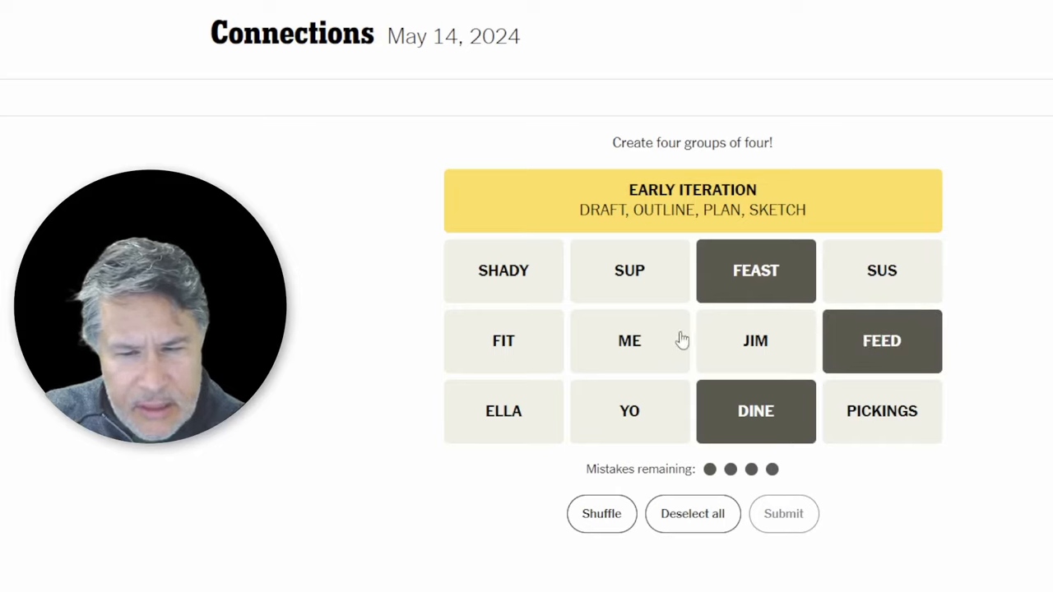
mouse_move(613, 399)
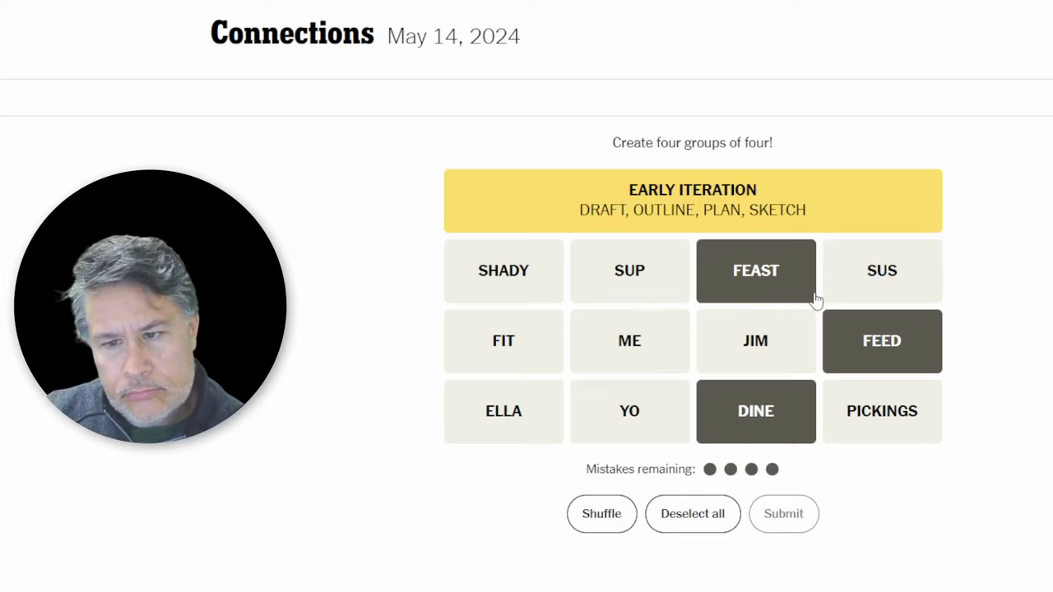
mouse_move(864, 308)
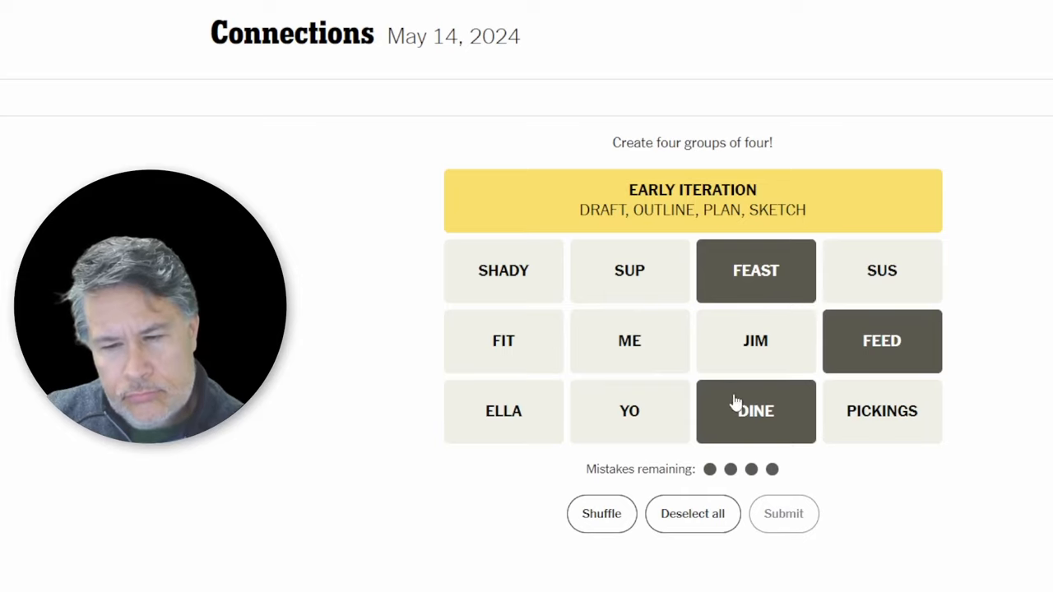
click(692, 513)
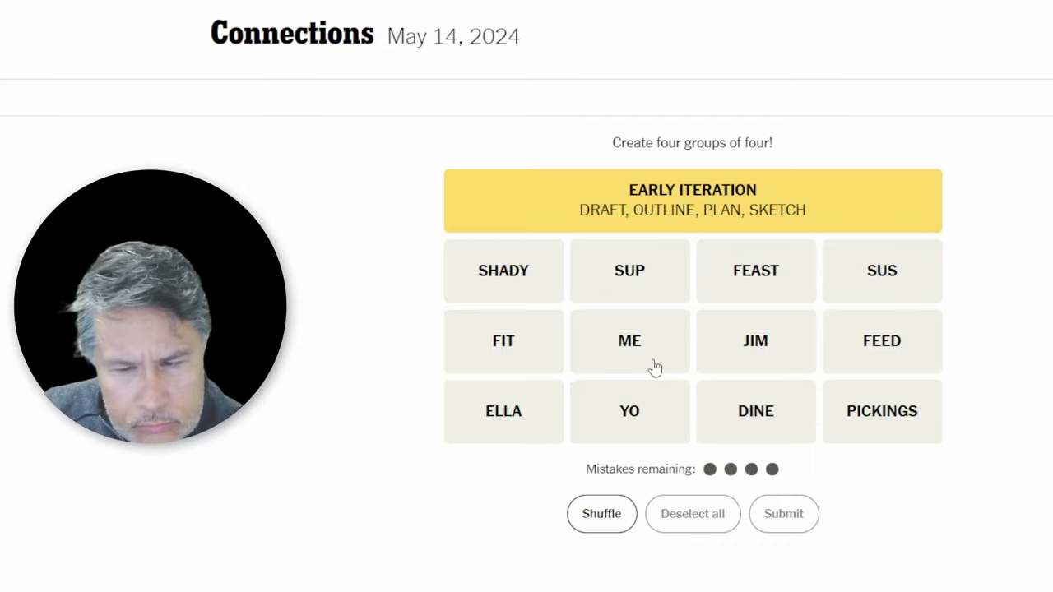
mouse_move(623, 396)
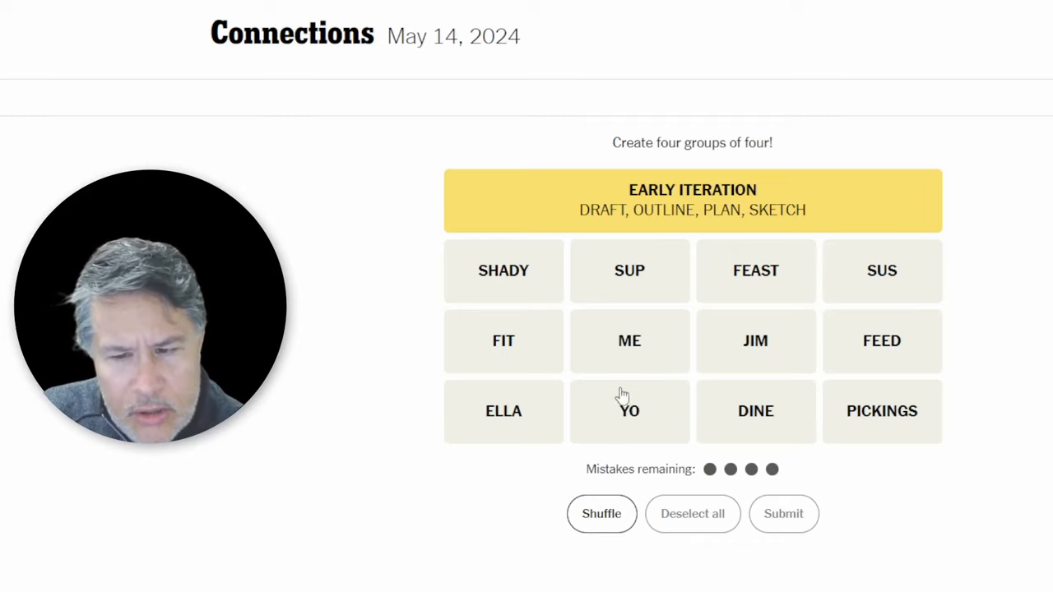
click(630, 412)
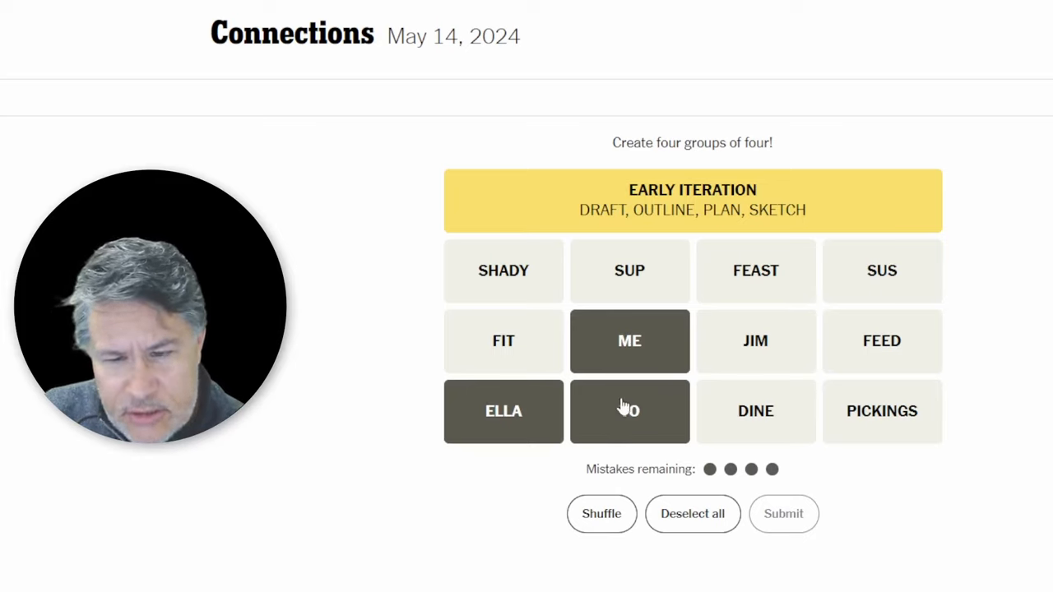
mouse_move(714, 372)
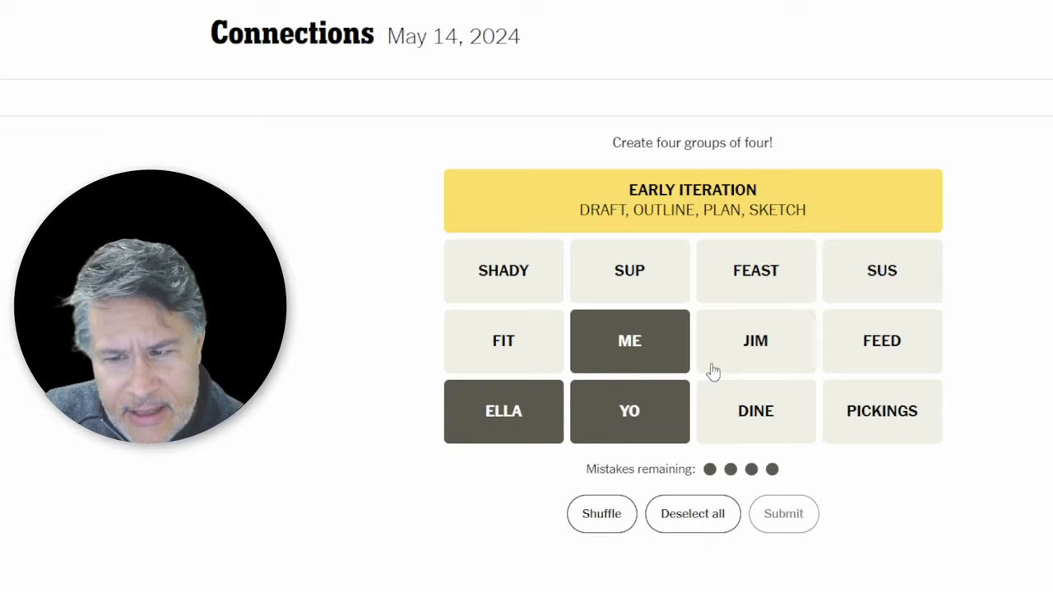
mouse_move(507, 329)
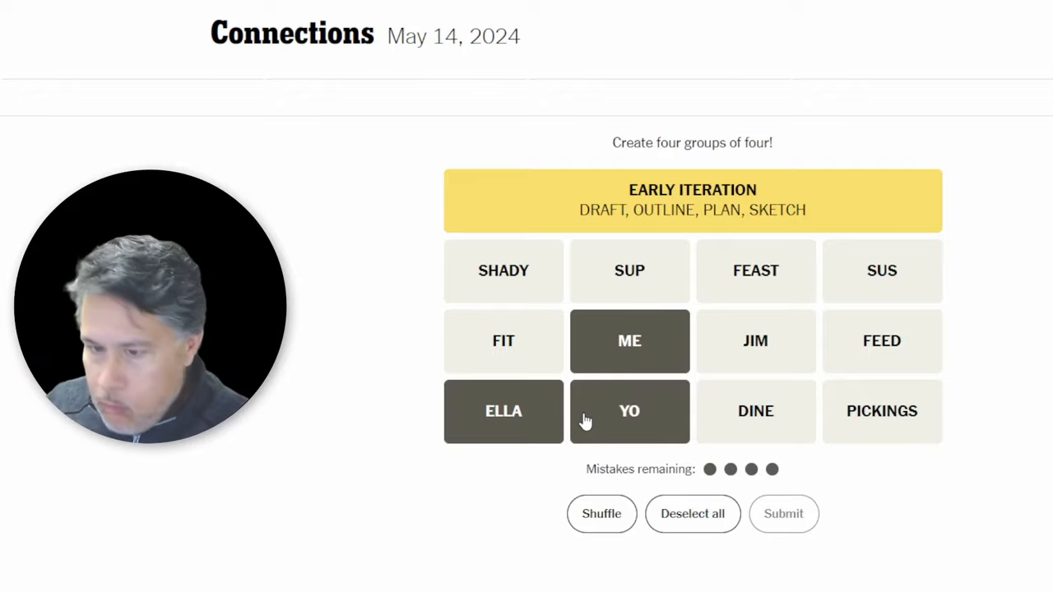
mouse_move(576, 414)
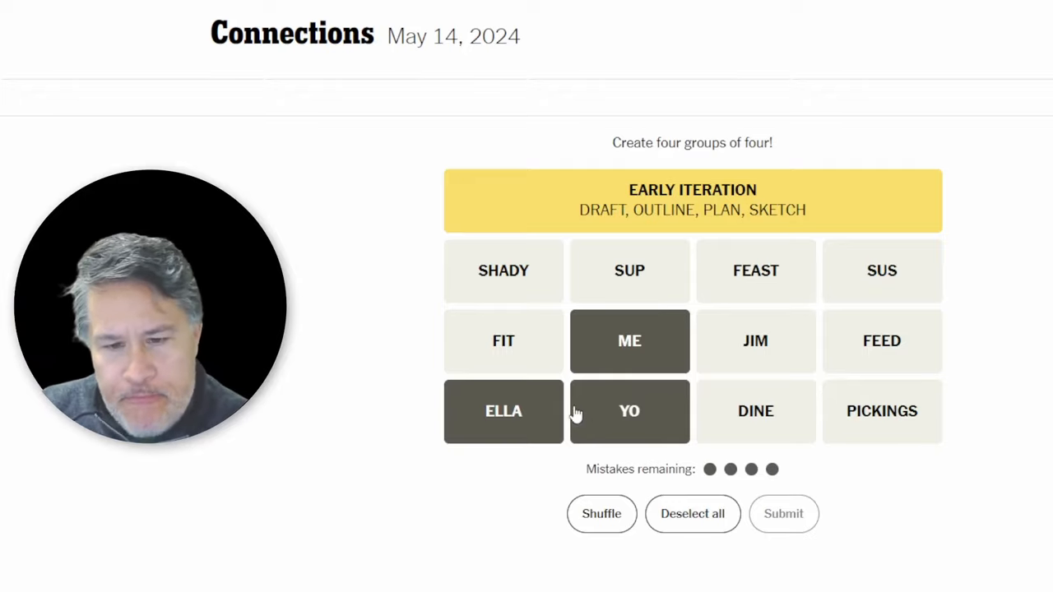
click(630, 341)
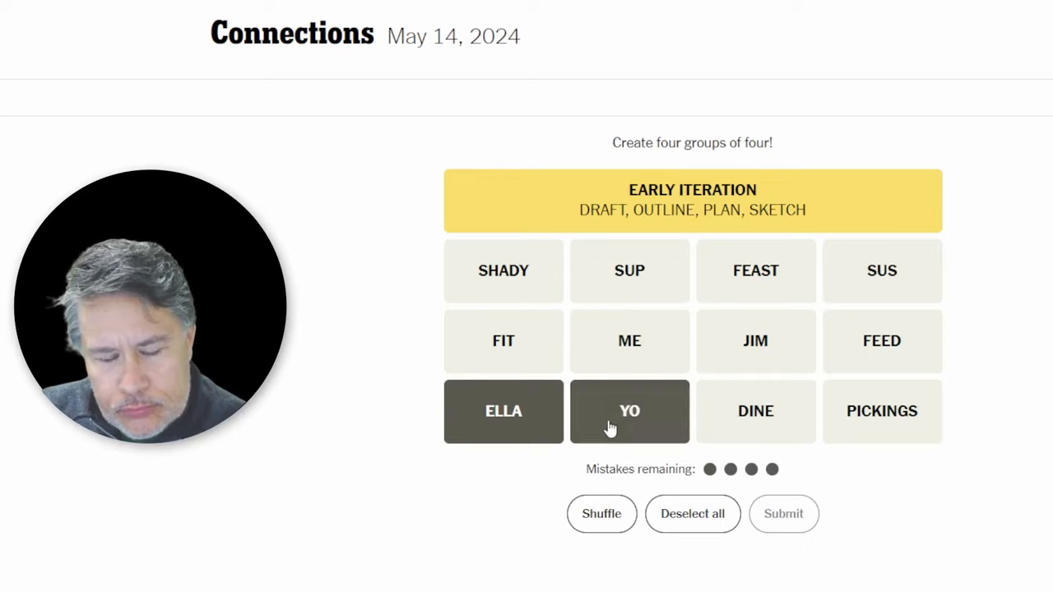
click(692, 513)
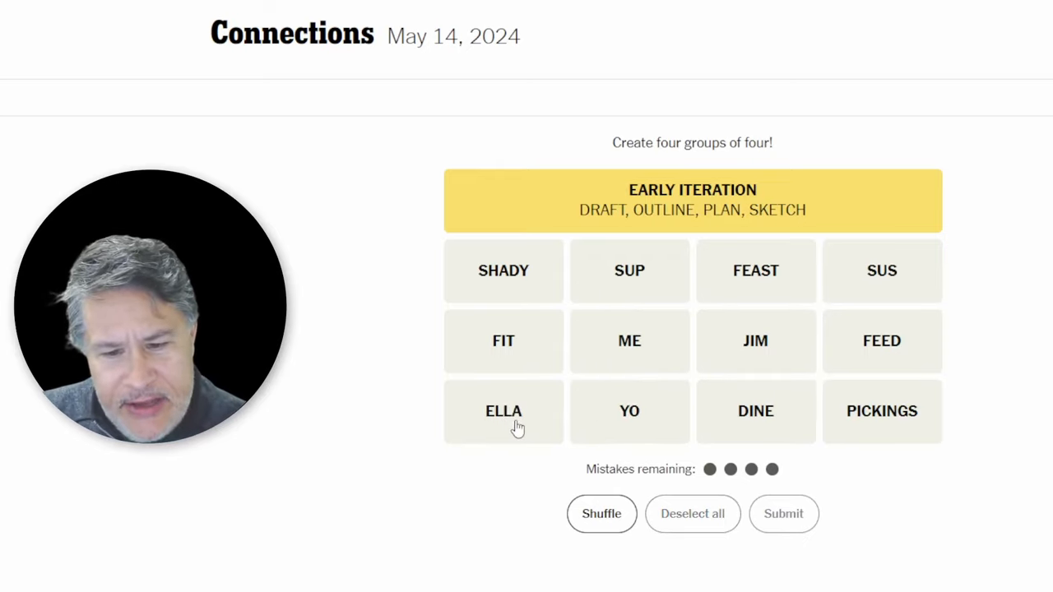
click(629, 341)
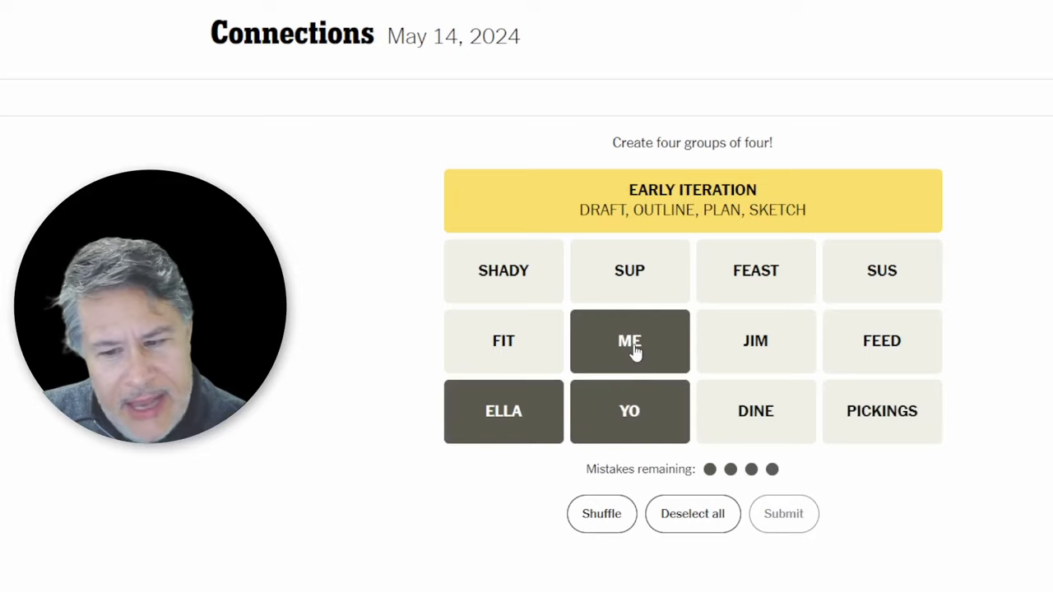
mouse_move(771, 331)
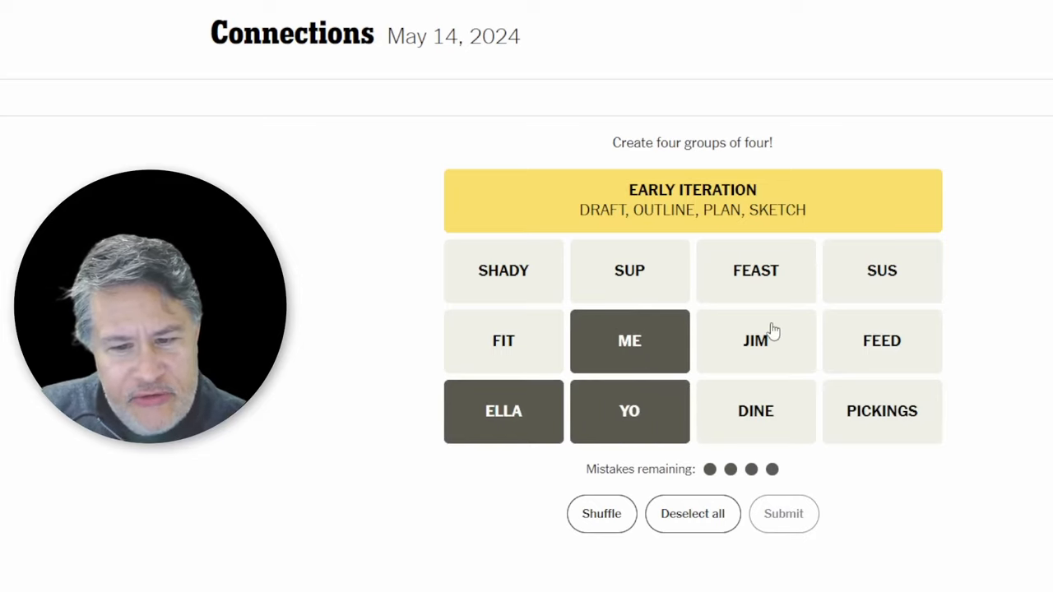
click(756, 340)
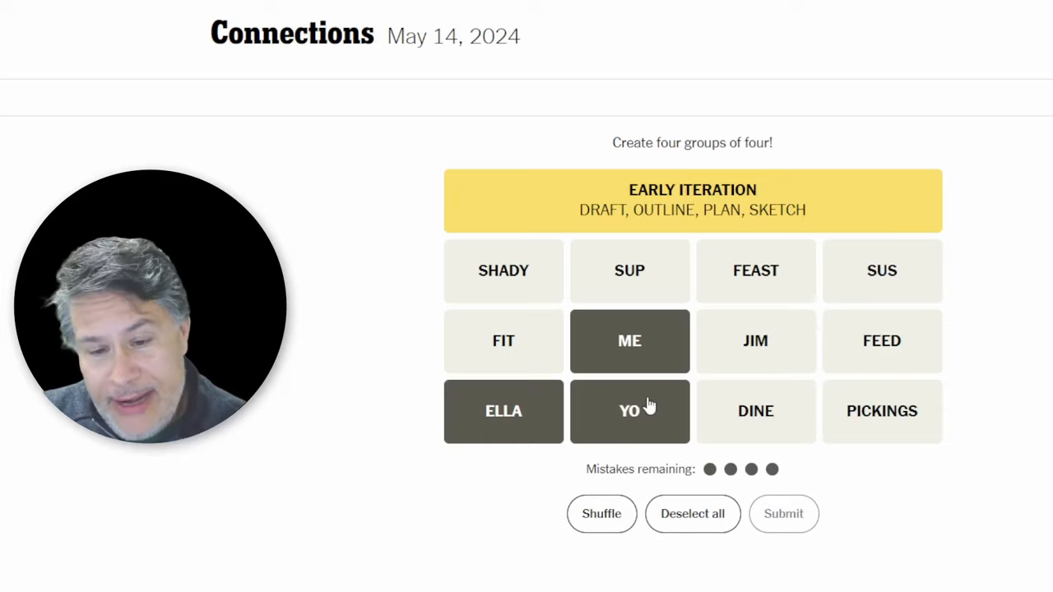
mouse_move(629, 341)
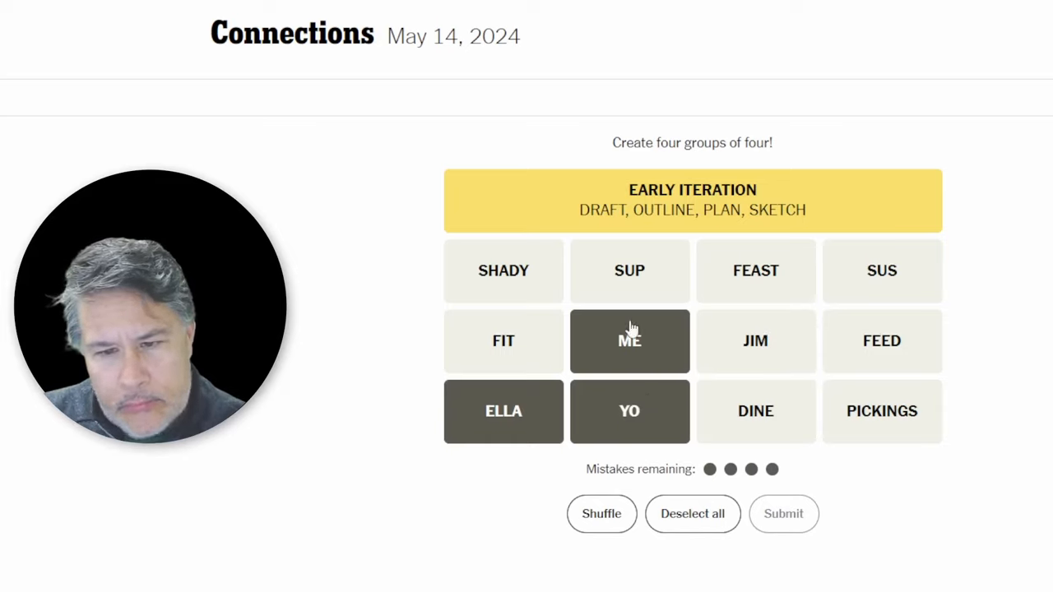
mouse_move(882, 280)
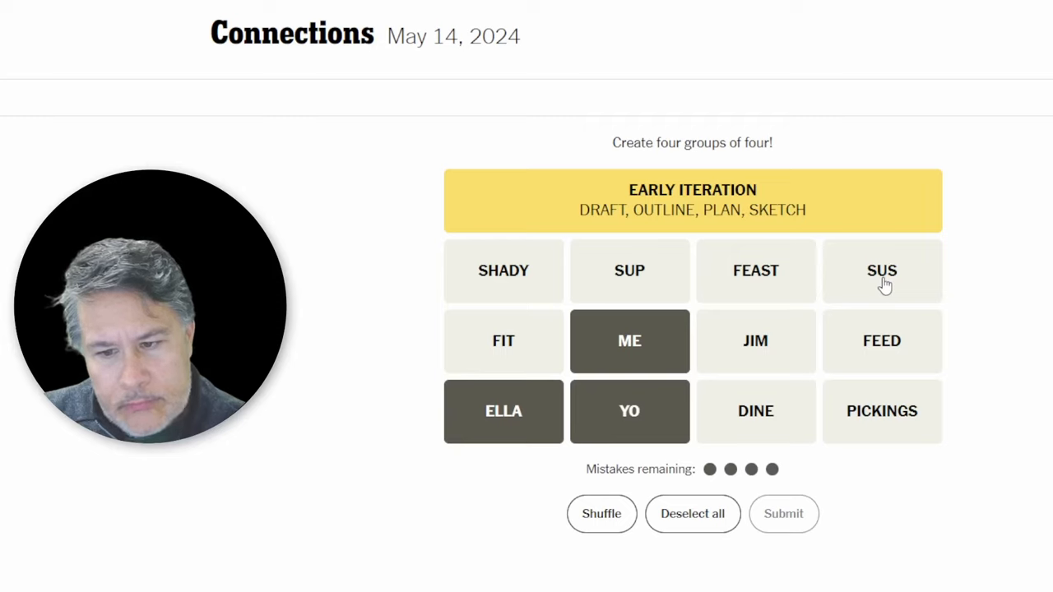
click(629, 412)
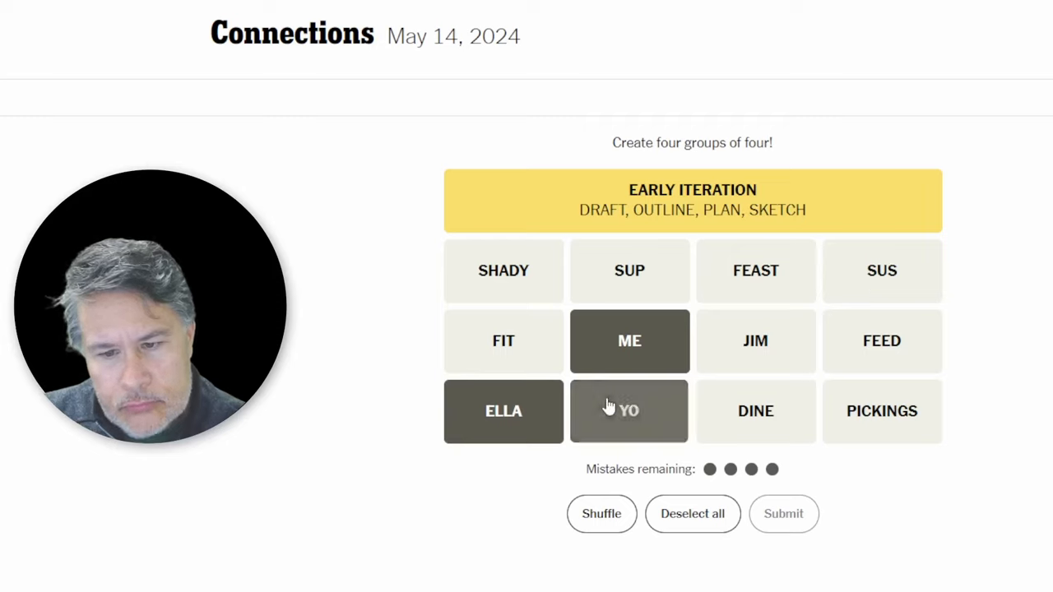
click(692, 513)
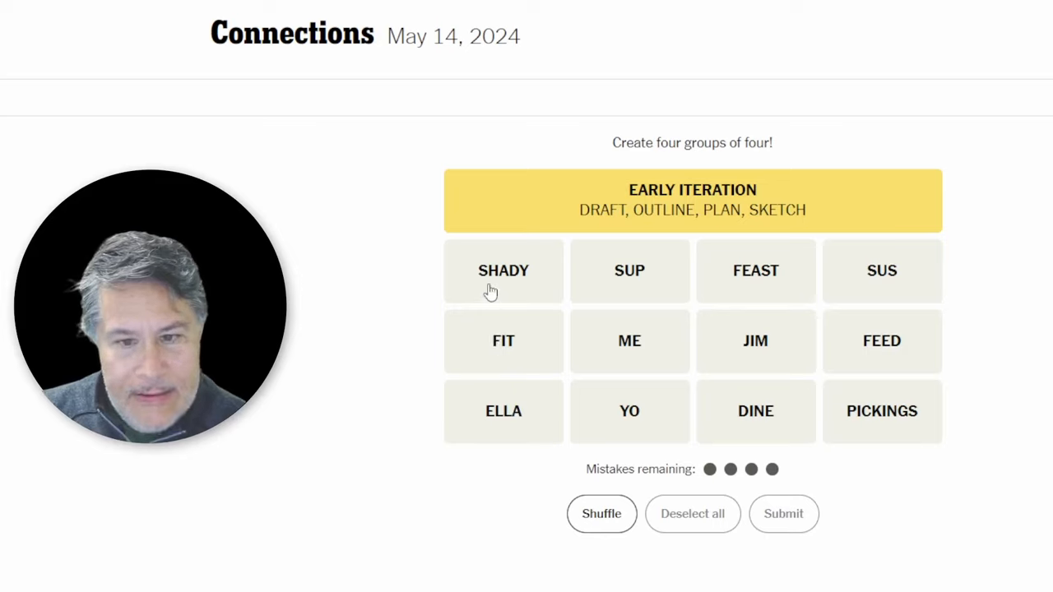
mouse_move(555, 288)
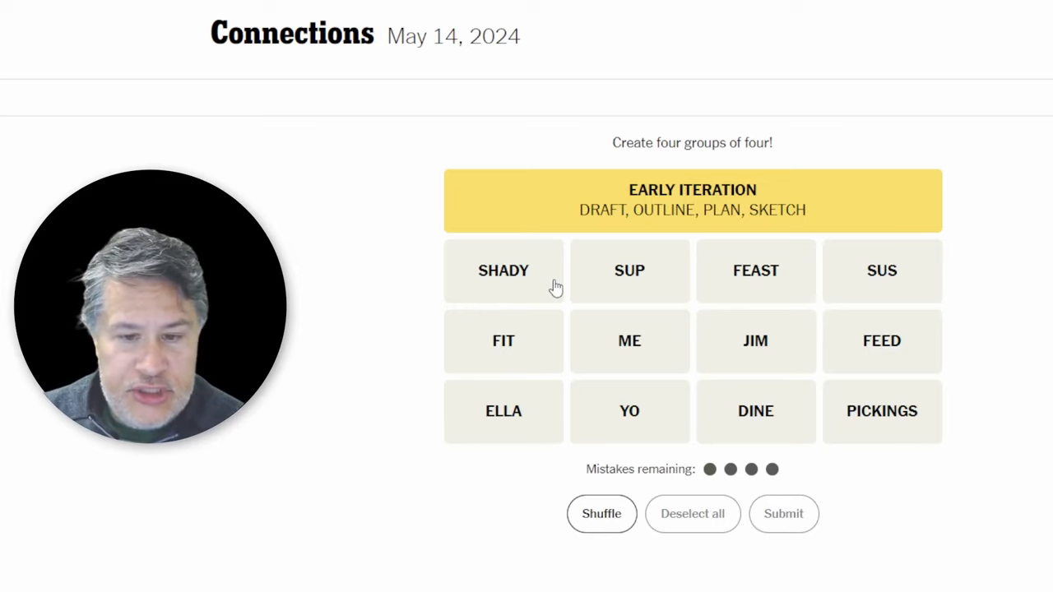
mouse_move(519, 284)
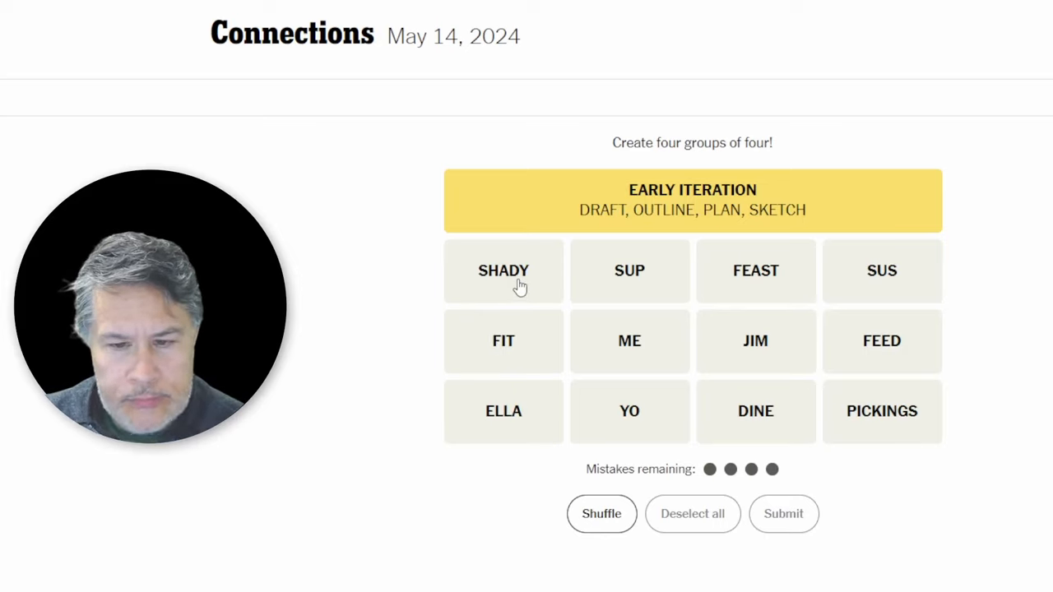
click(882, 271)
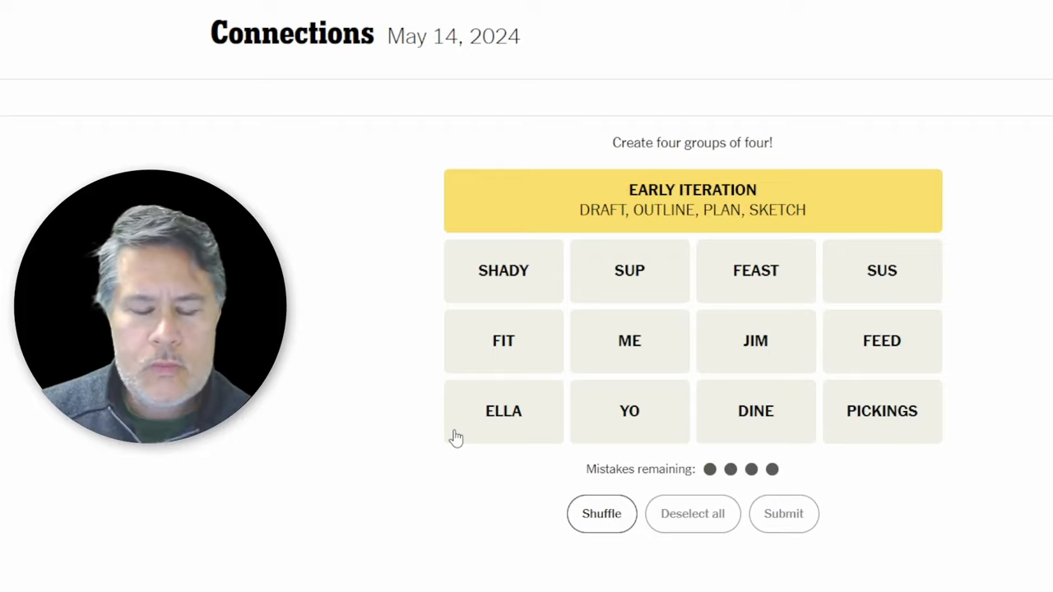
mouse_move(508, 359)
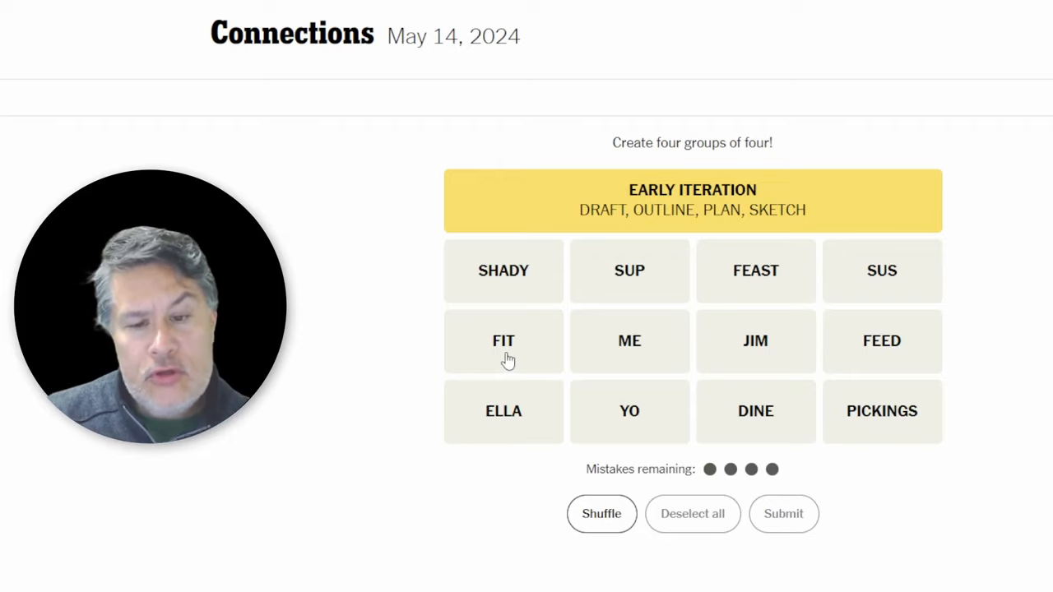
click(503, 340)
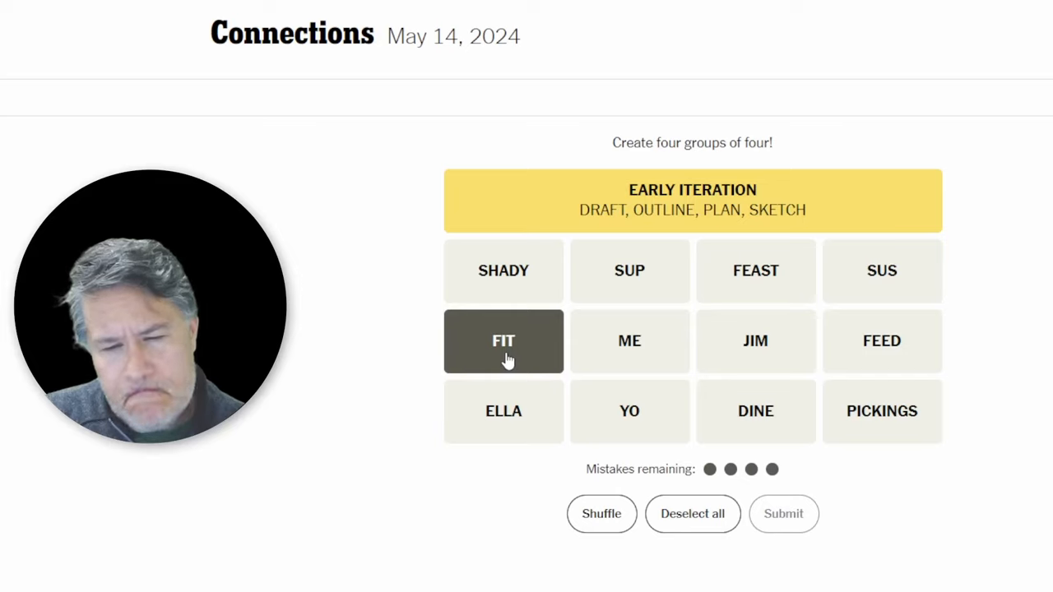
click(503, 340)
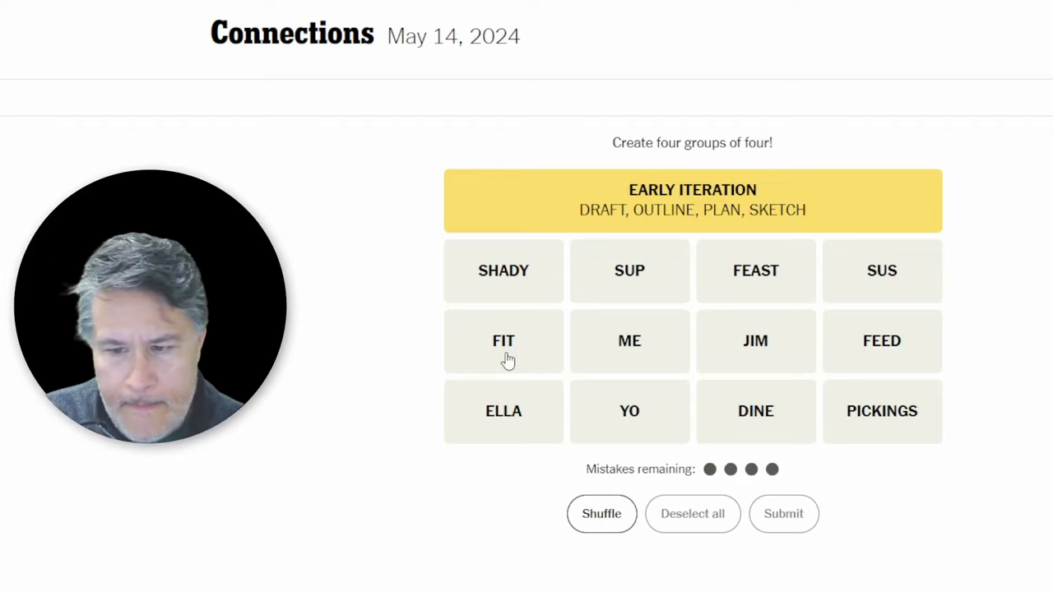
mouse_move(505, 423)
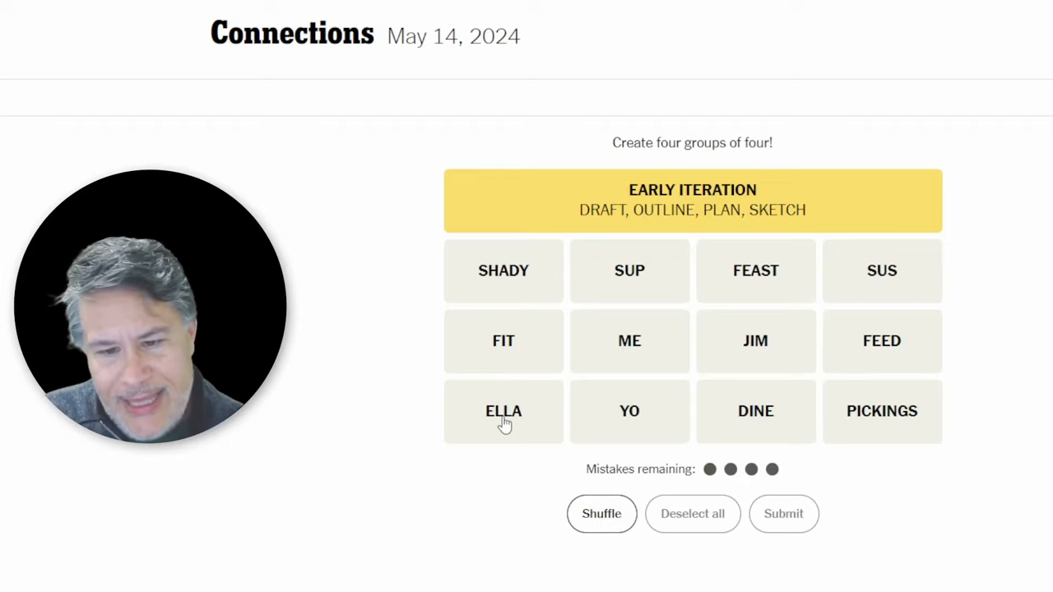
mouse_move(627, 435)
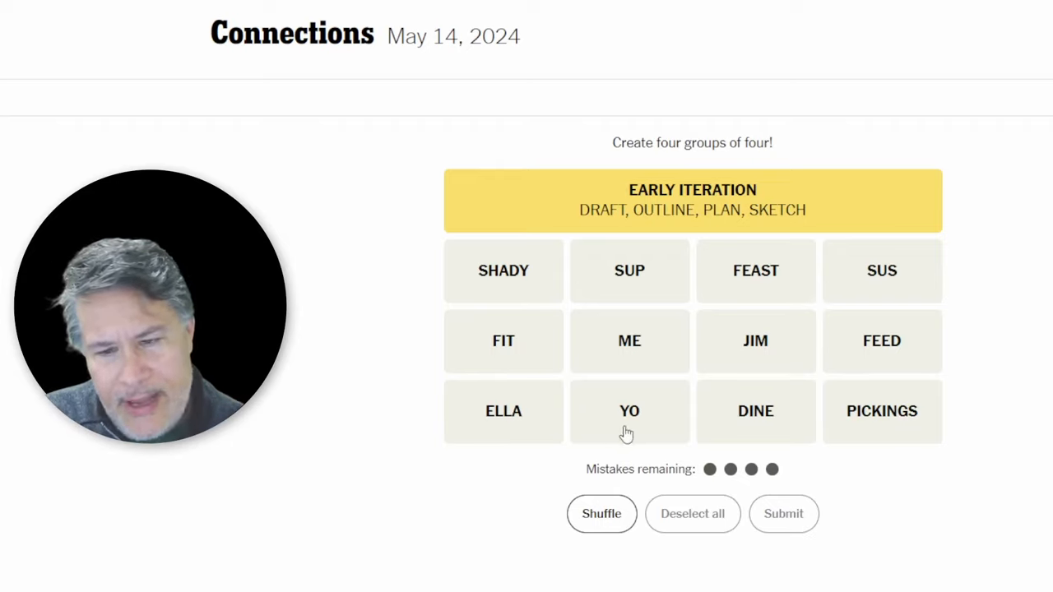
mouse_move(922, 377)
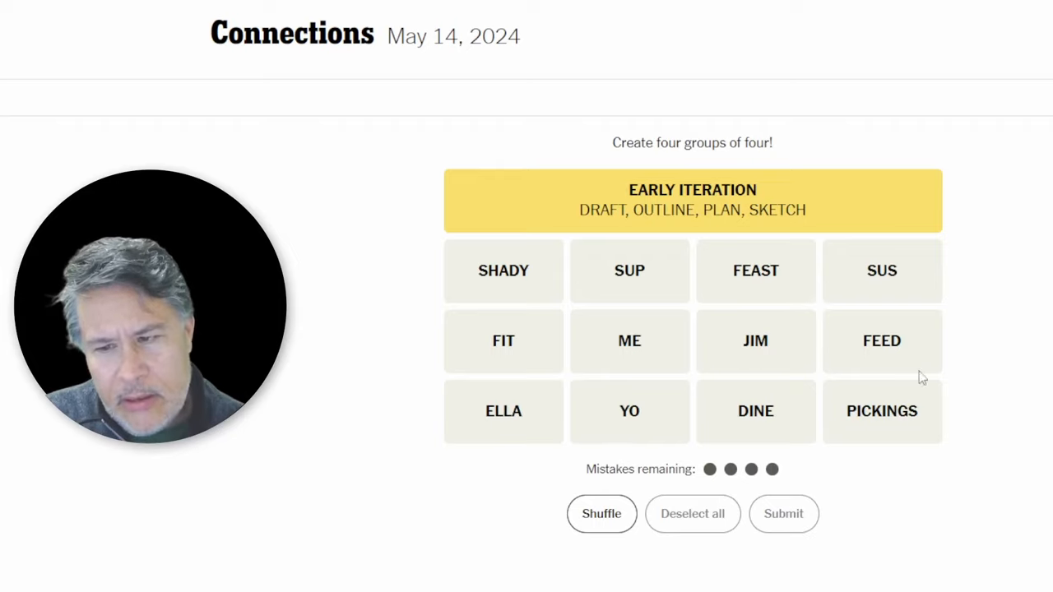
mouse_move(829, 372)
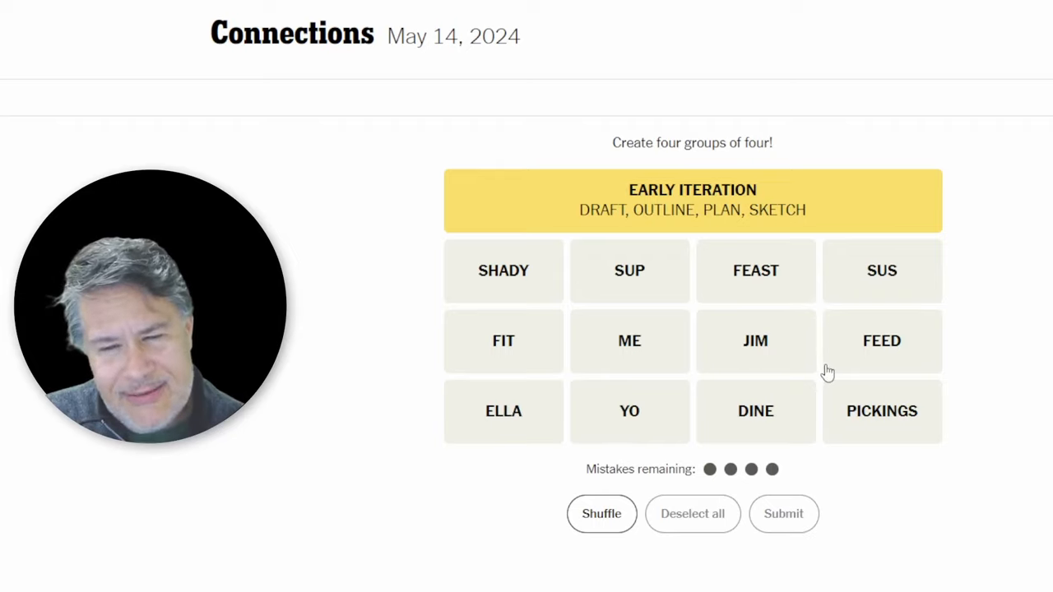
mouse_move(756, 341)
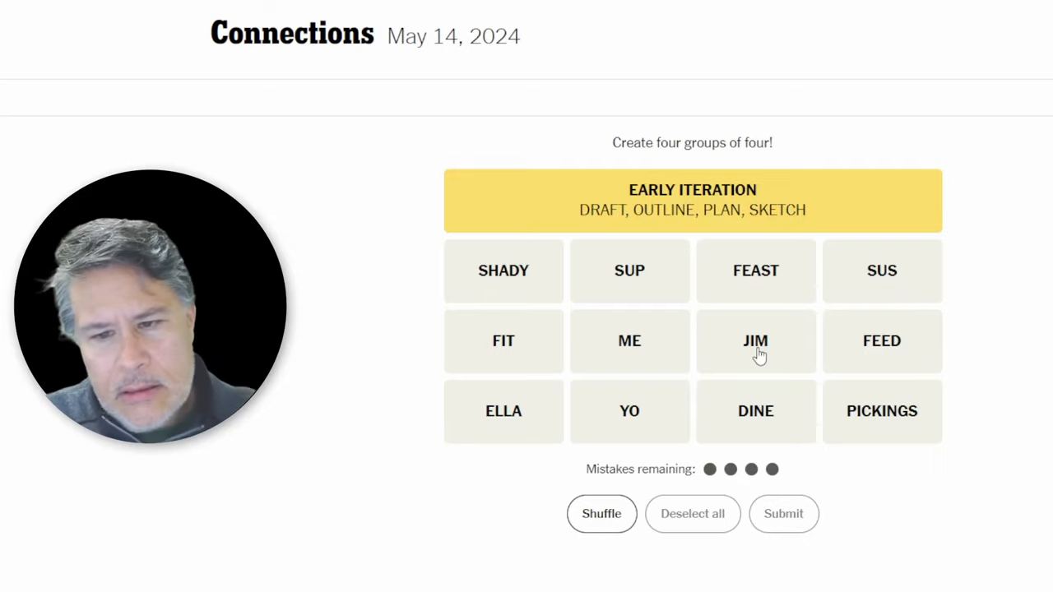
mouse_move(630, 289)
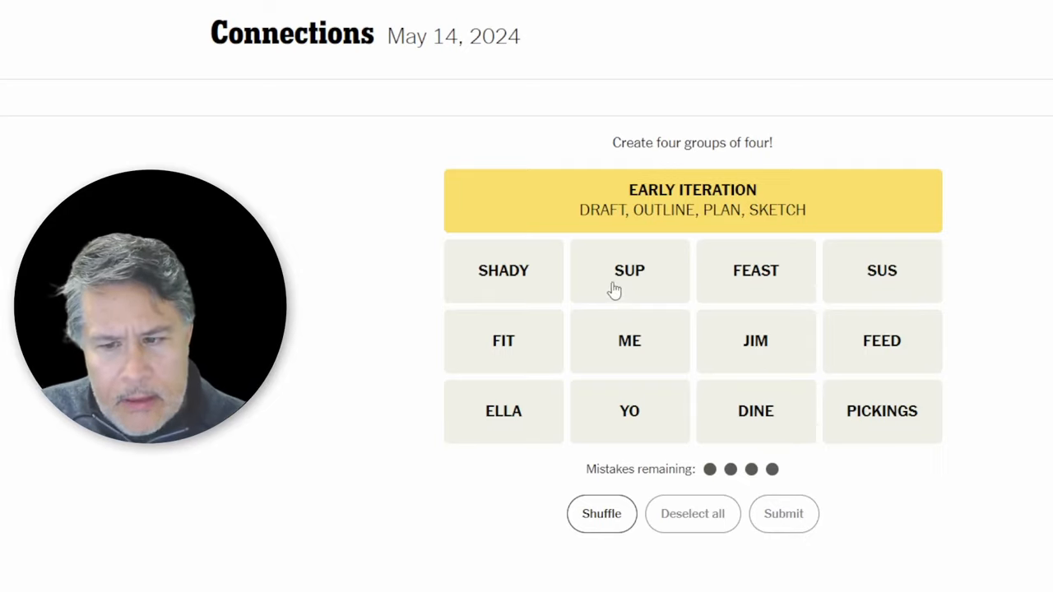
click(755, 411)
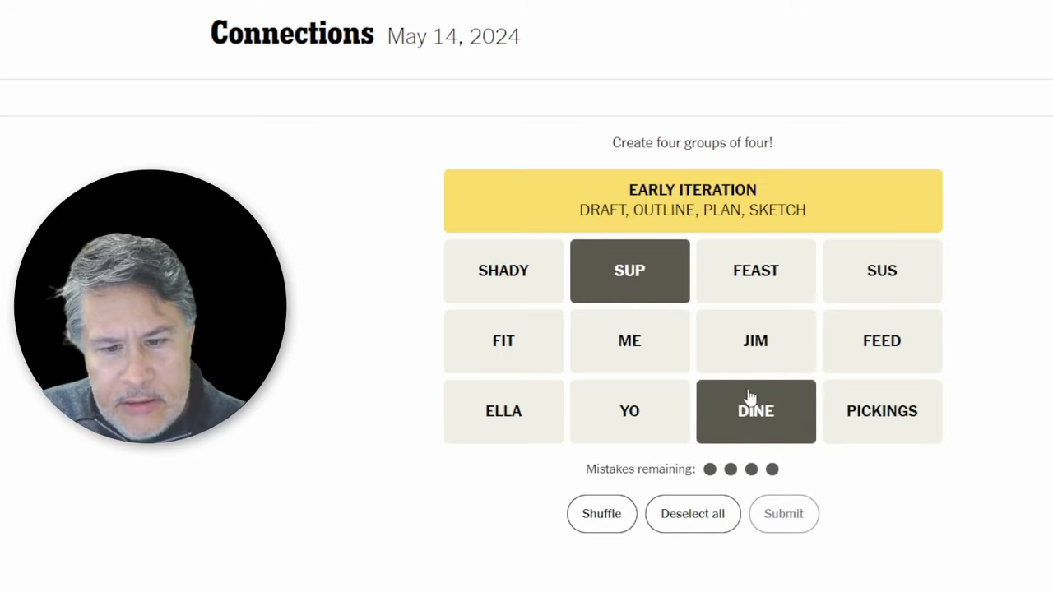
mouse_move(770, 380)
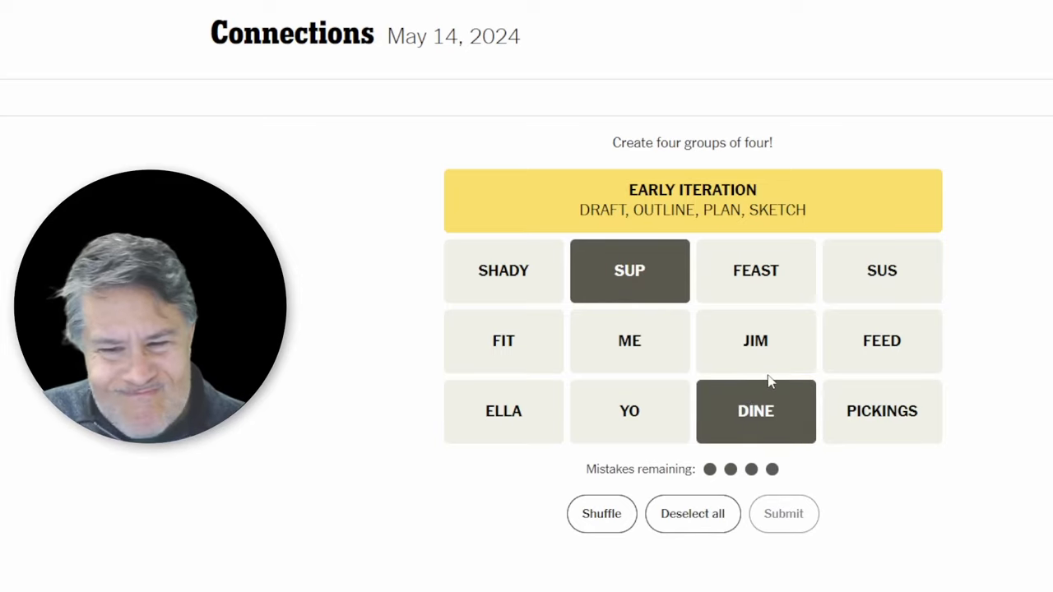
mouse_move(630, 290)
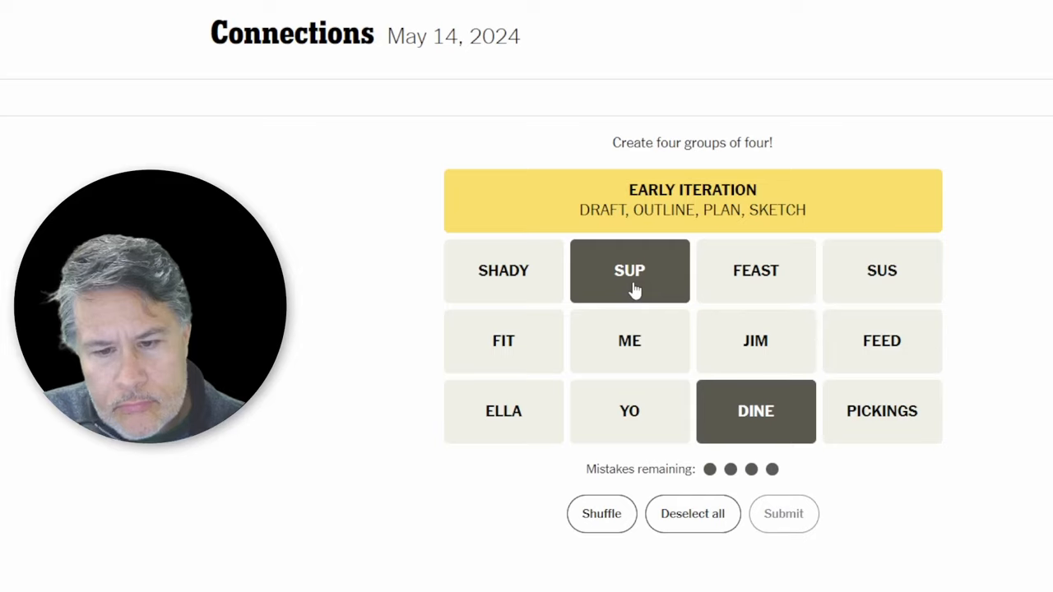
mouse_move(719, 276)
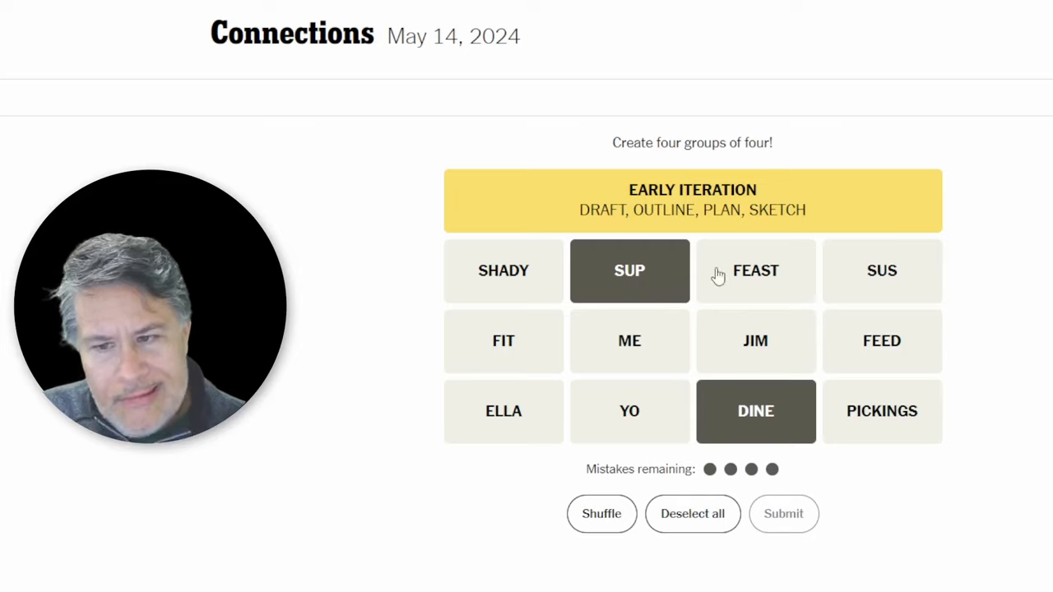
mouse_move(629, 272)
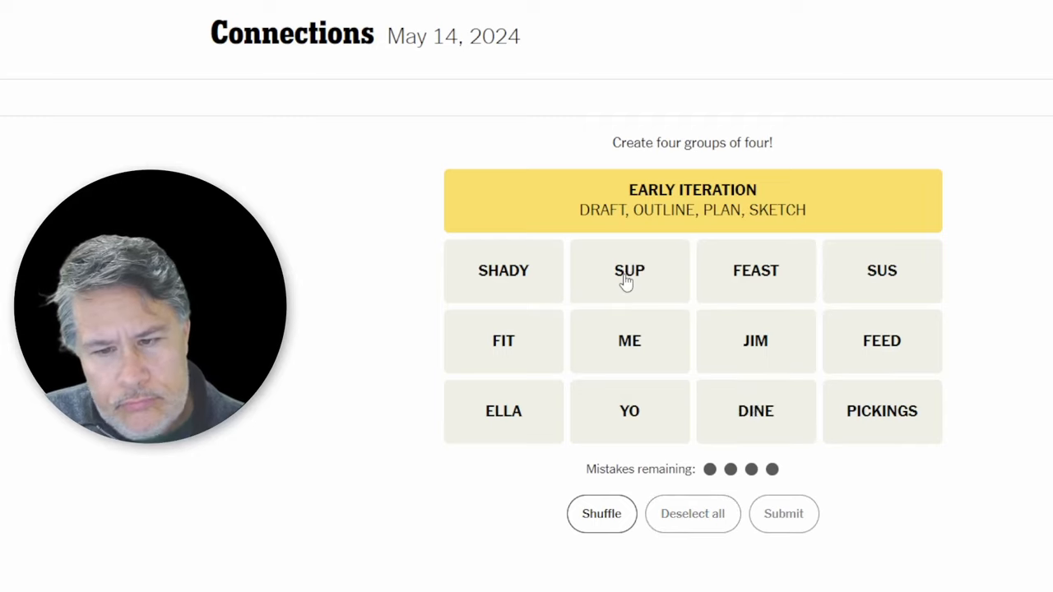
mouse_move(675, 335)
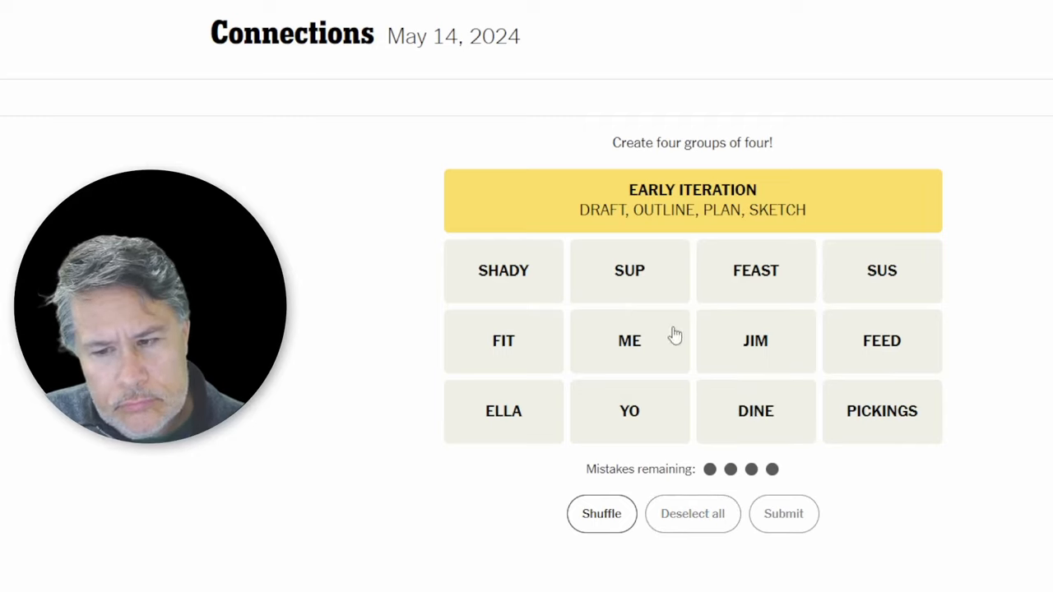
mouse_move(770, 319)
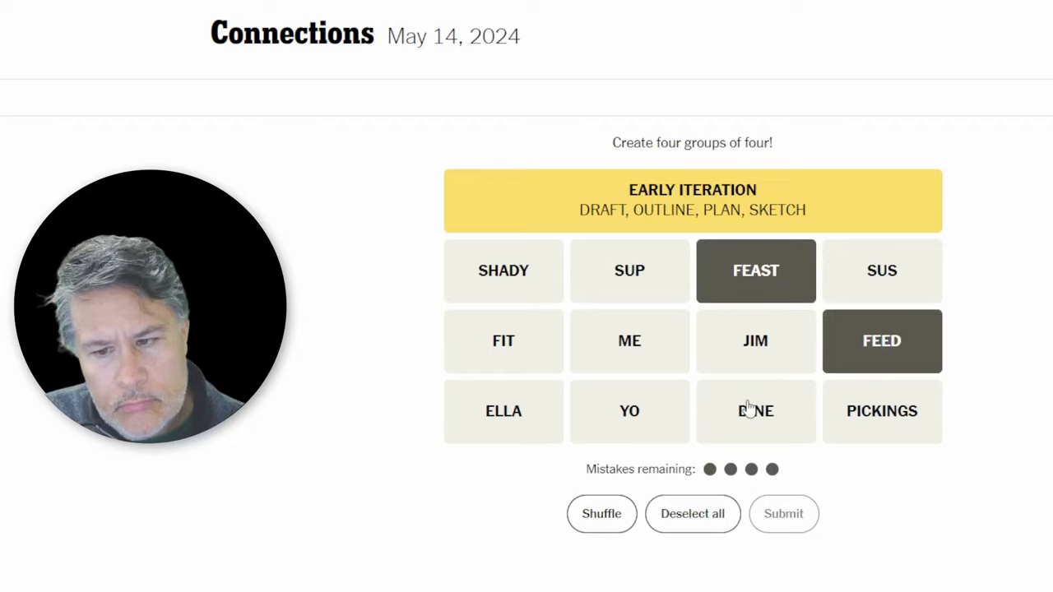
click(755, 411)
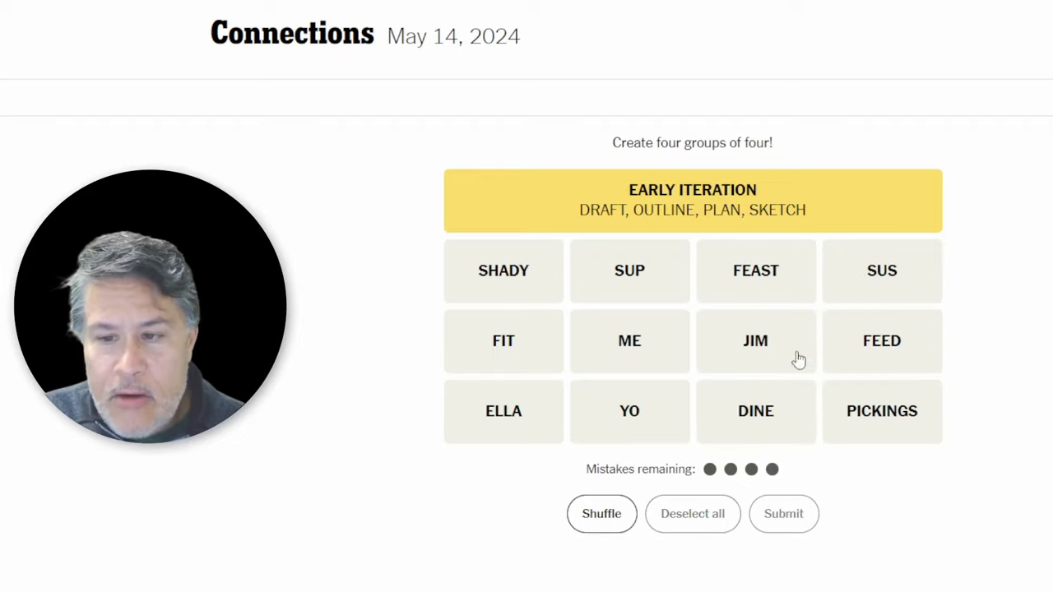
- Submit ELLA, ME, SUS and YO as the Spanish Pronouns group
click(502, 411)
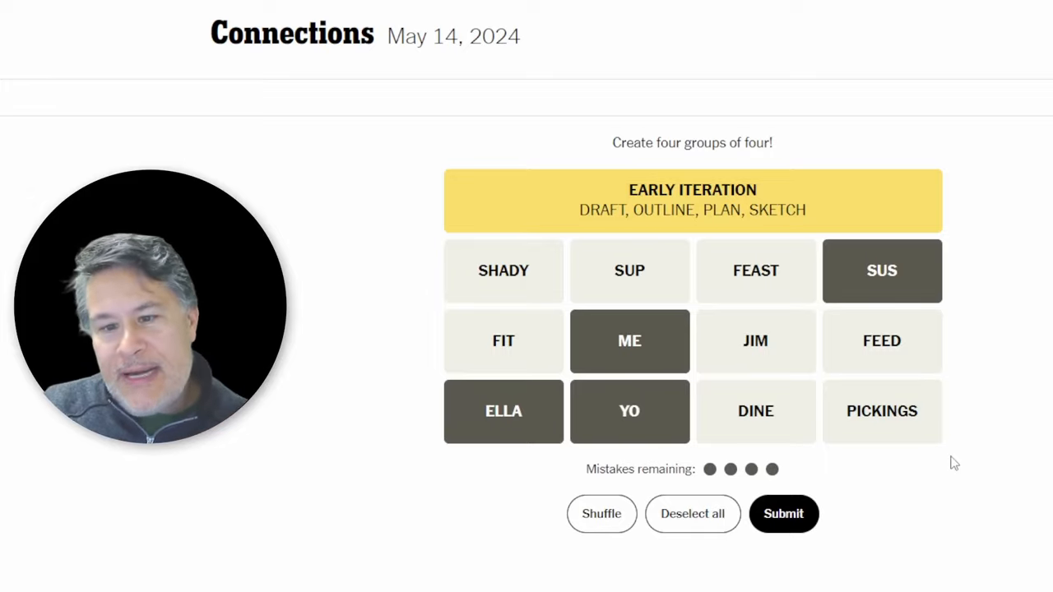
mouse_move(943, 318)
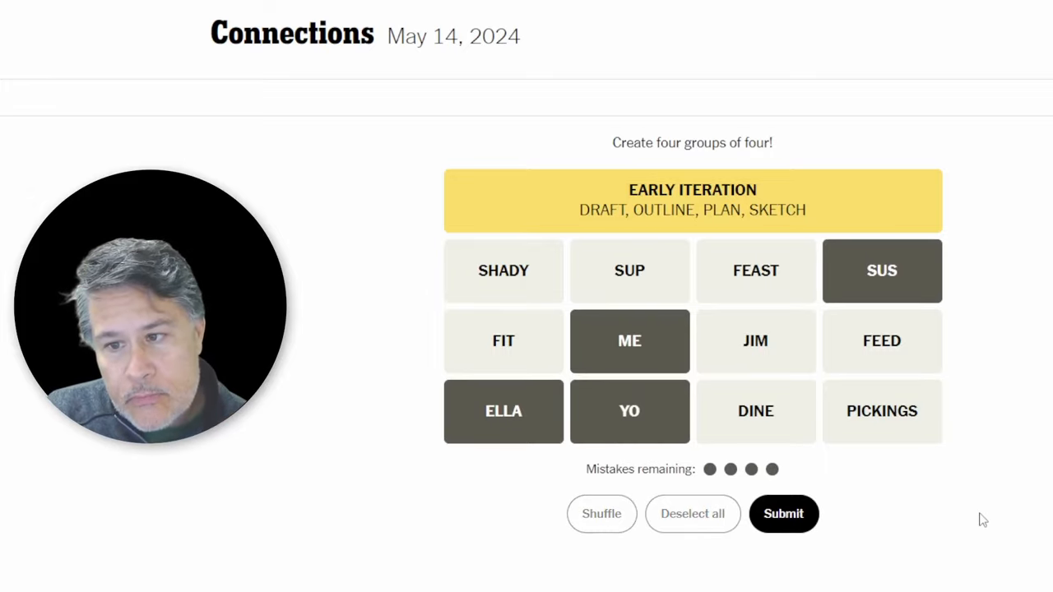
click(783, 513)
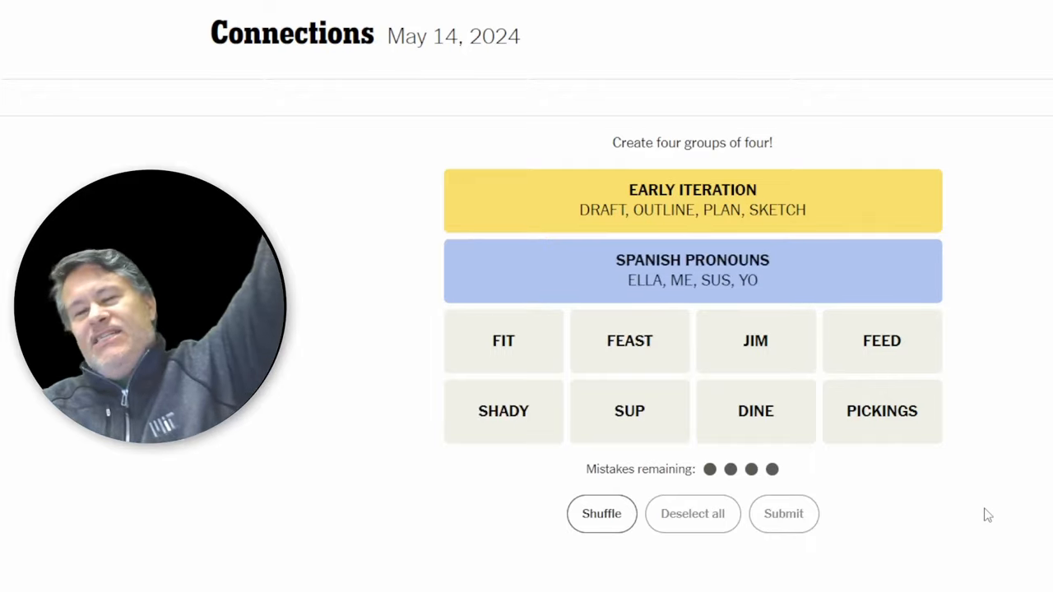
mouse_move(668, 516)
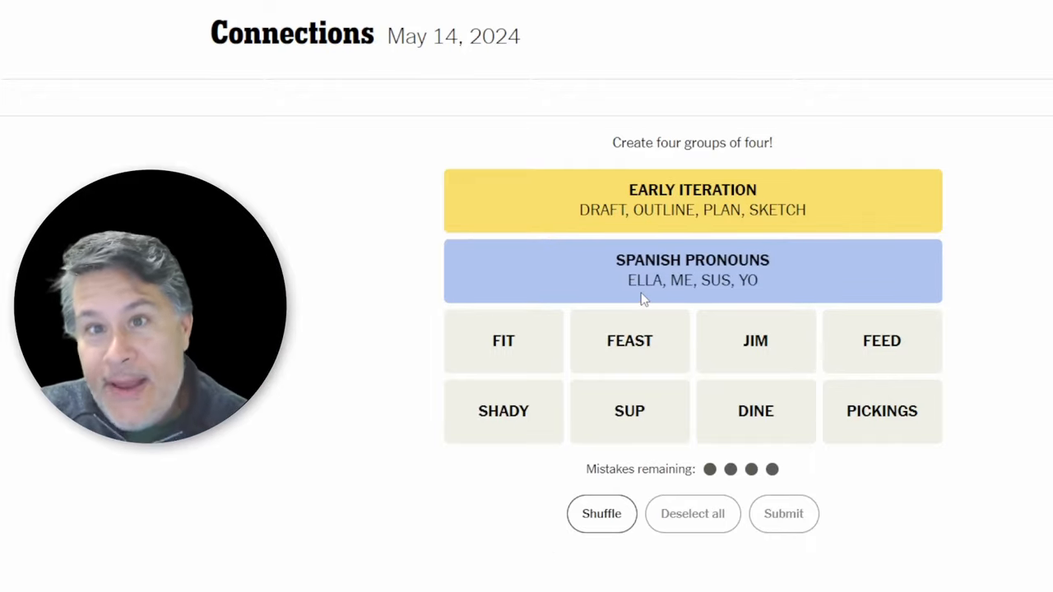
mouse_move(540, 384)
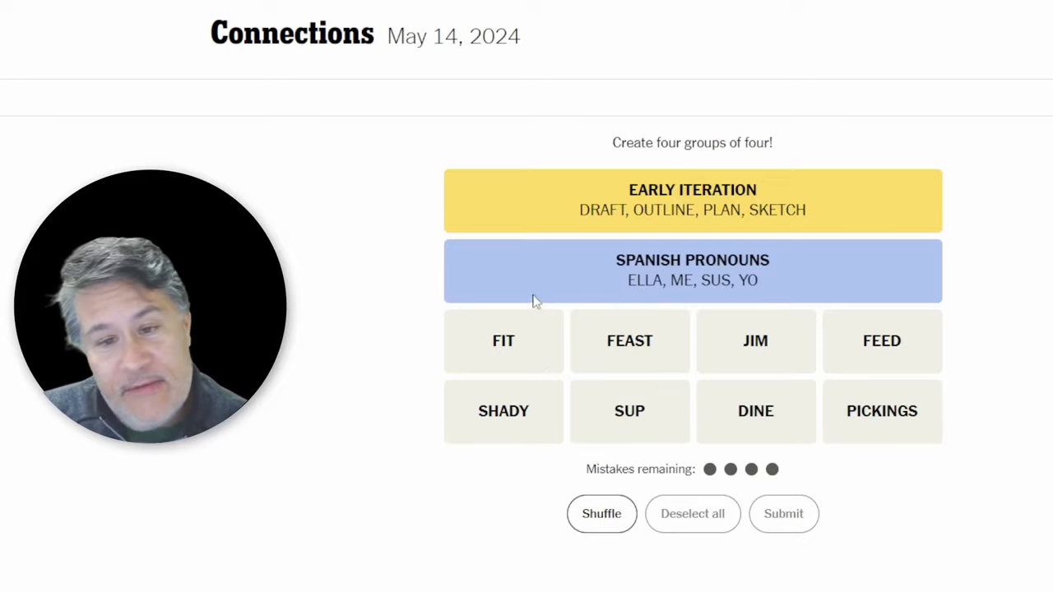
mouse_move(594, 278)
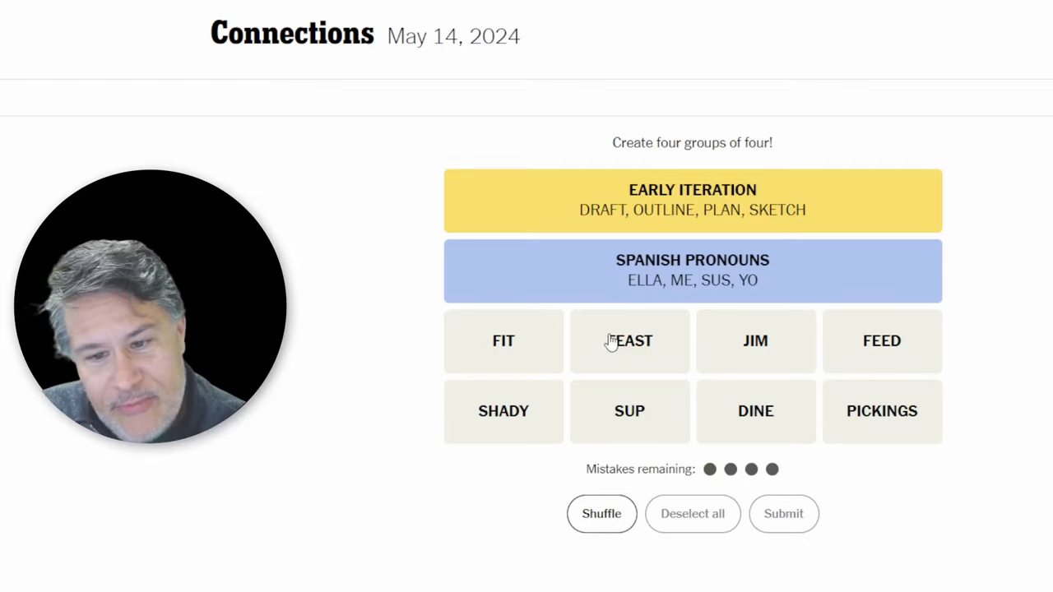
- Submit FEAST, FEED, DINE and SUP as the Enjoy a Meal group
click(882, 341)
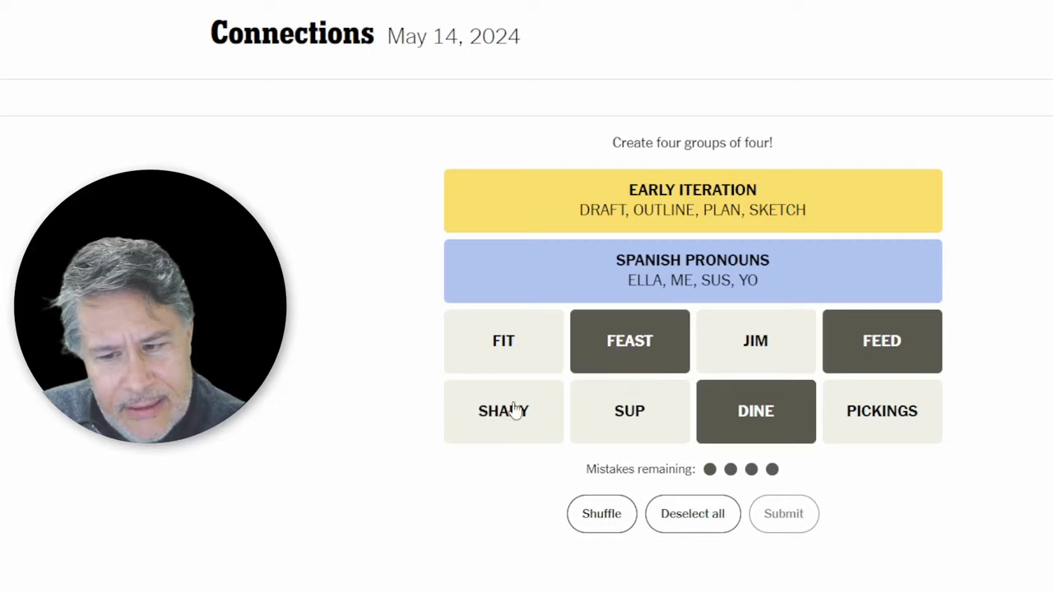
click(629, 412)
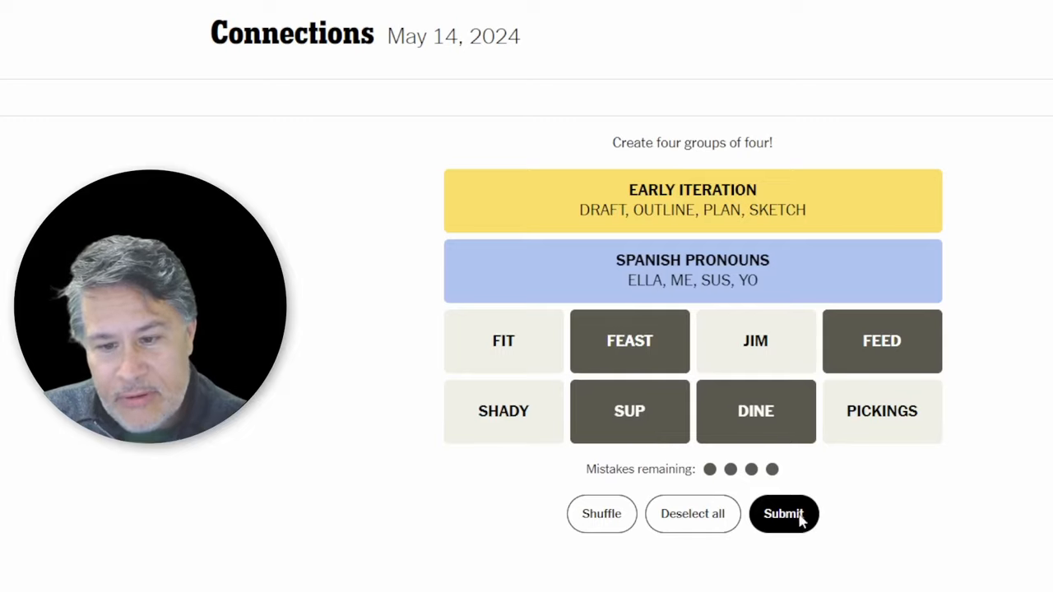
click(783, 513)
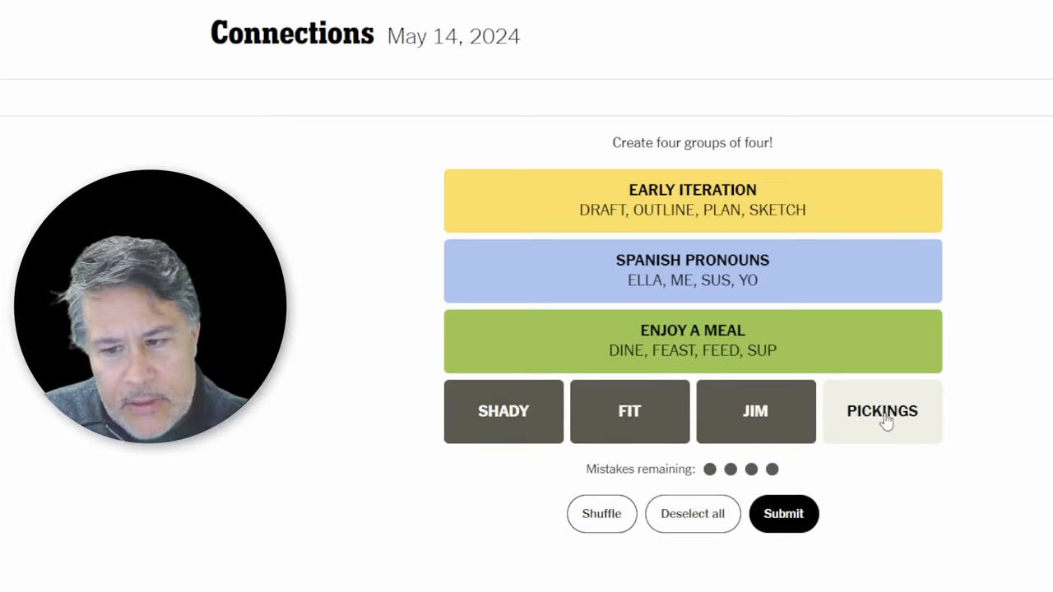
- Submit SHADY, FIT, JIM and PICKINGS as Slim ___, then view the Perfect results
click(882, 411)
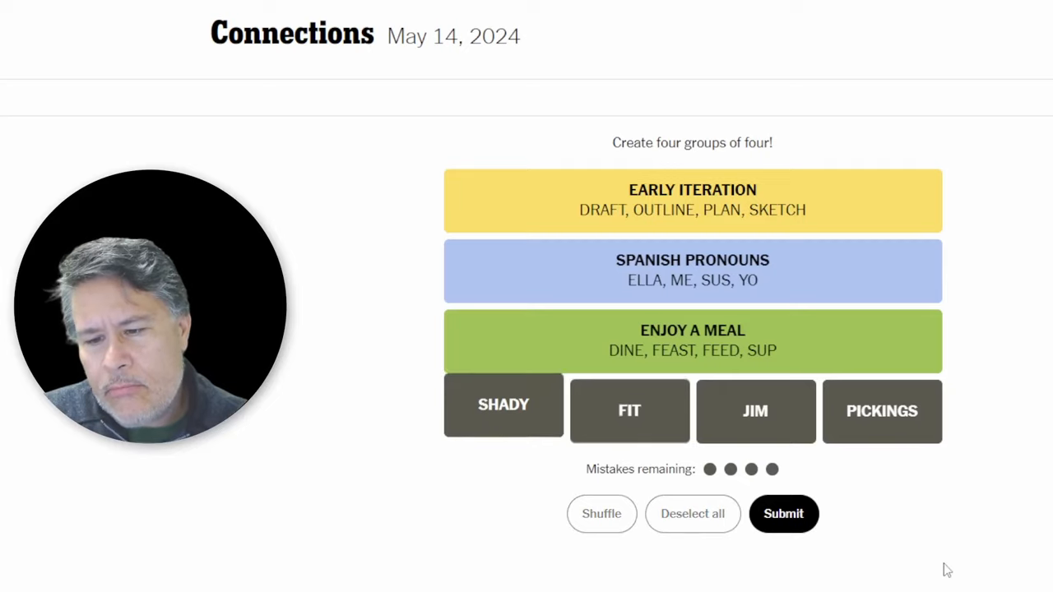
click(782, 514)
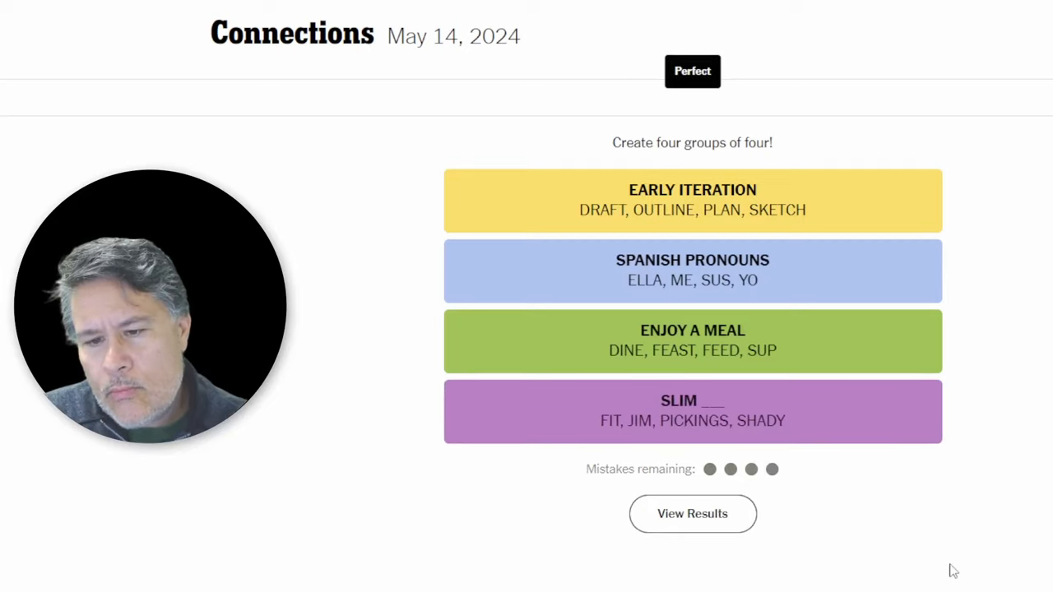
click(692, 514)
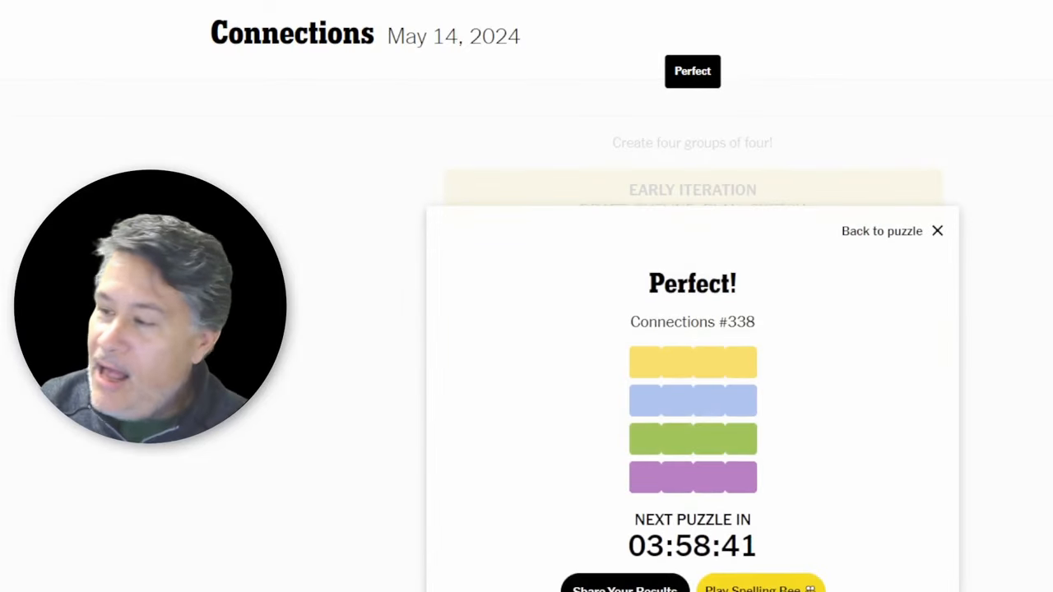
- Close the Perfect results panel to return to the four solved groups
click(937, 232)
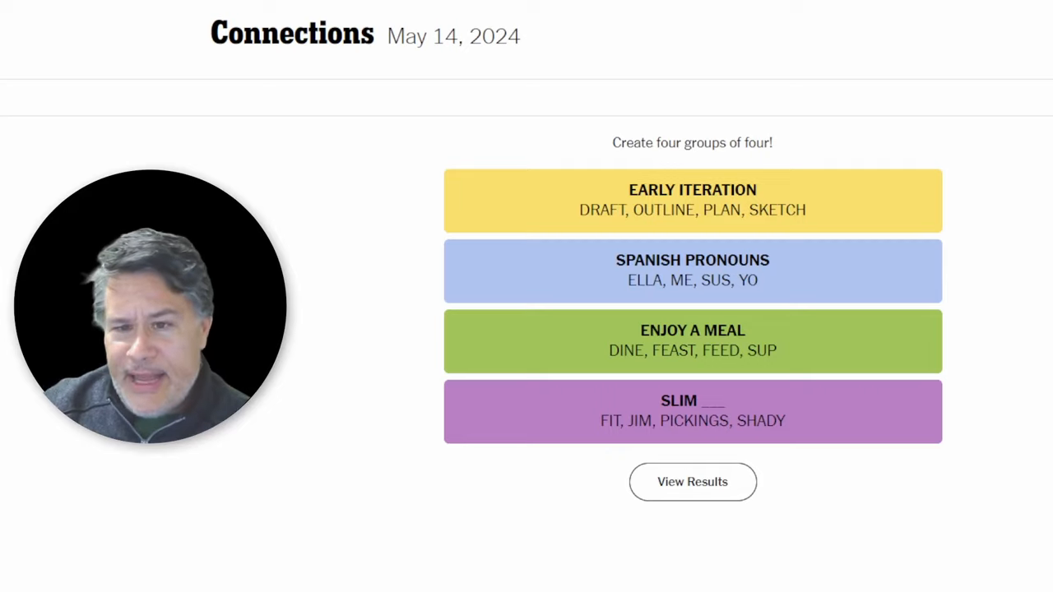
mouse_move(864, 155)
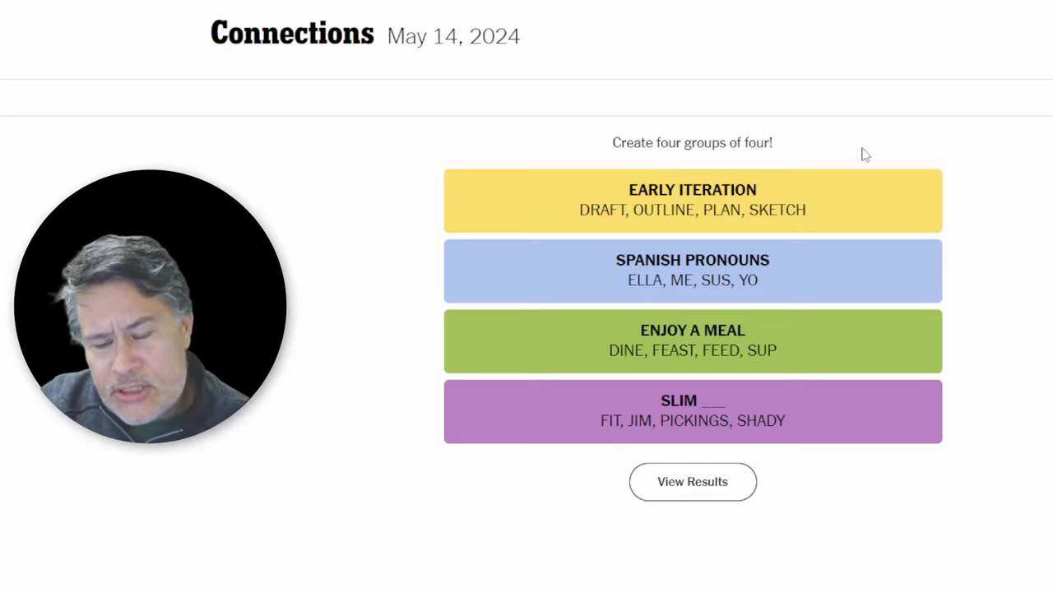
mouse_move(992, 395)
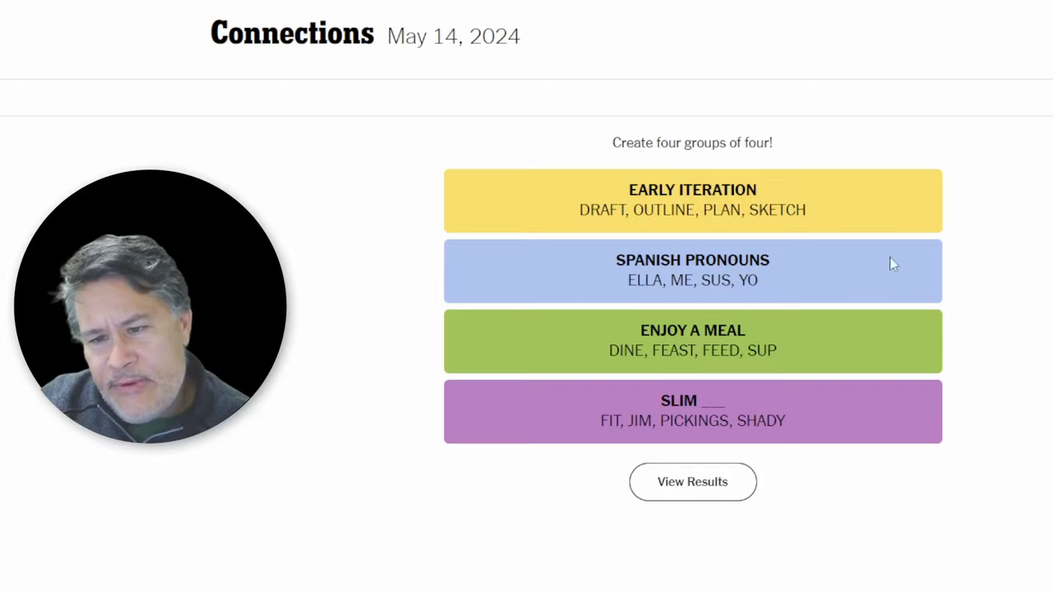
mouse_move(979, 432)
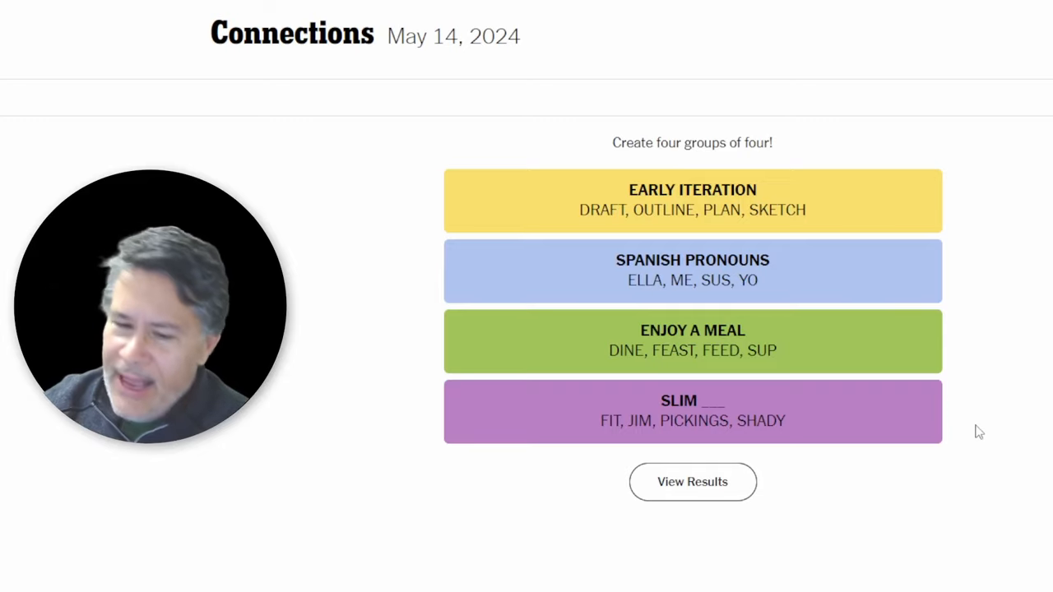
mouse_move(642, 452)
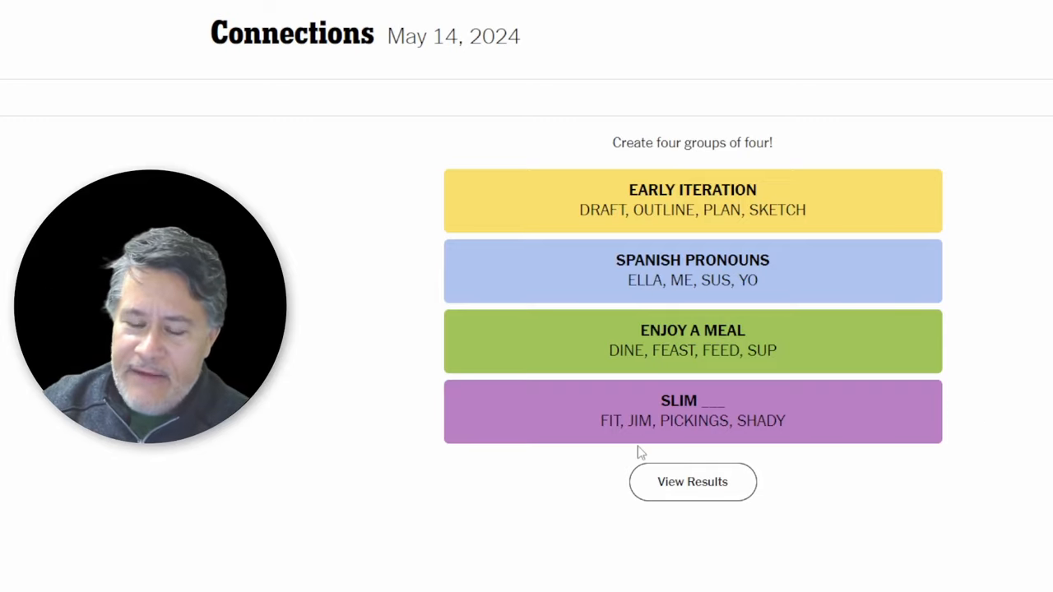